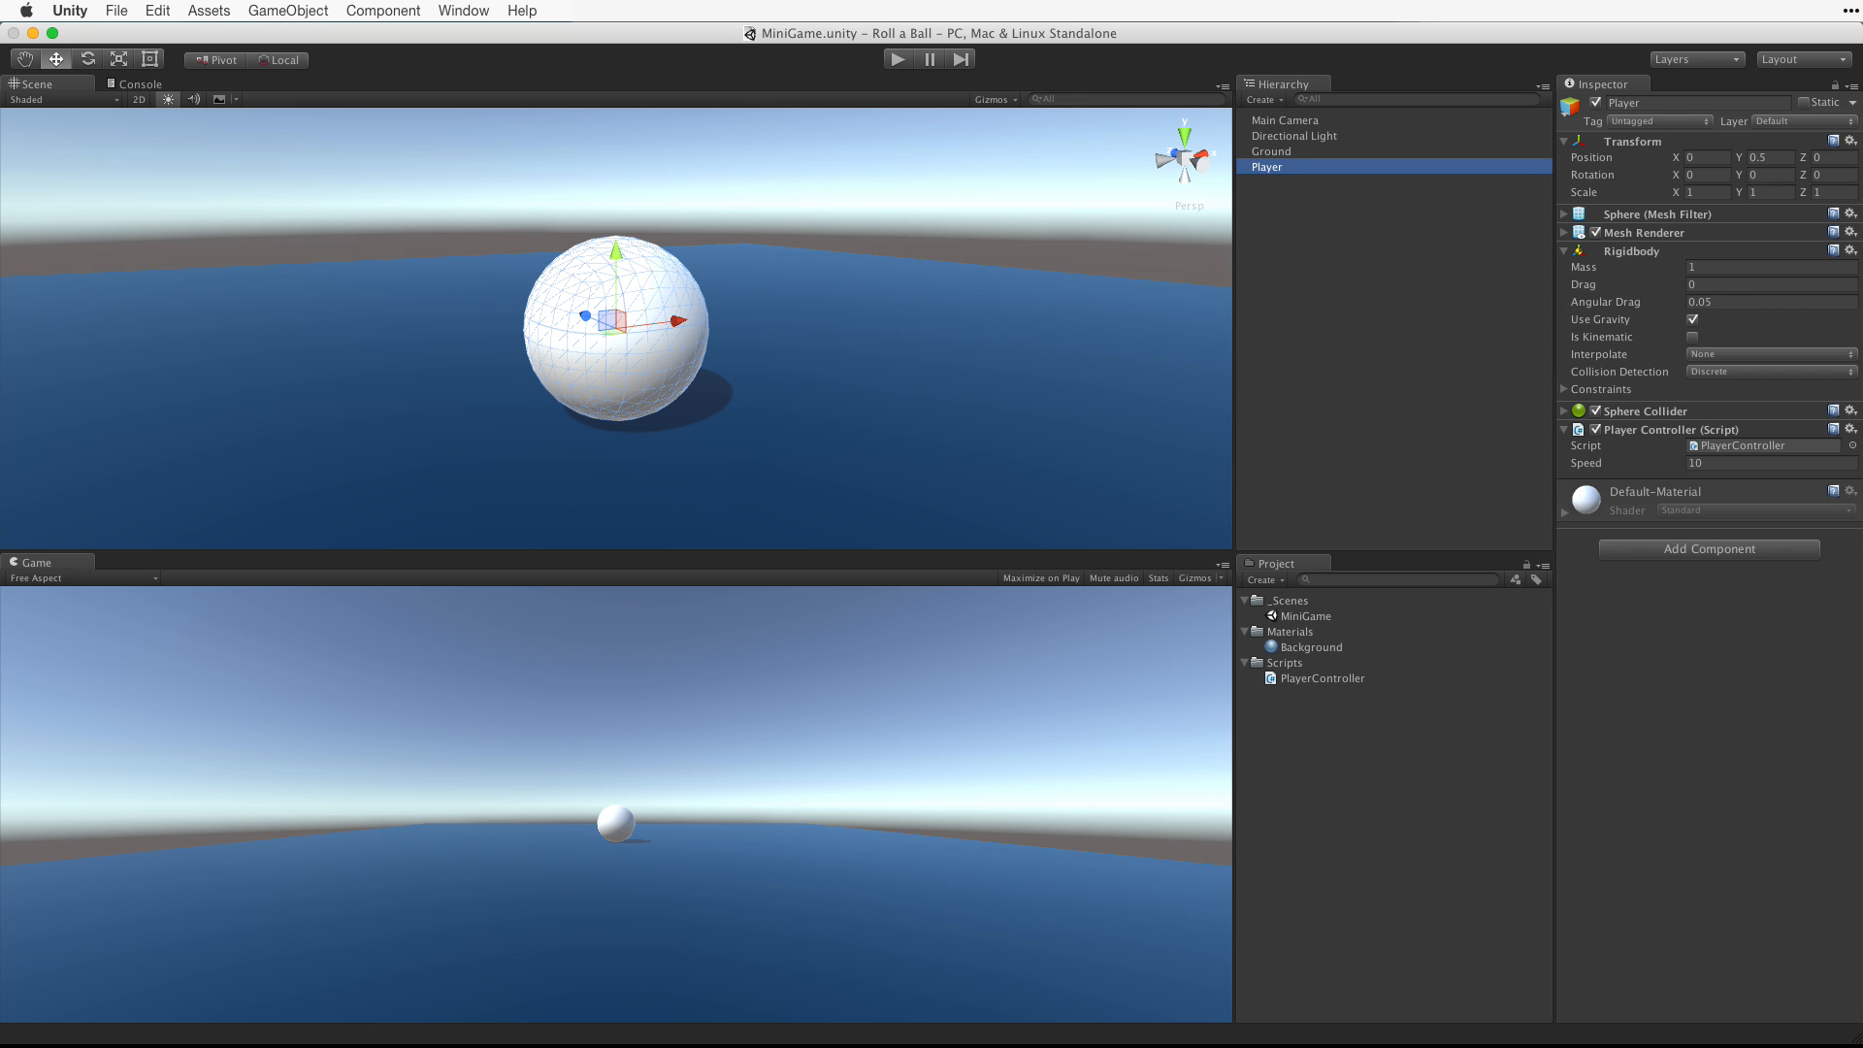
pyautogui.moveTo(1328, 127)
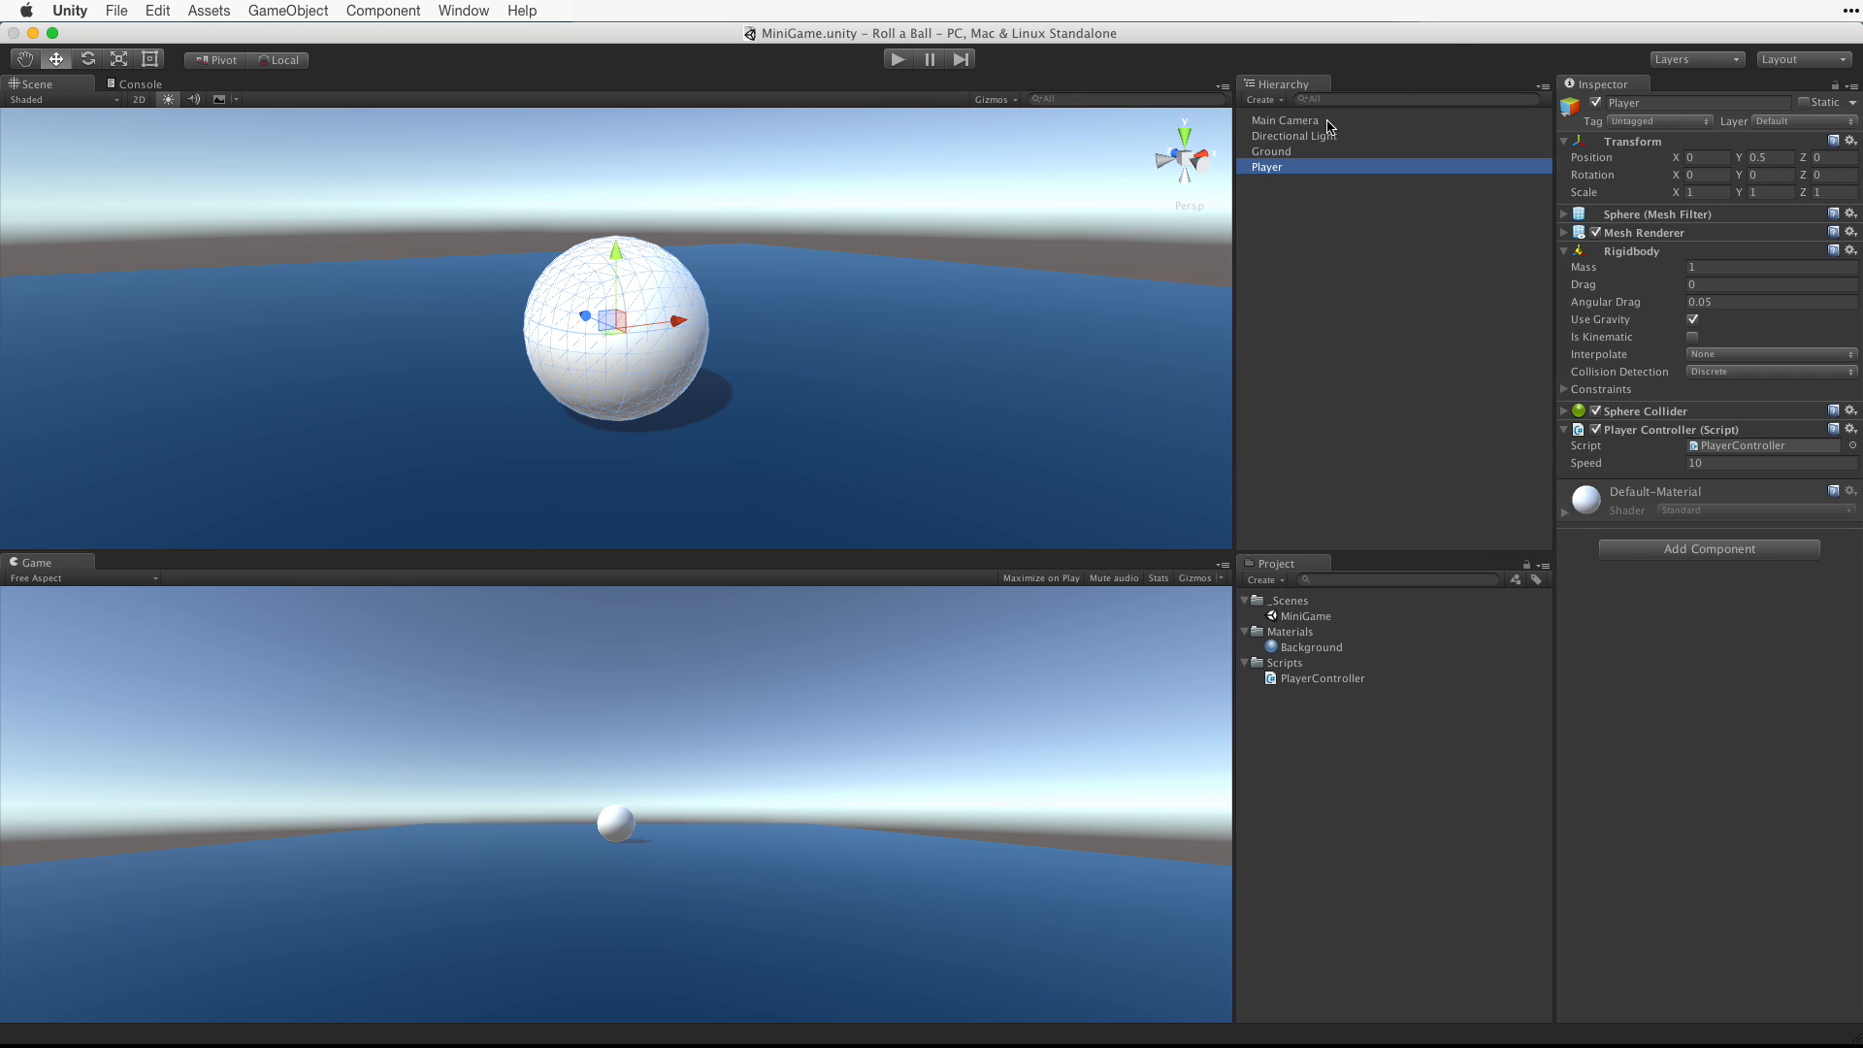
# Step: Select the Main Camera and set its X rotation to 45 degrees
pyautogui.click(1285, 120)
pyautogui.write('10')
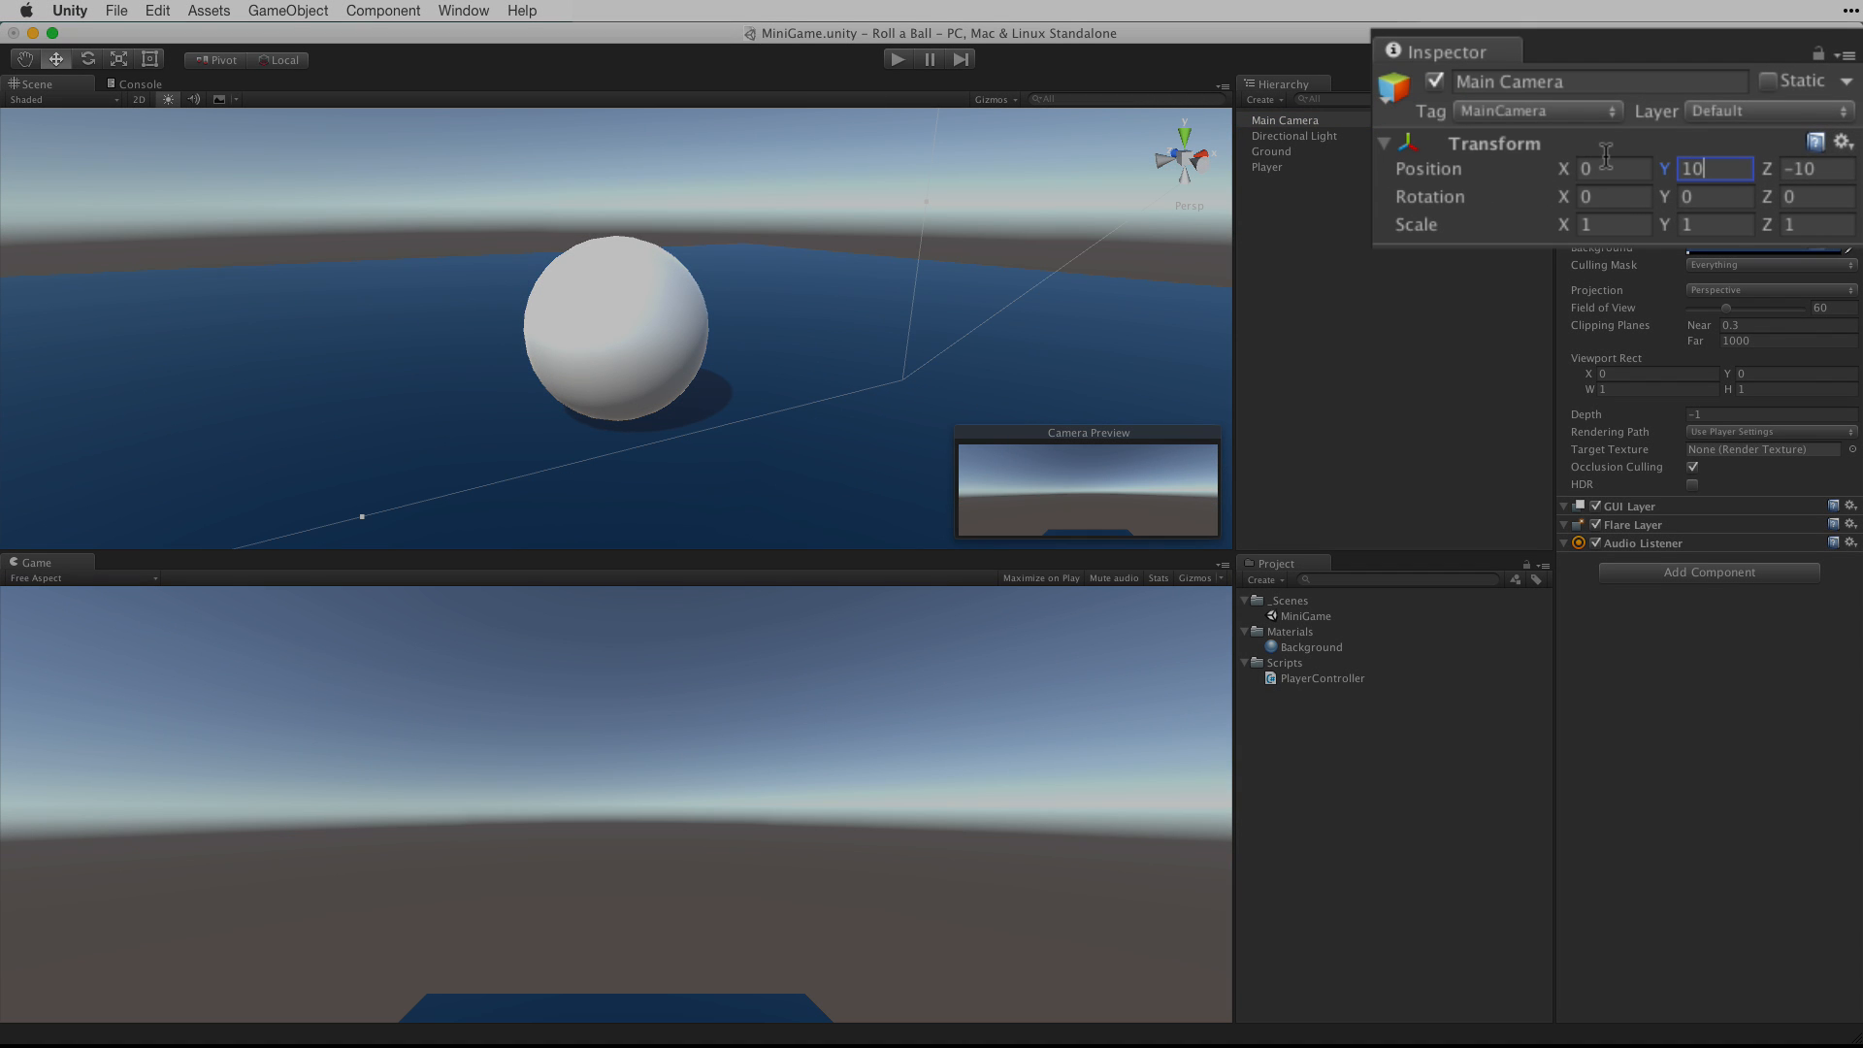
pyautogui.click(1612, 196)
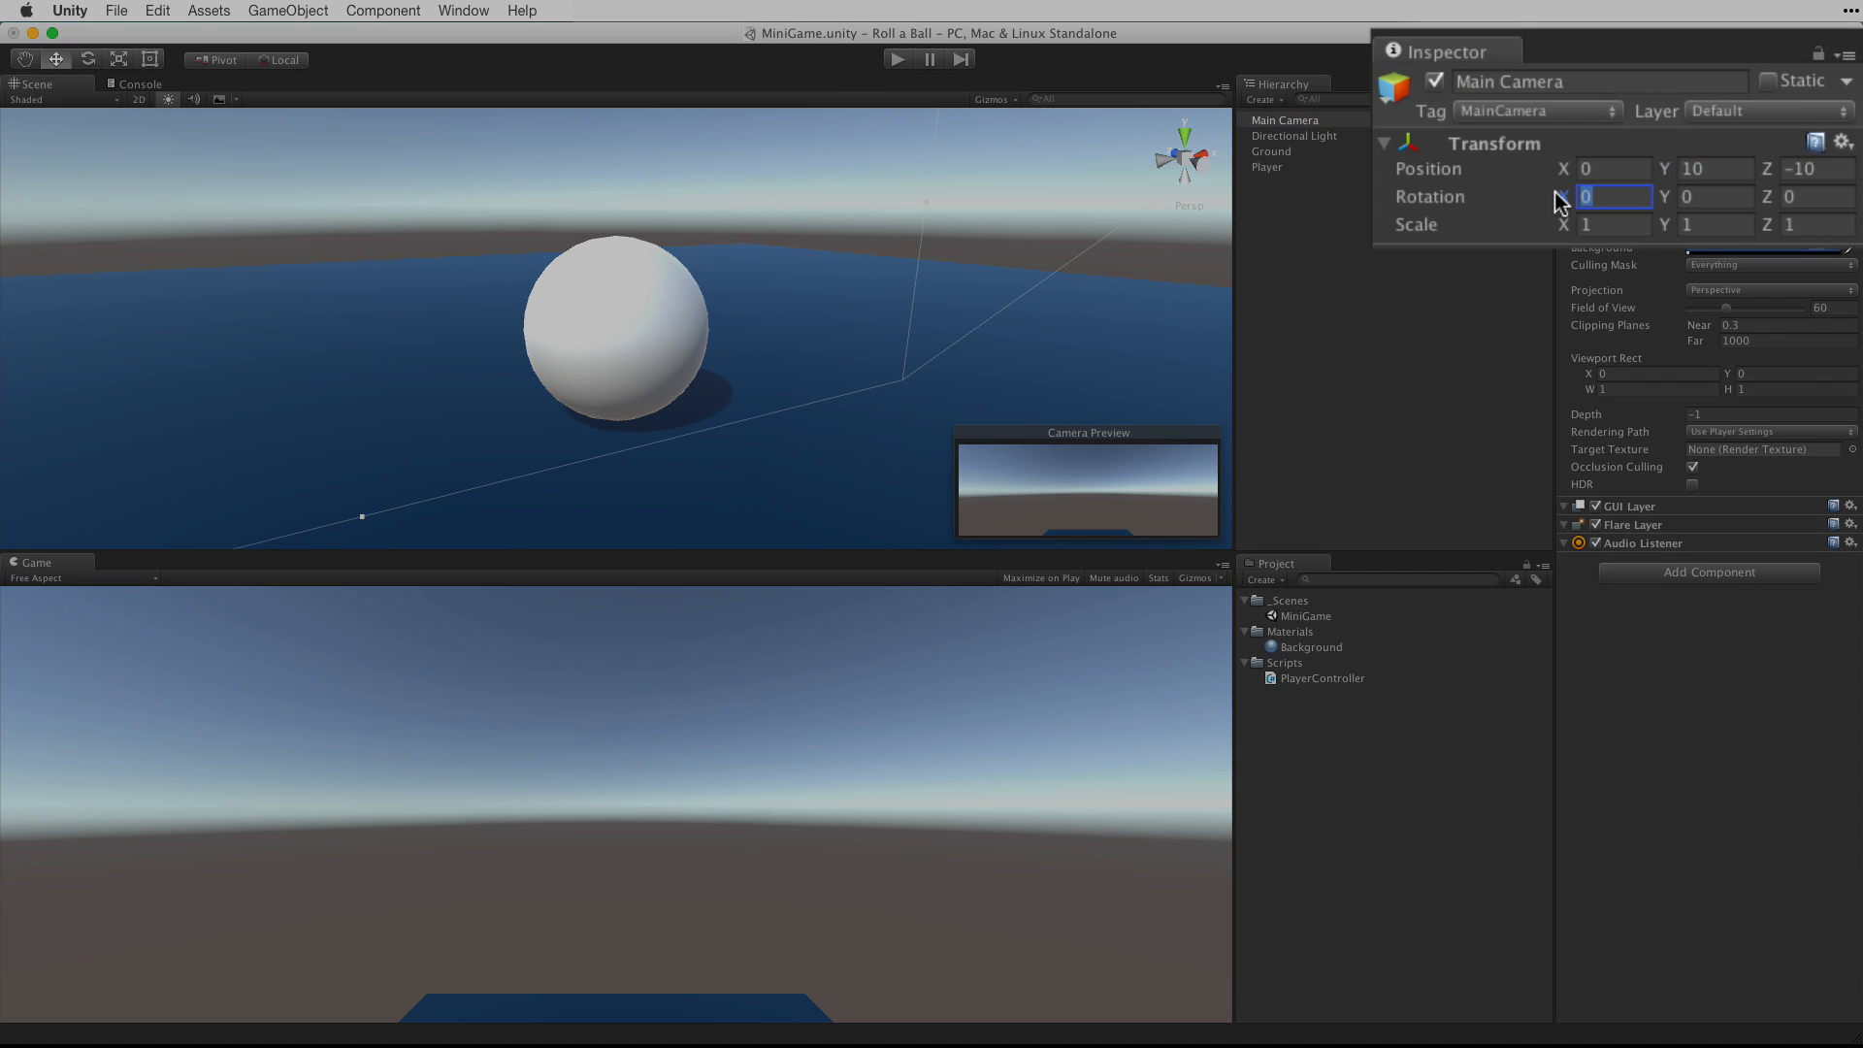
pyautogui.write('45')
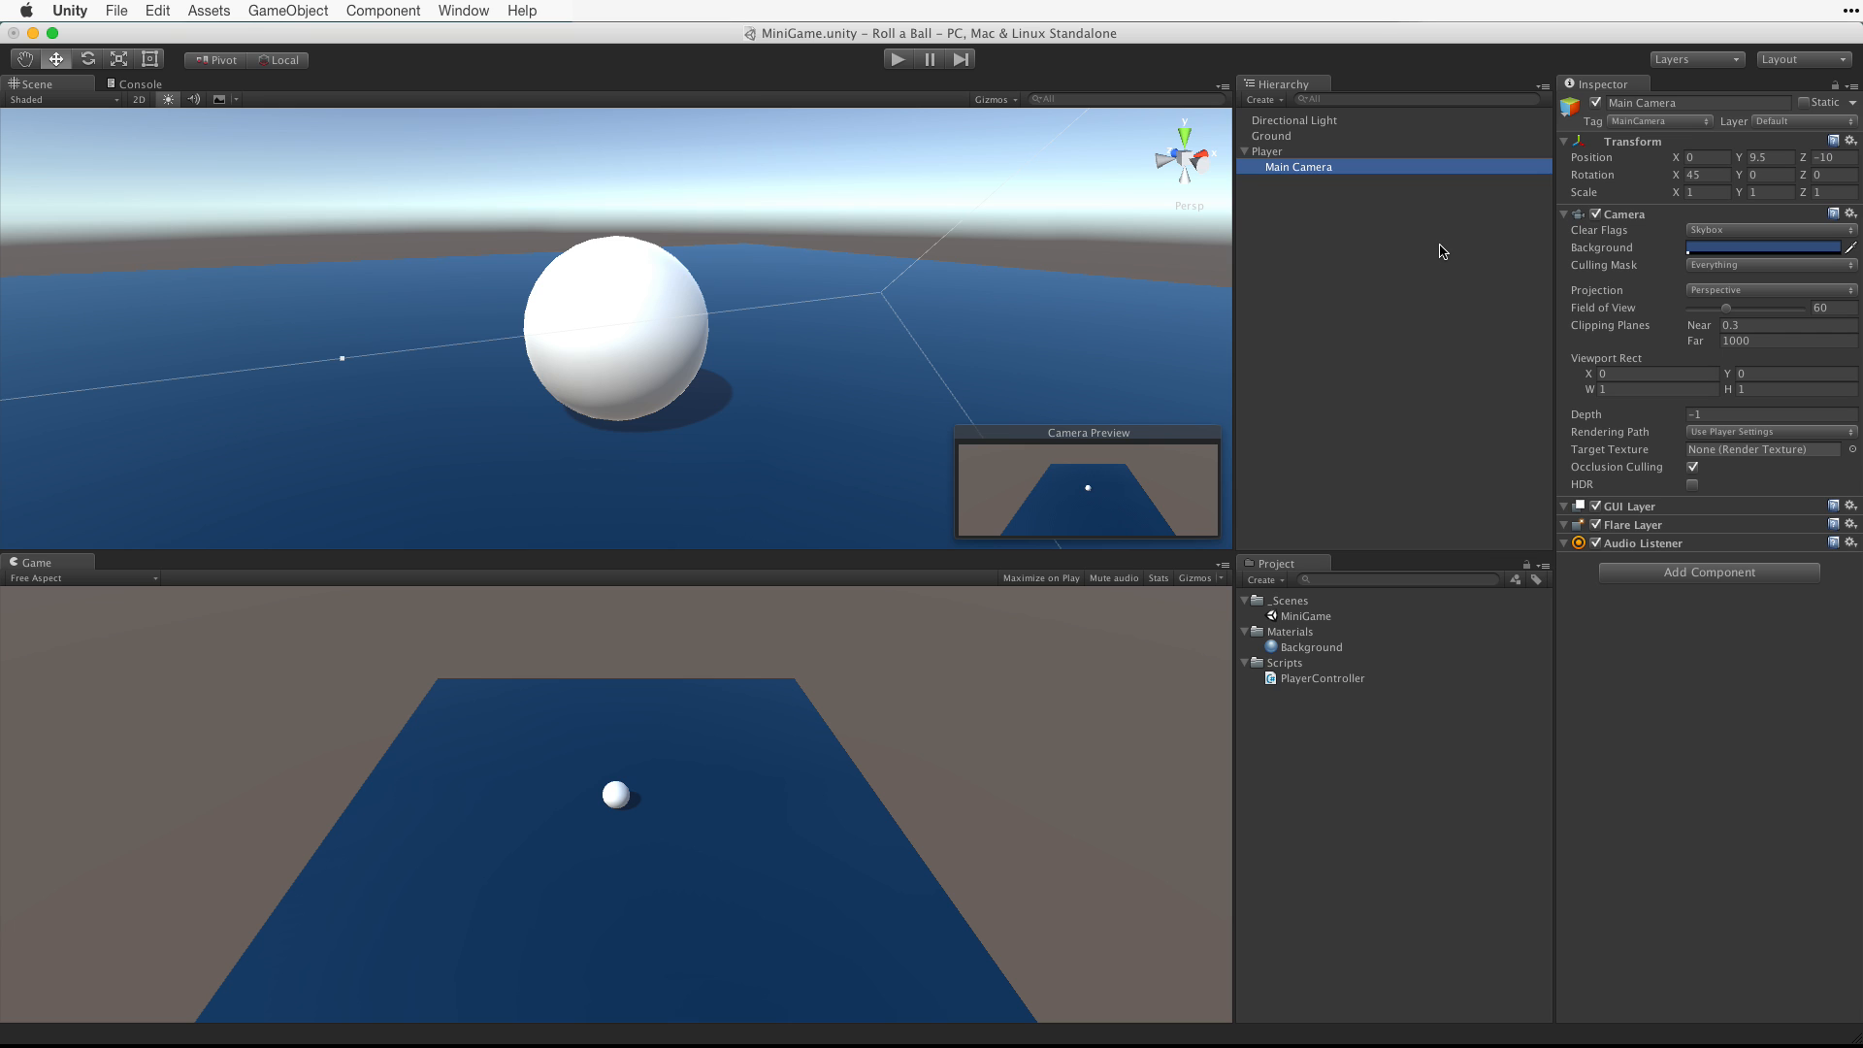
# Step: Select the Player ball and pull the Scene view back over the whole ground
pyautogui.click(1267, 151)
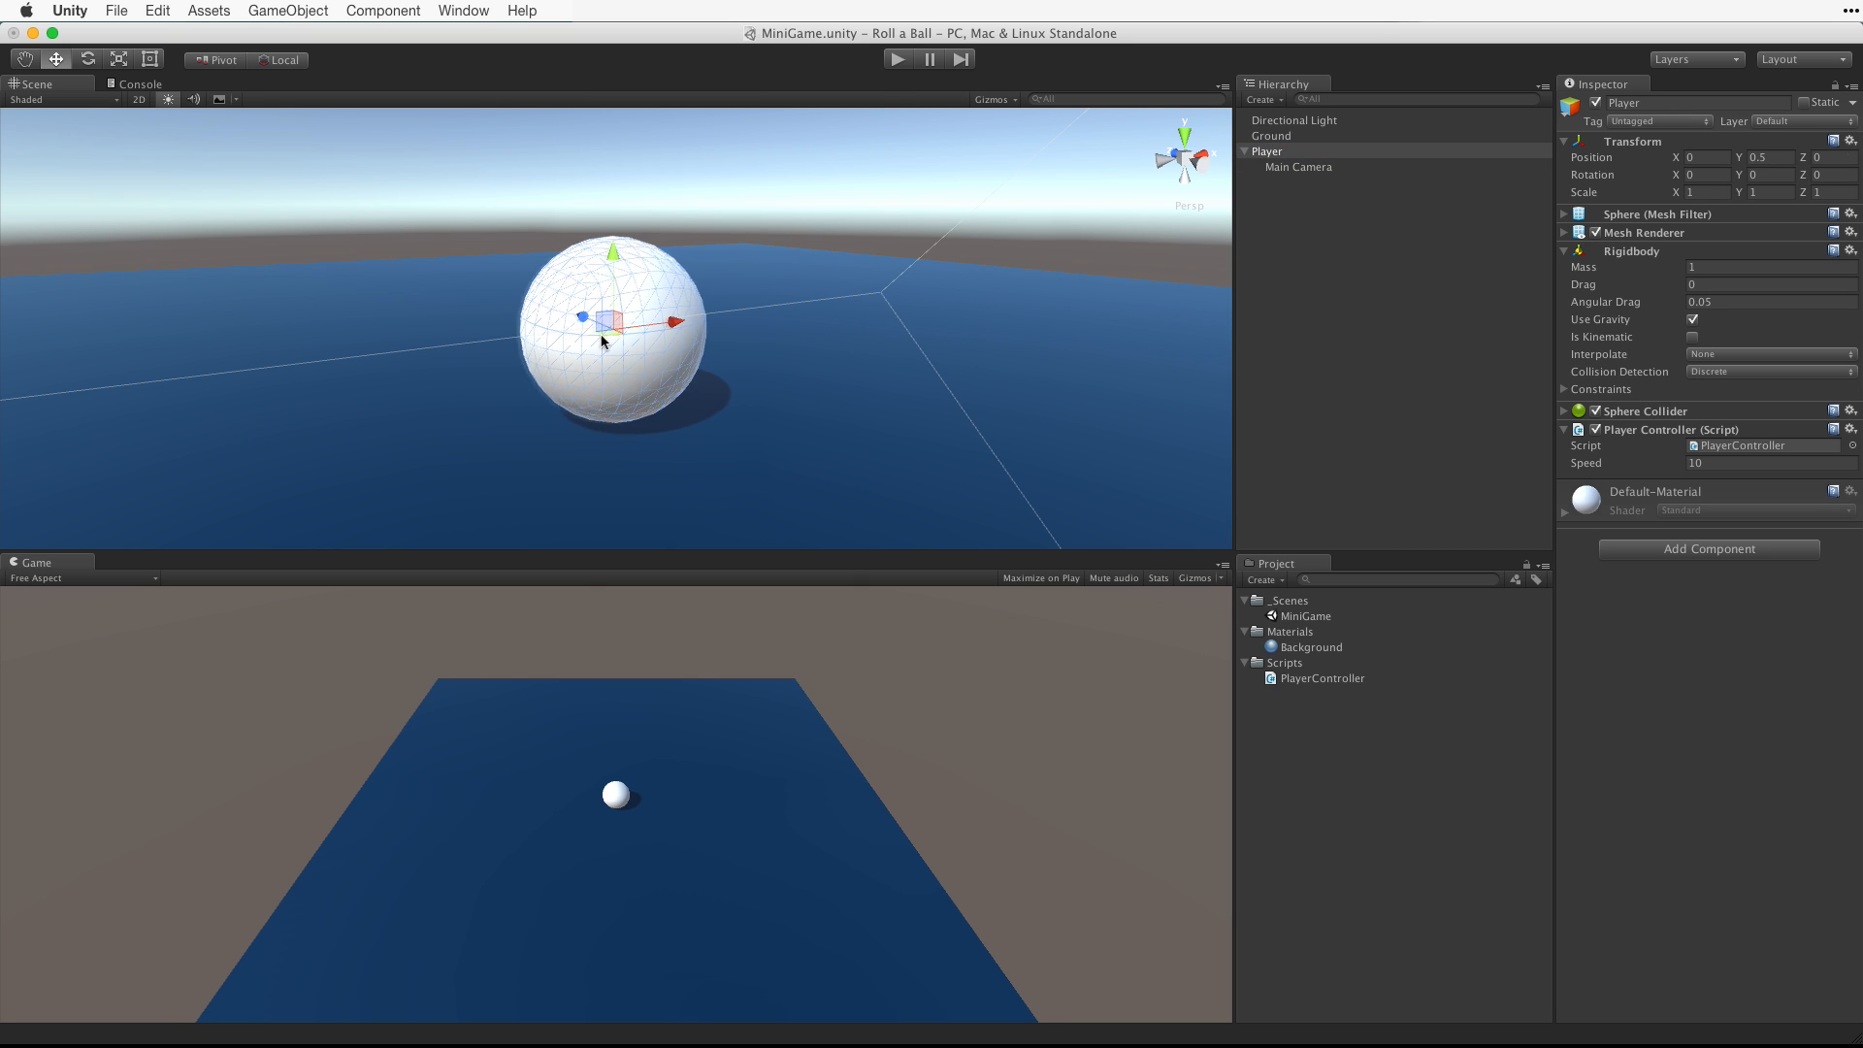
pyautogui.moveTo(610, 317); pyautogui.dragTo(811, 293)
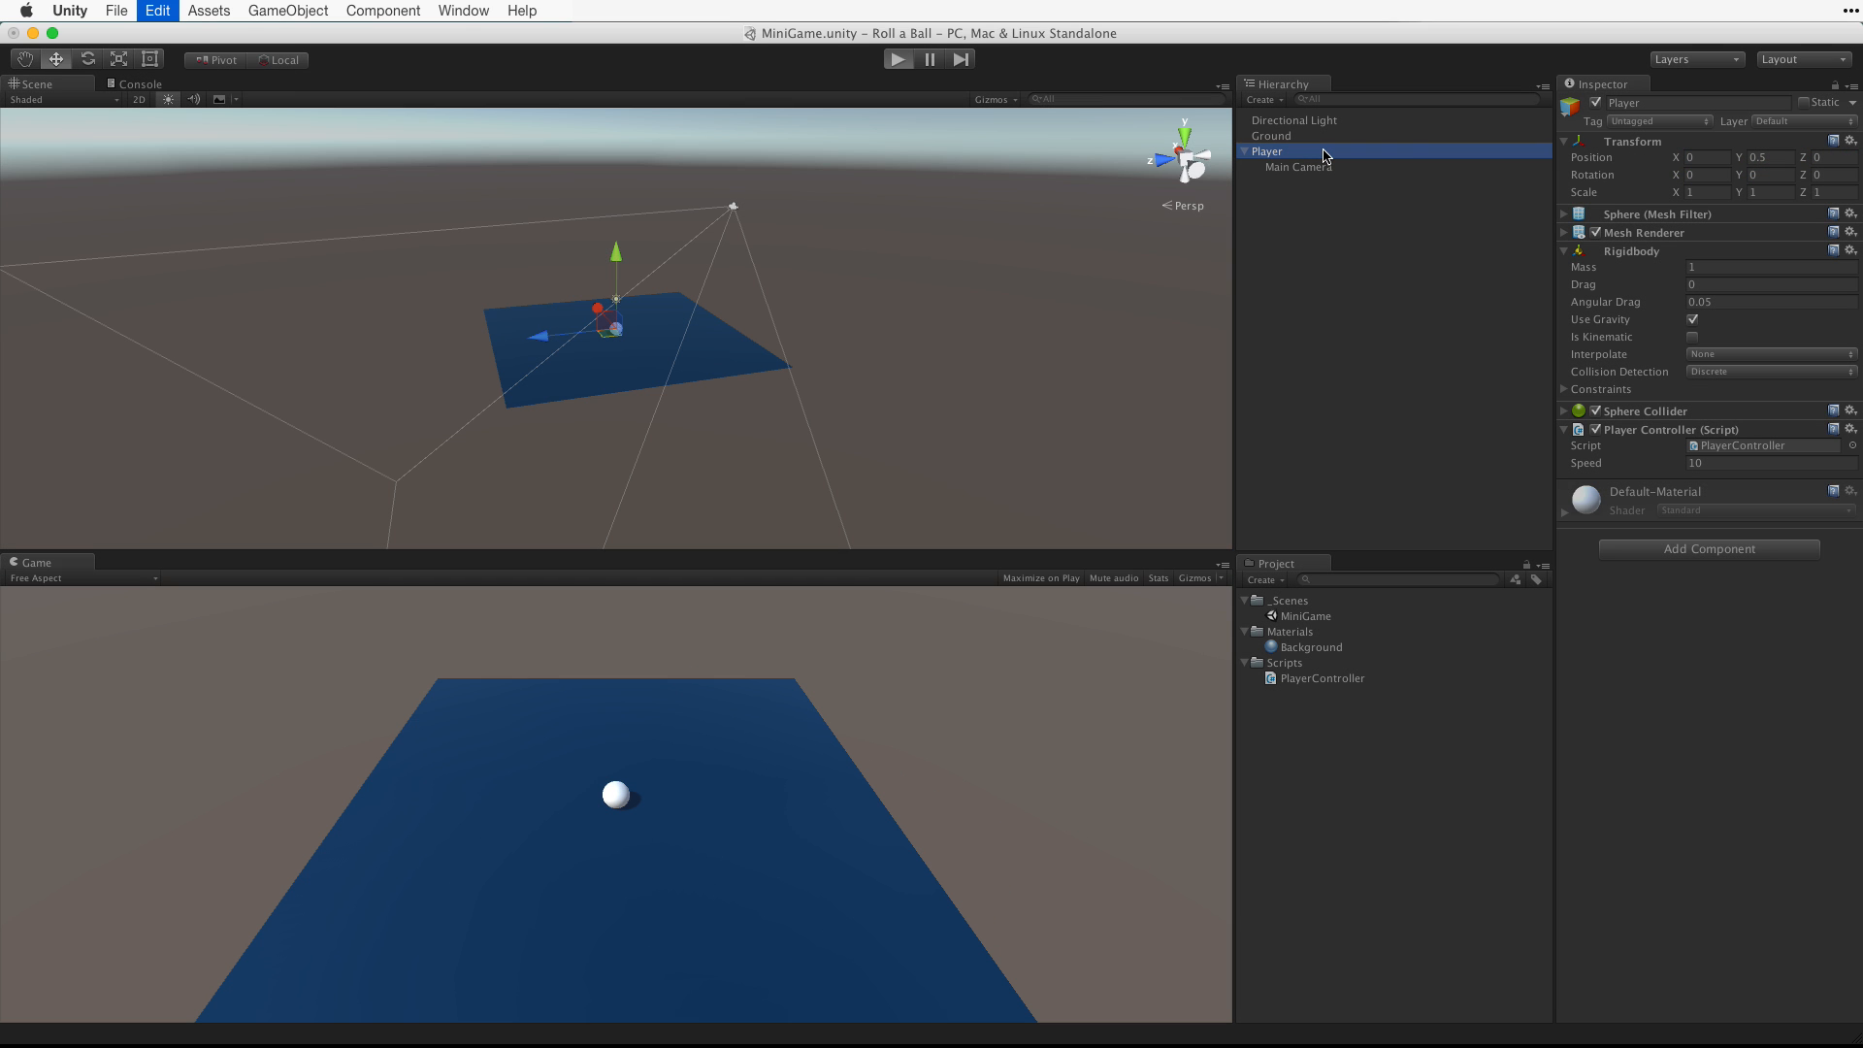
pyautogui.click(896, 59)
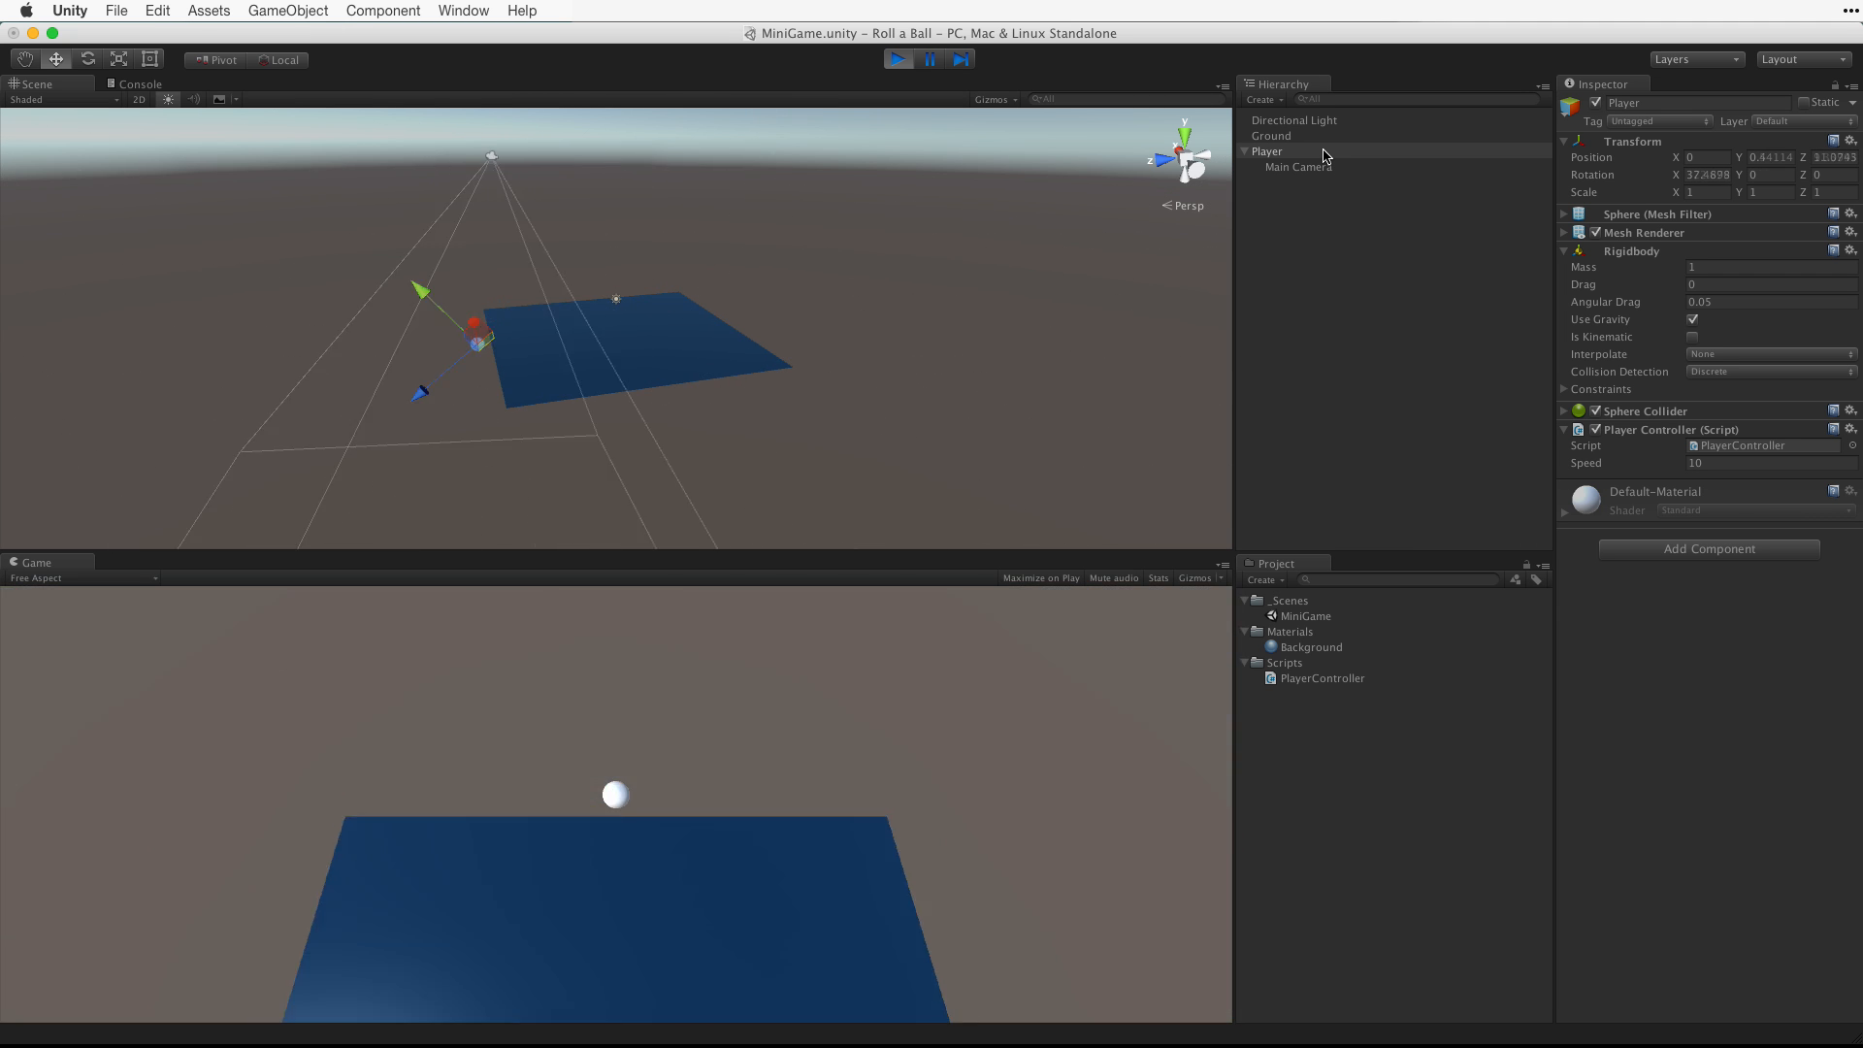
pyautogui.click(1299, 165)
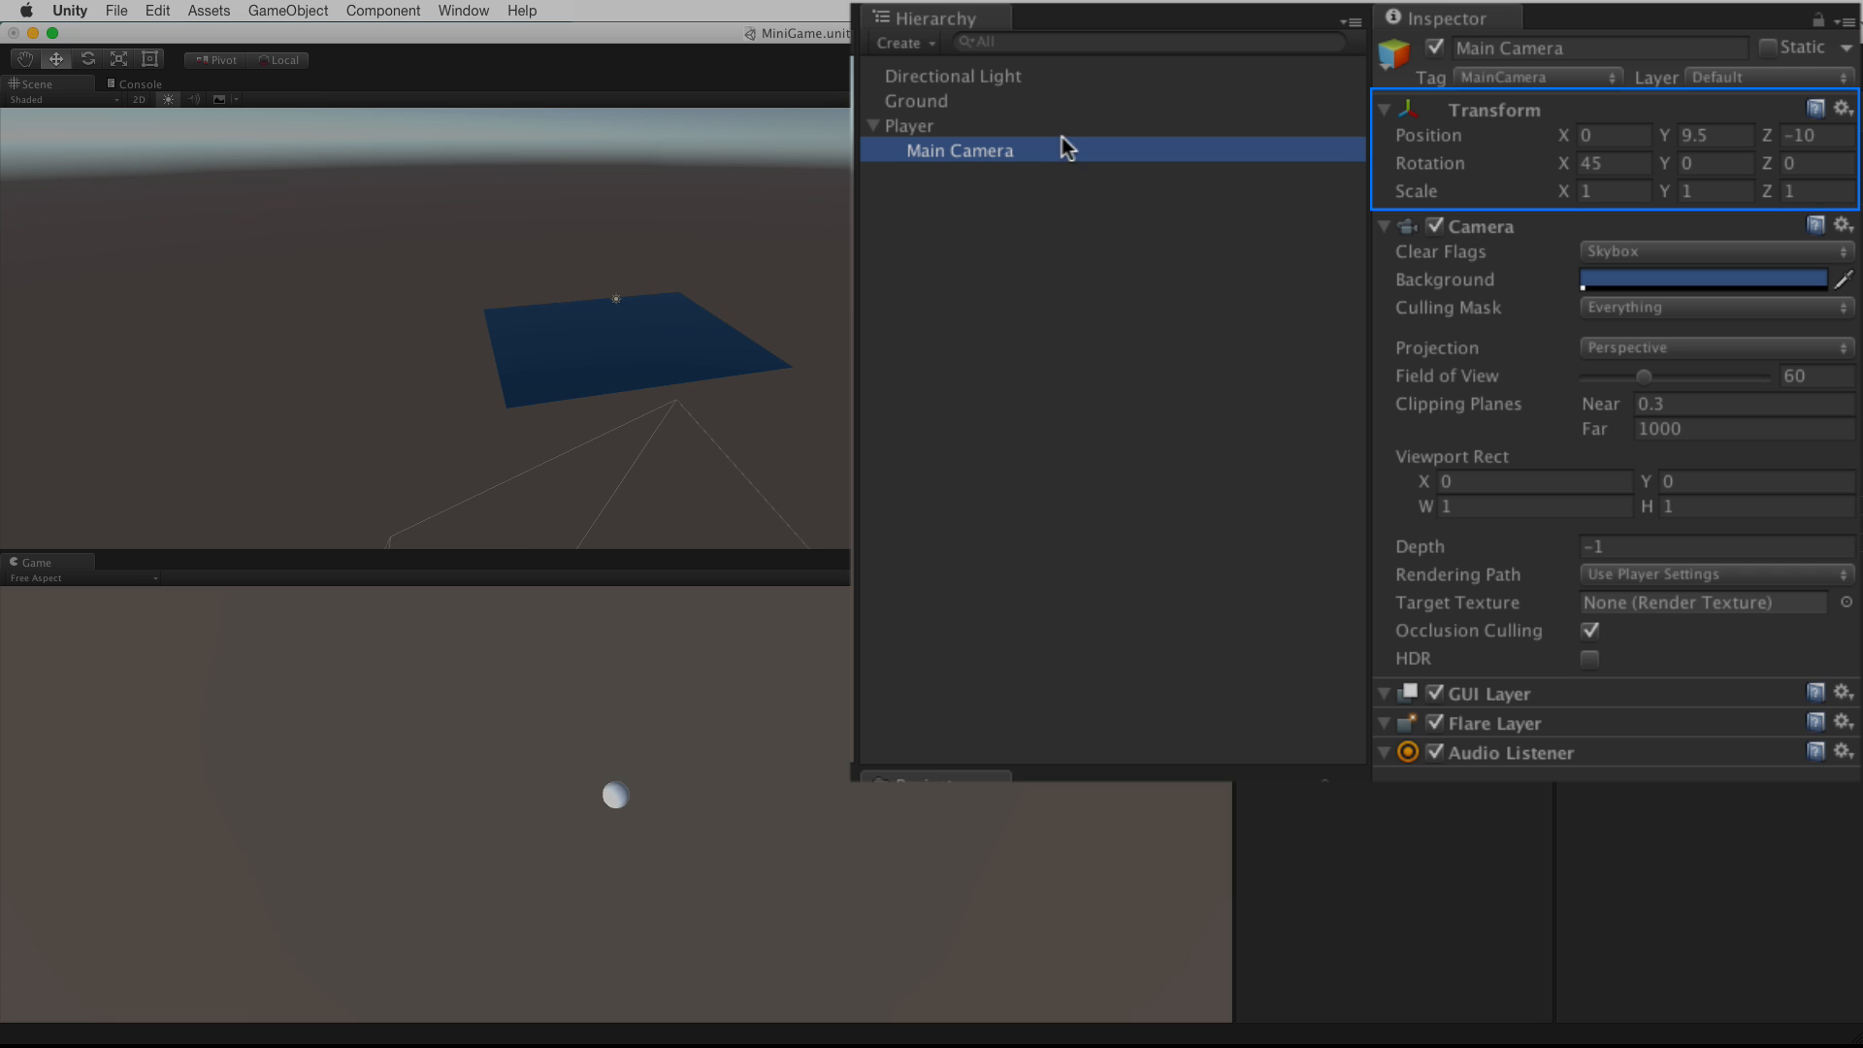
pyautogui.click(910, 125)
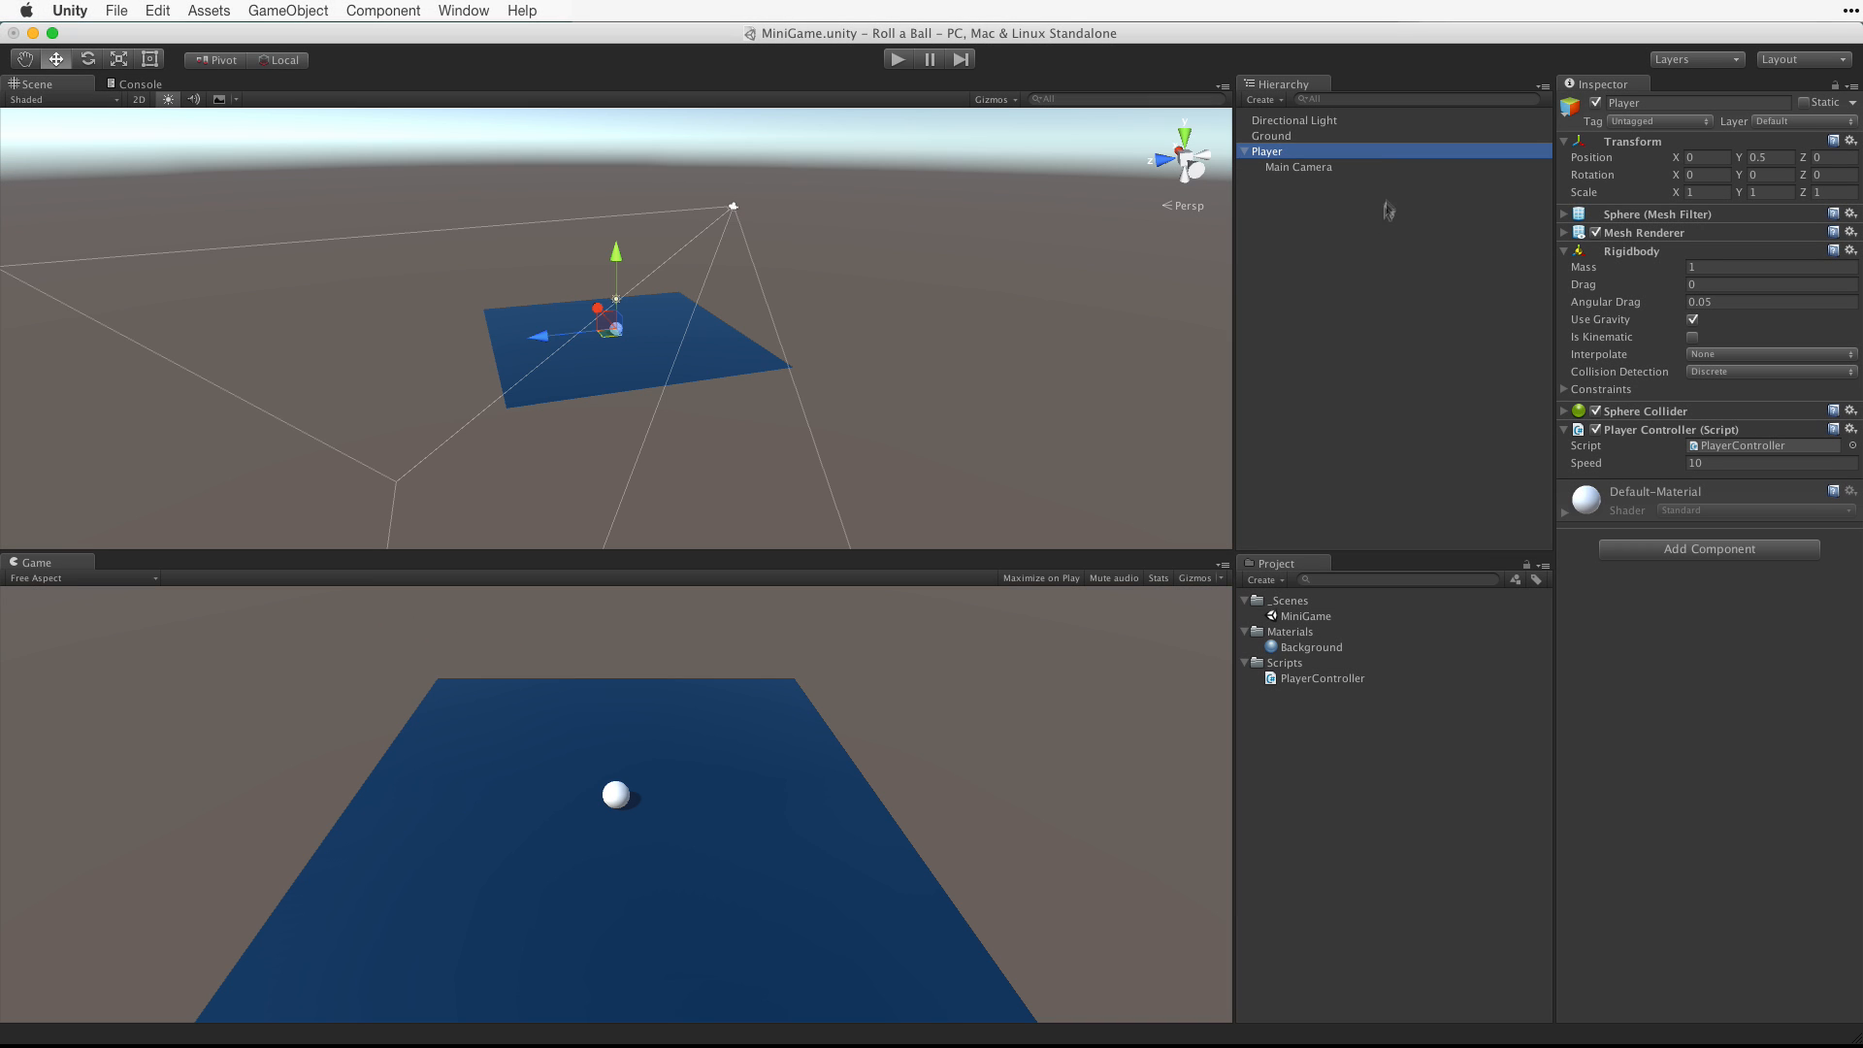
pyautogui.moveTo(1408, 281)
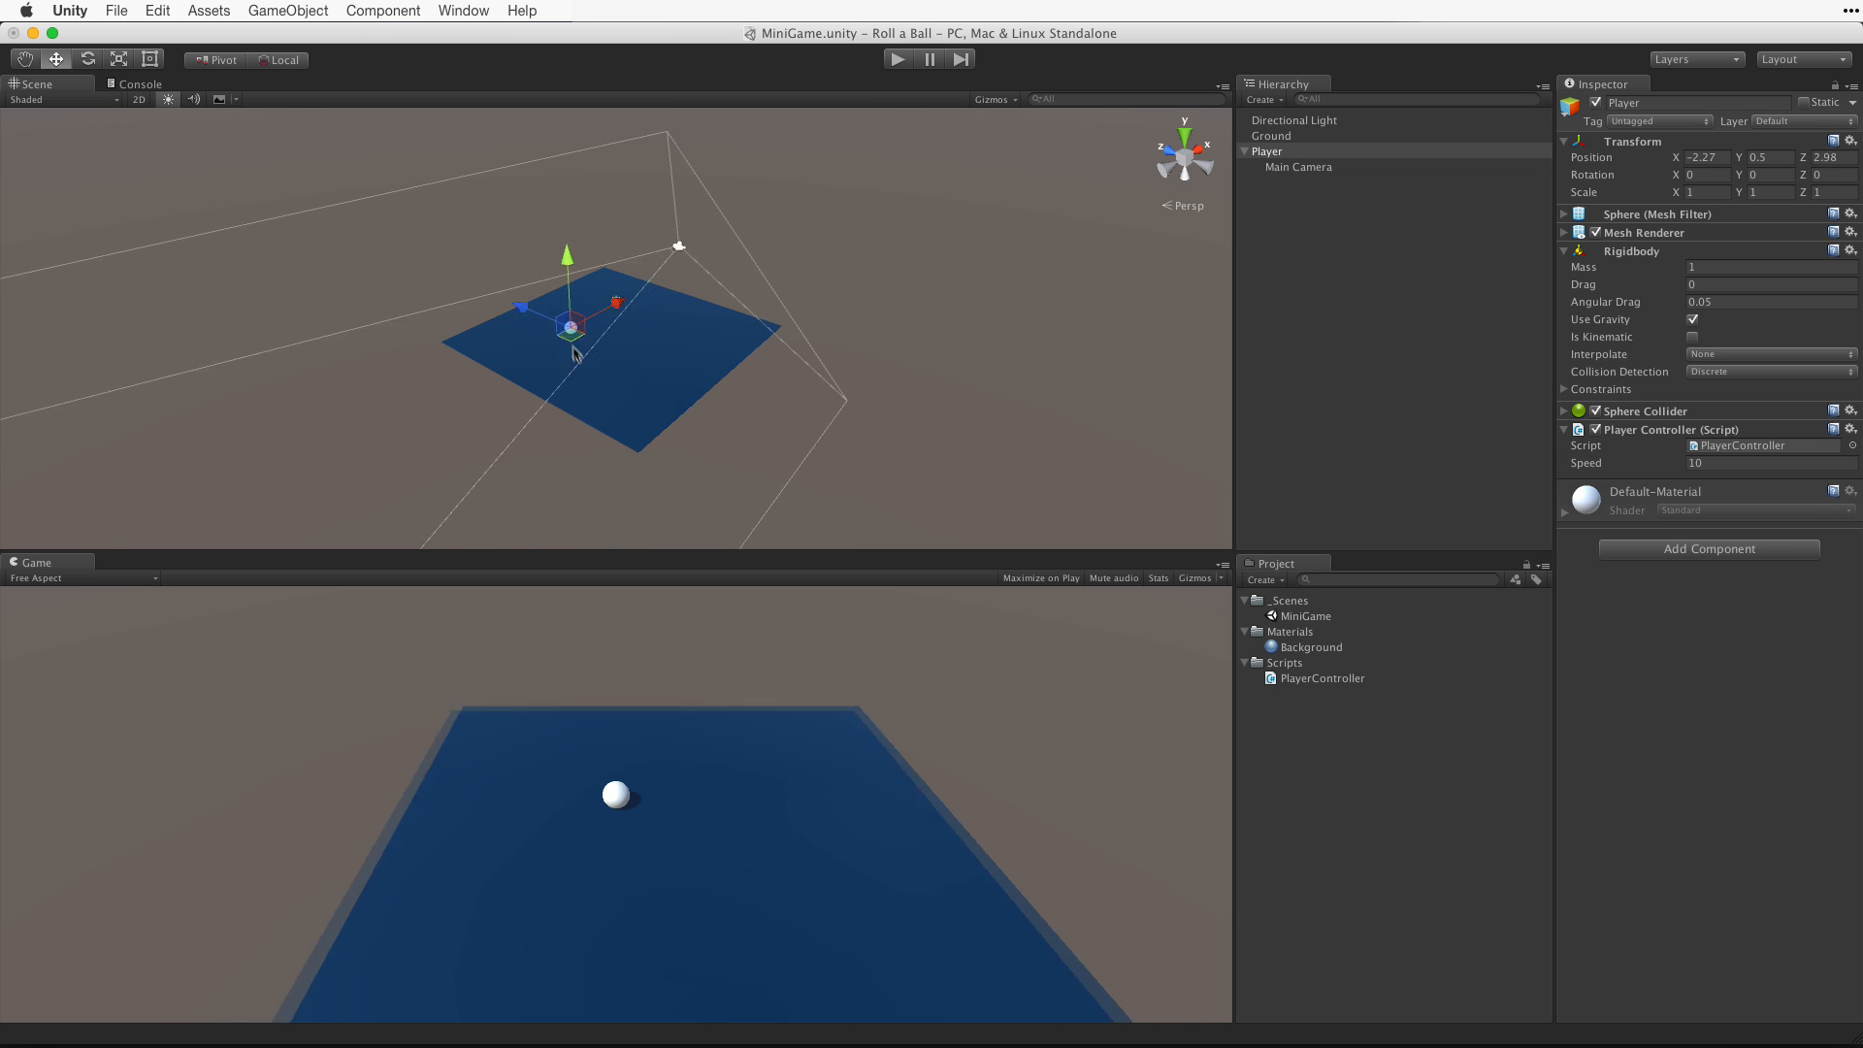
# Step: Move the Player ball across the ground to show the camera following, then detach Main Camera
pyautogui.moveTo(568, 330); pyautogui.dragTo(631, 303)
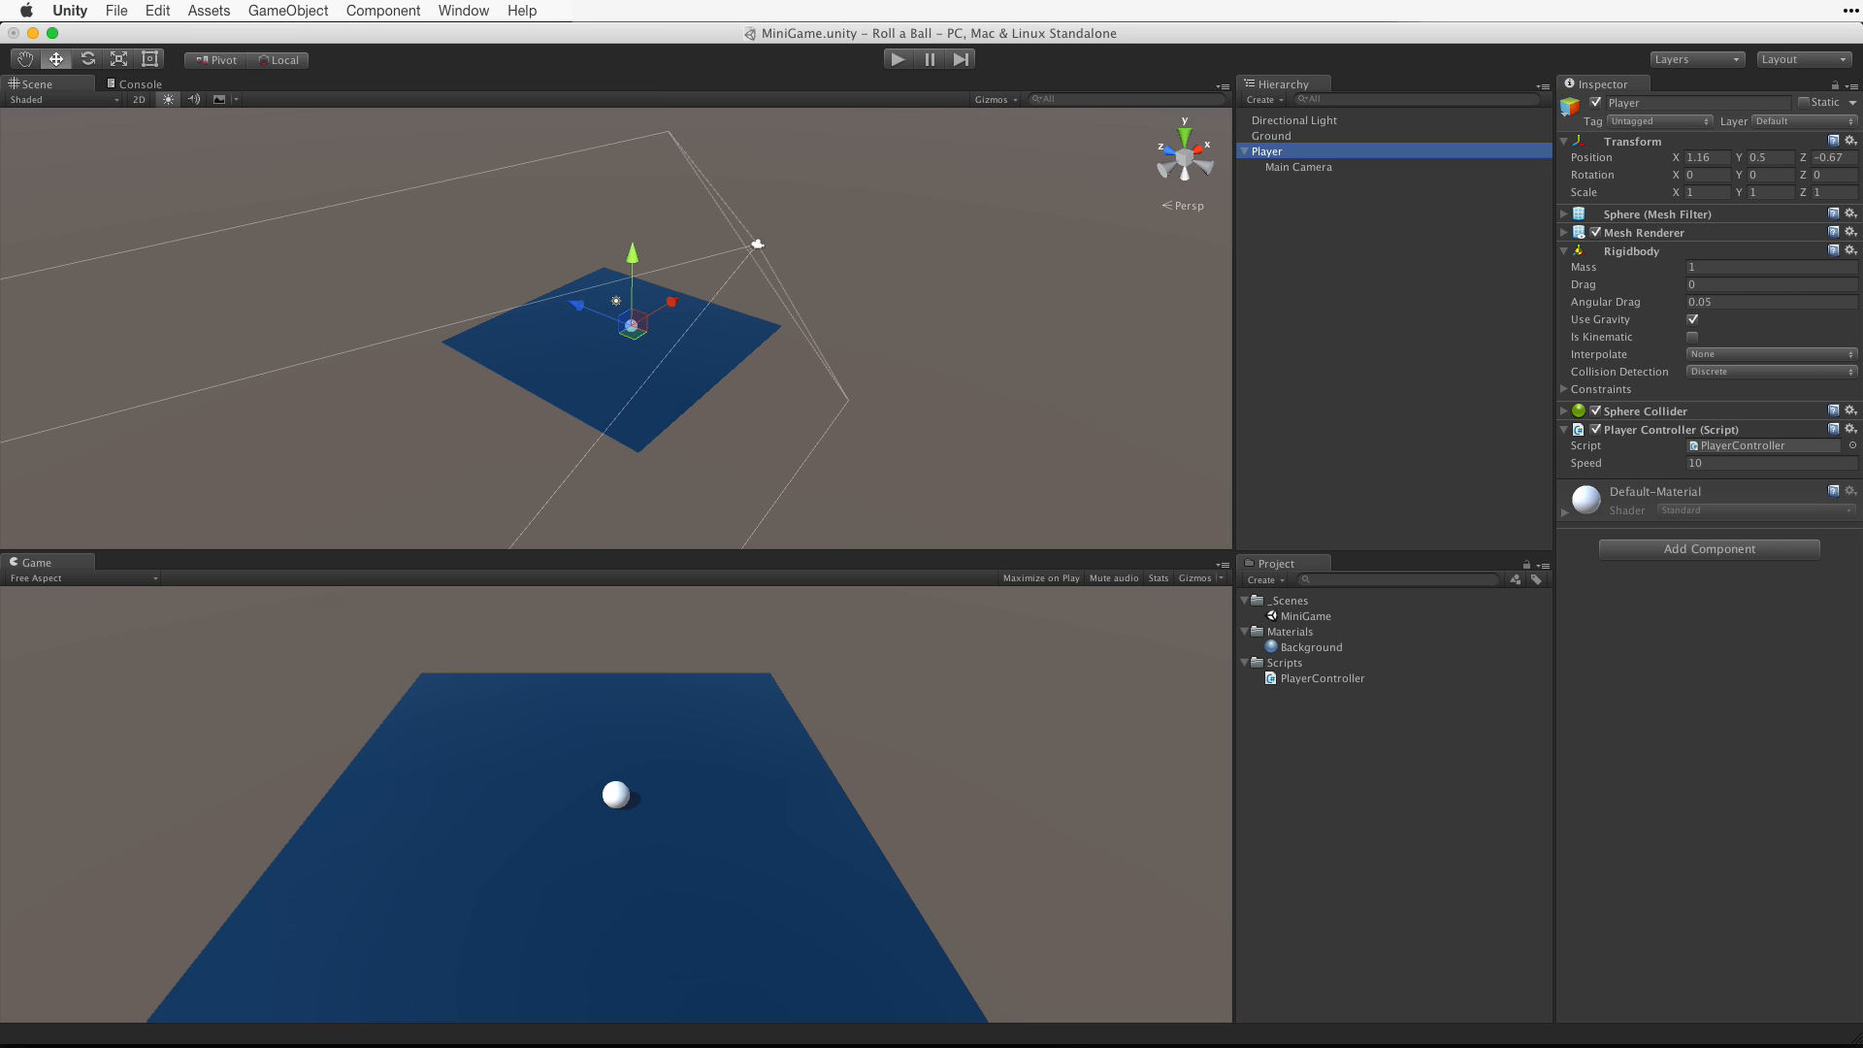
pyautogui.click(1300, 166)
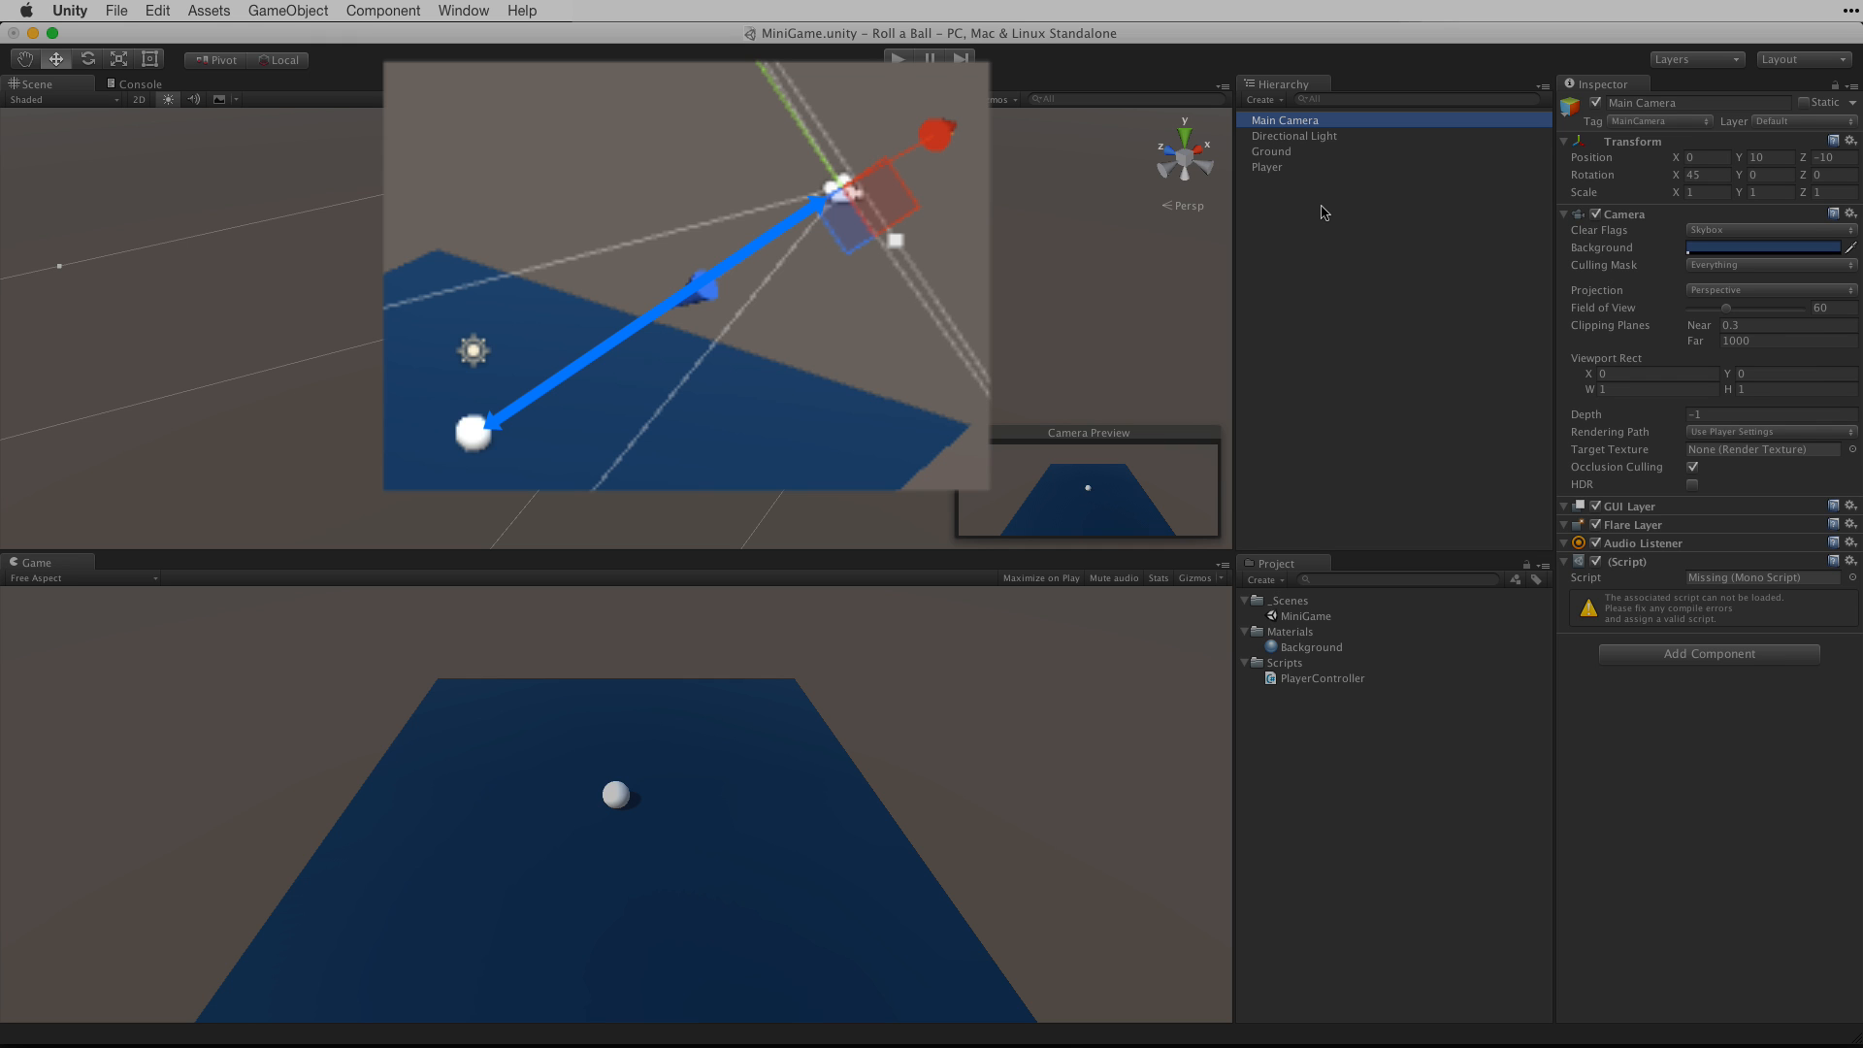
# Step: Add a new C# script named CameraController to the Main Camera via Add Component
pyautogui.click(899, 58)
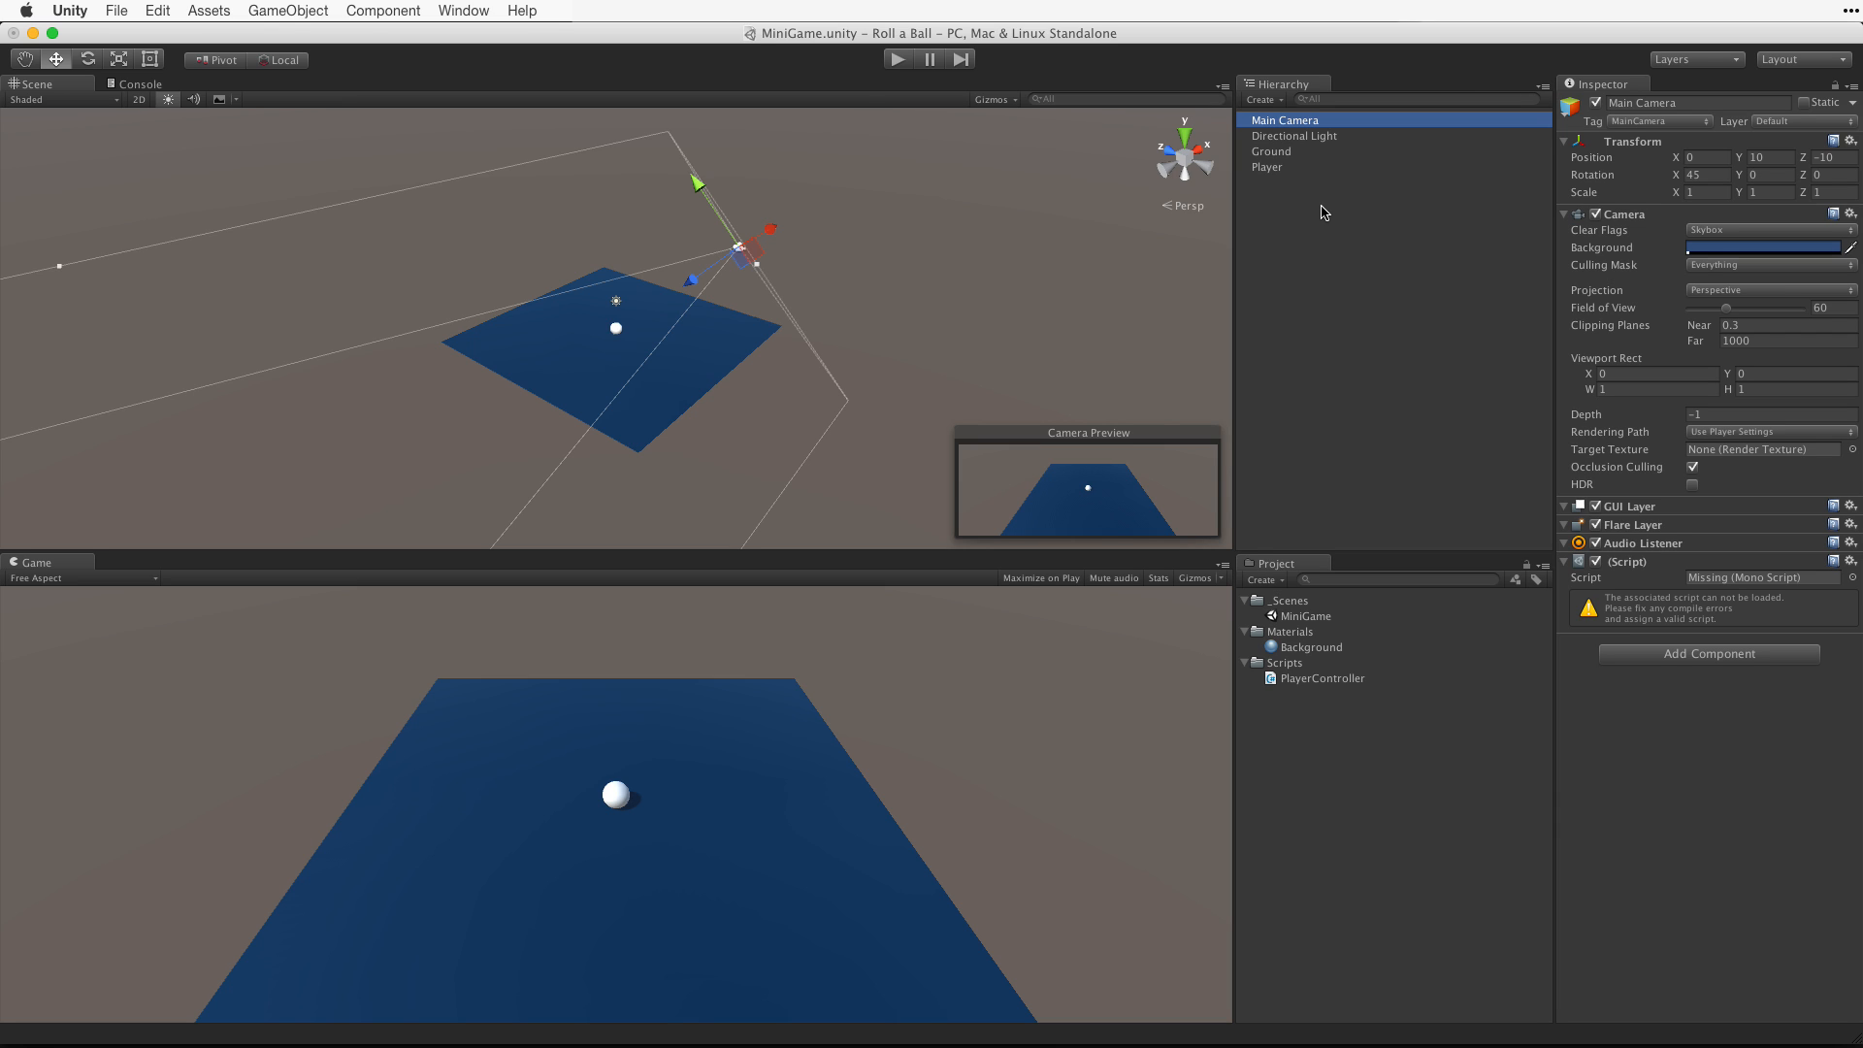
pyautogui.click(1709, 653)
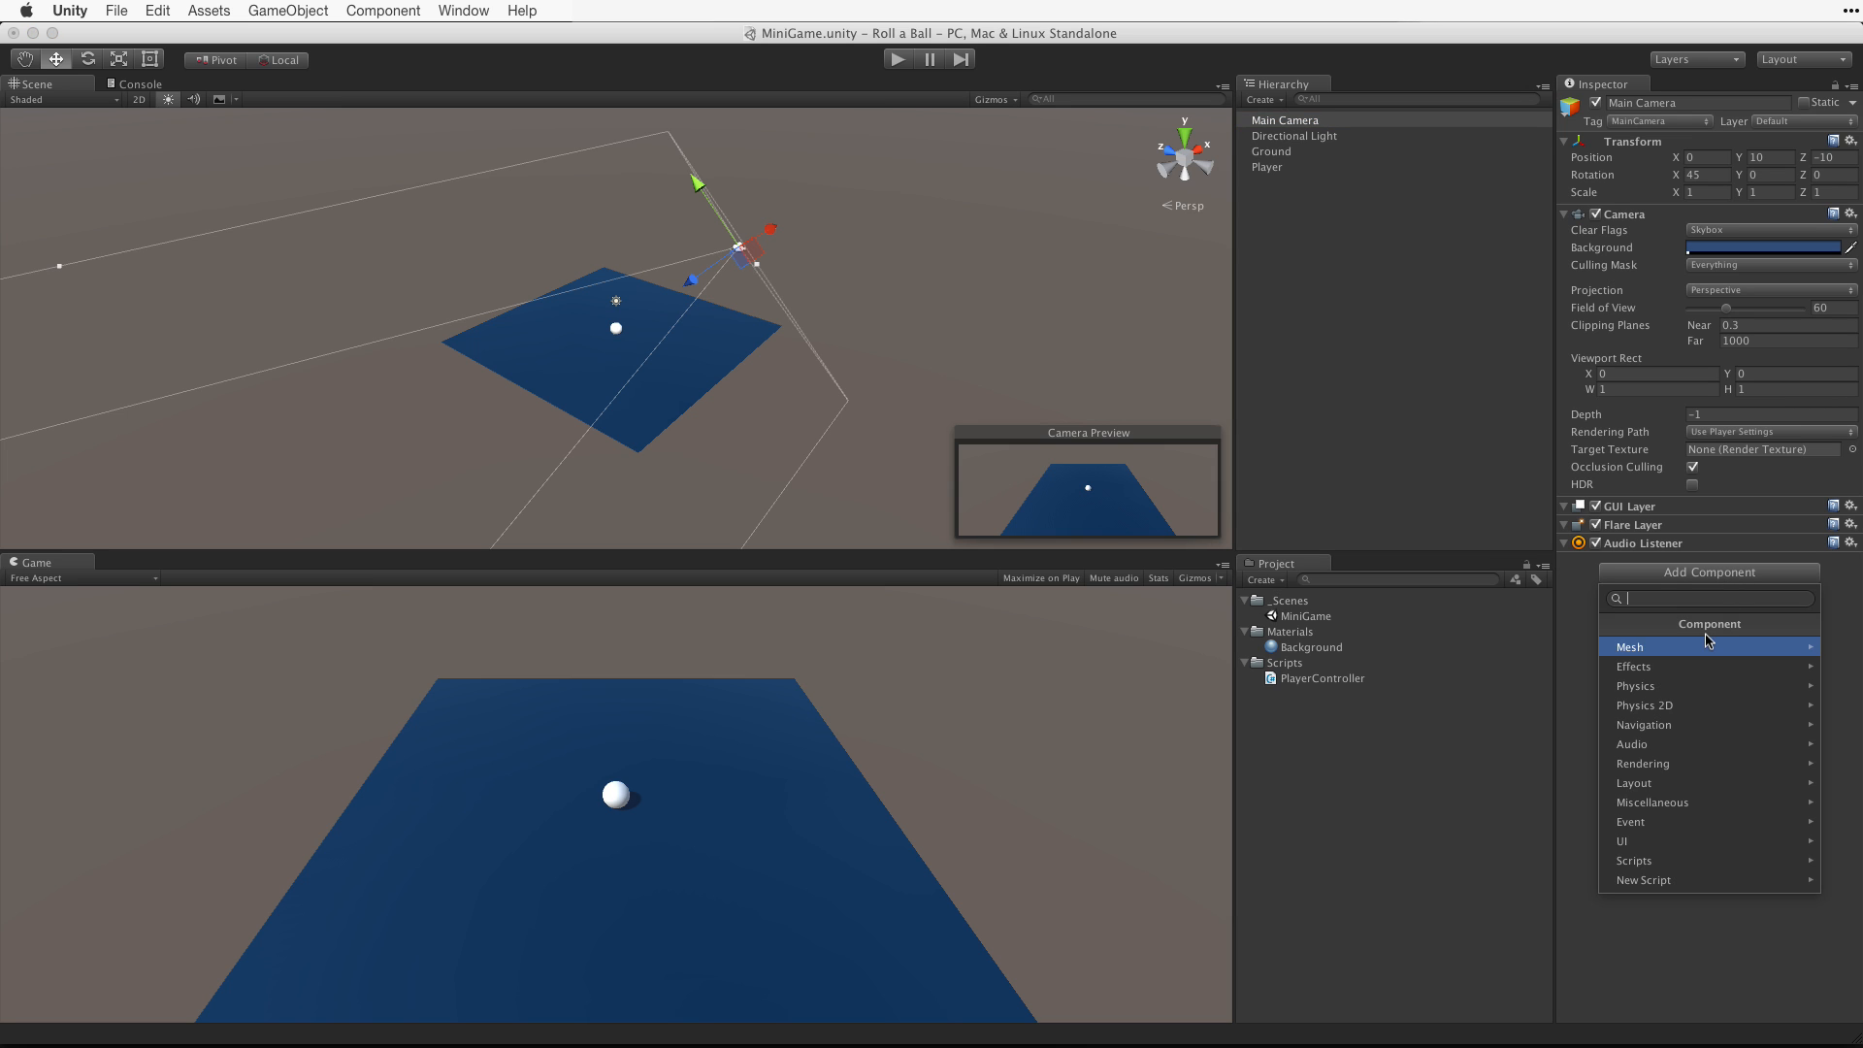
pyautogui.click(1643, 879)
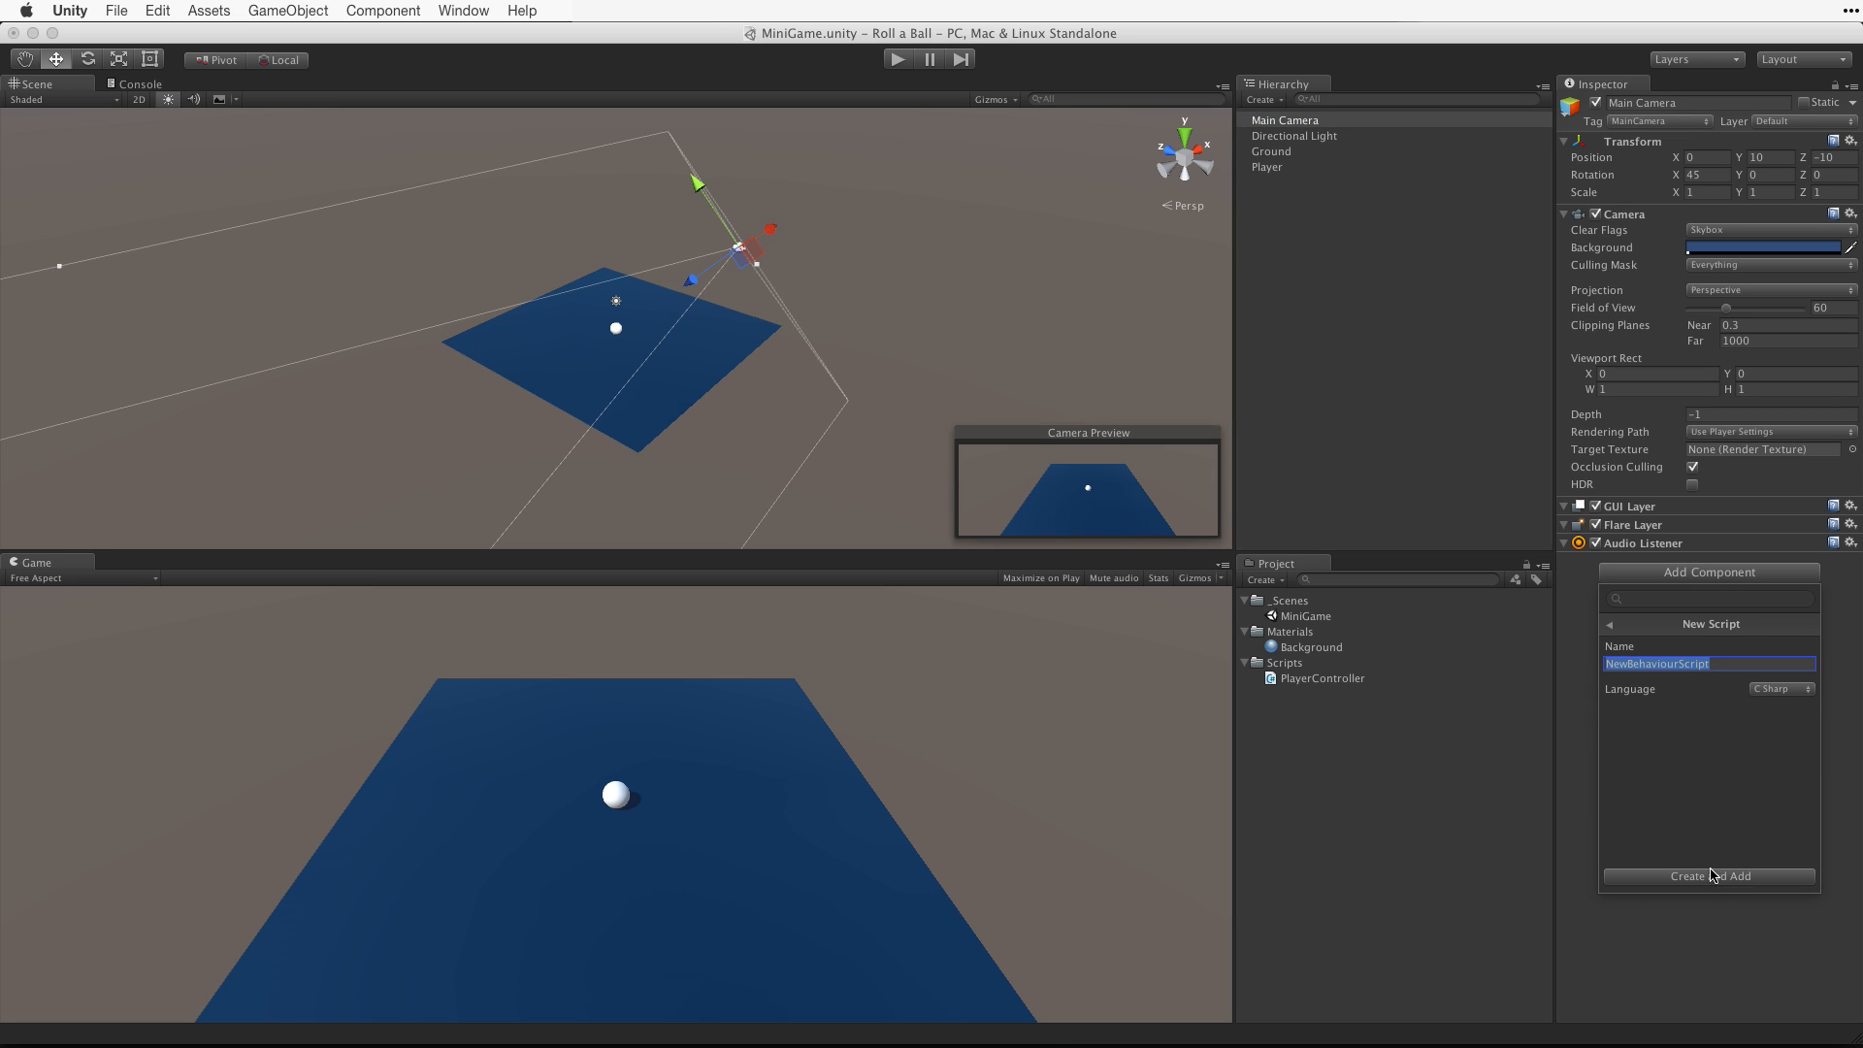
pyautogui.click(1779, 688)
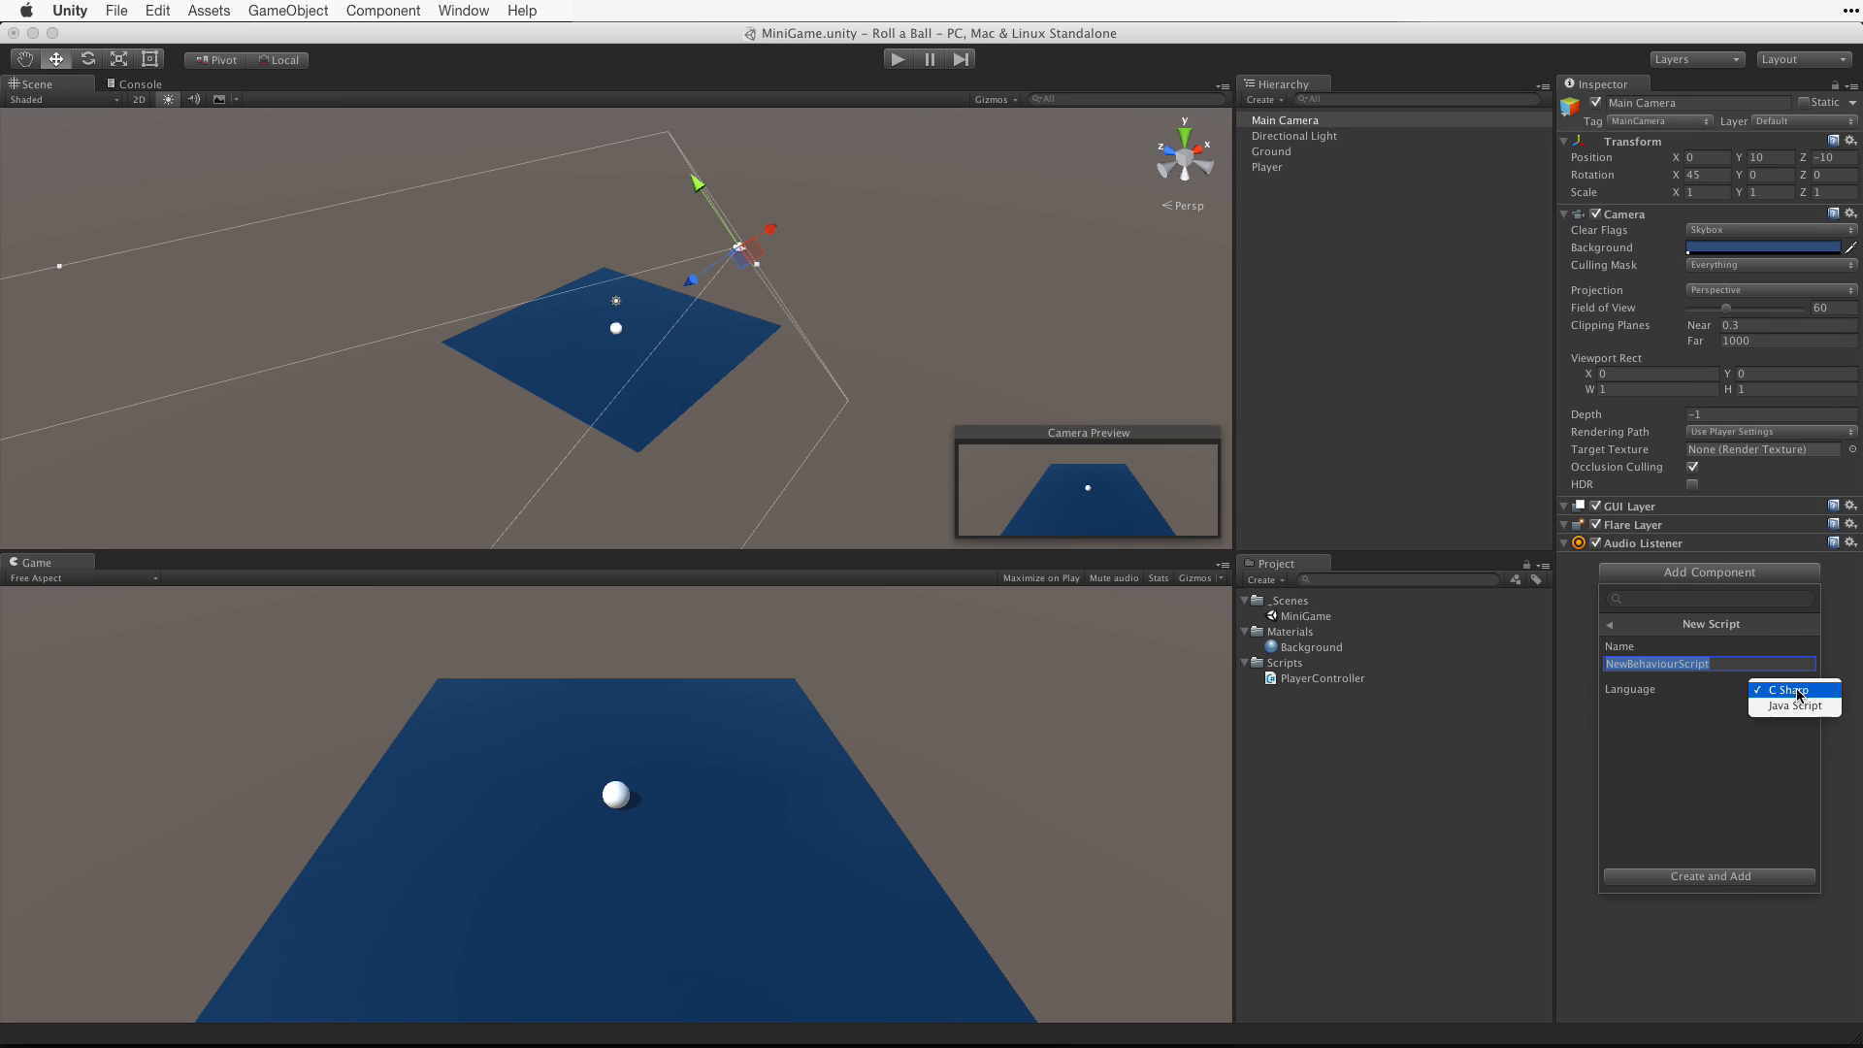
pyautogui.click(1793, 690)
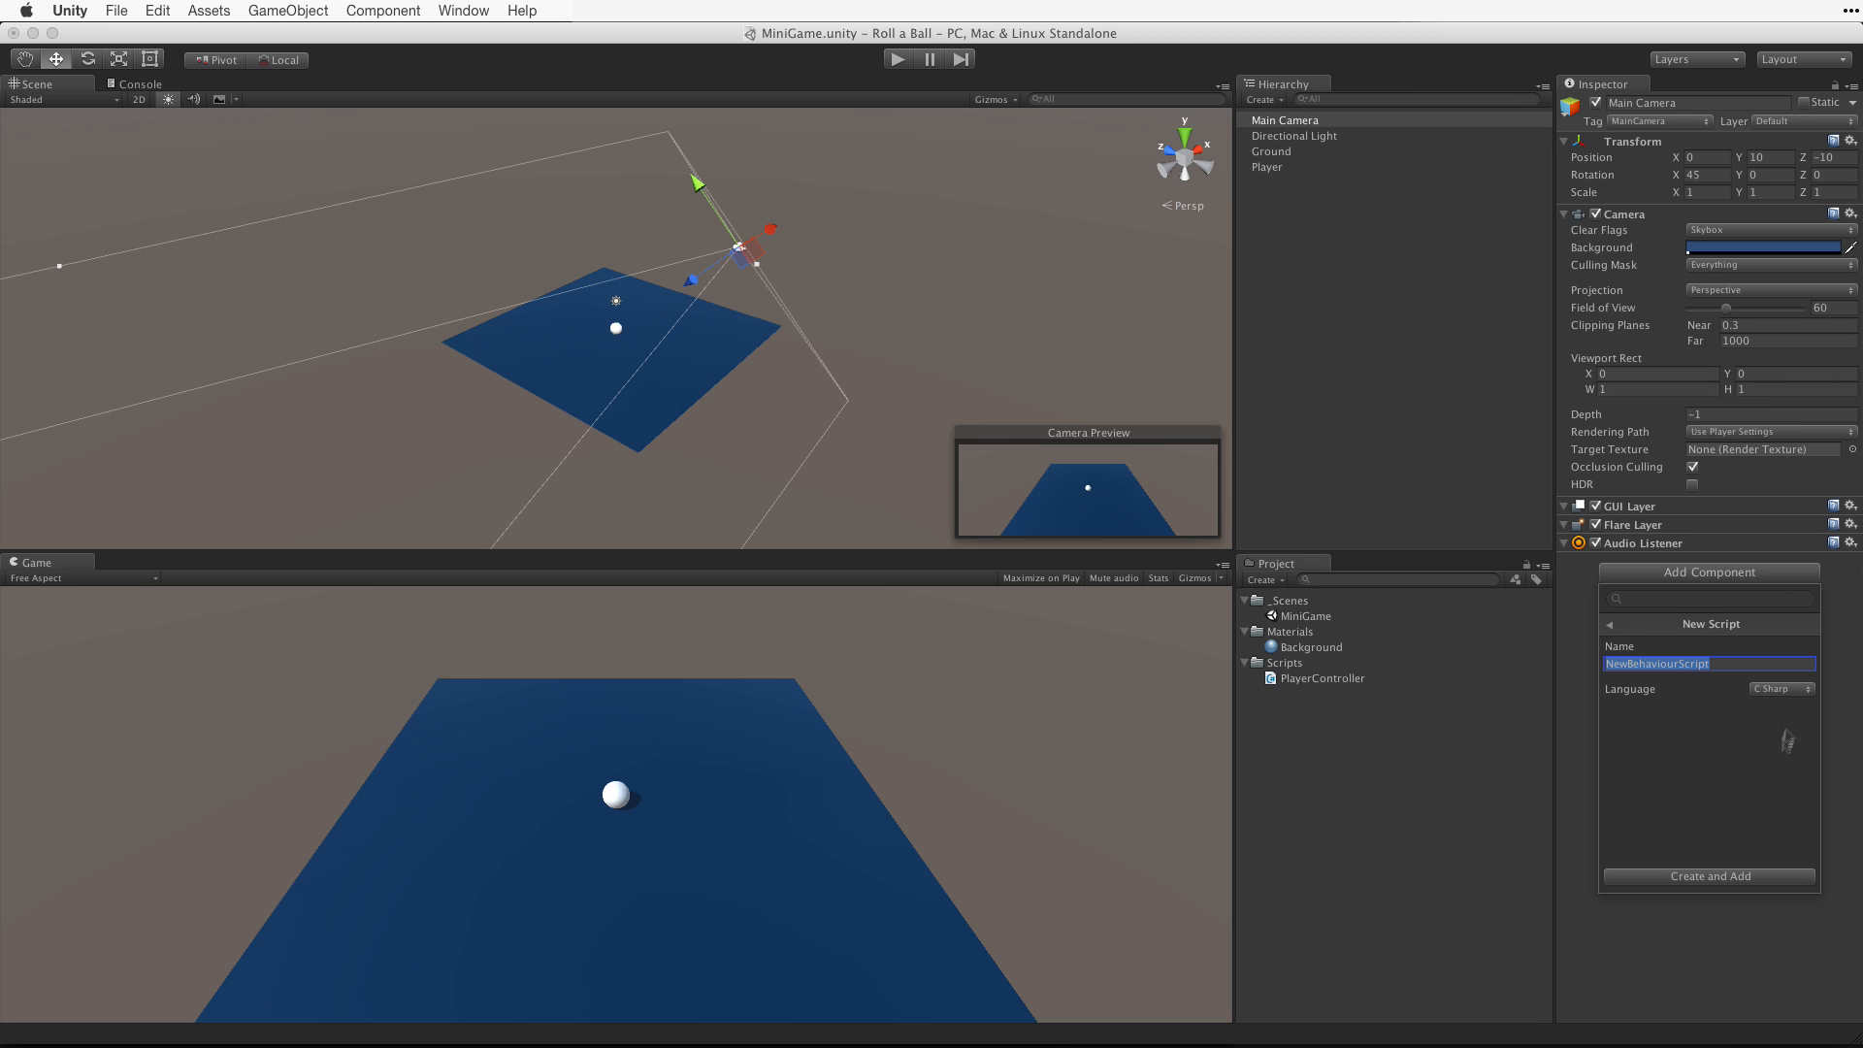
pyautogui.moveTo(1789, 761)
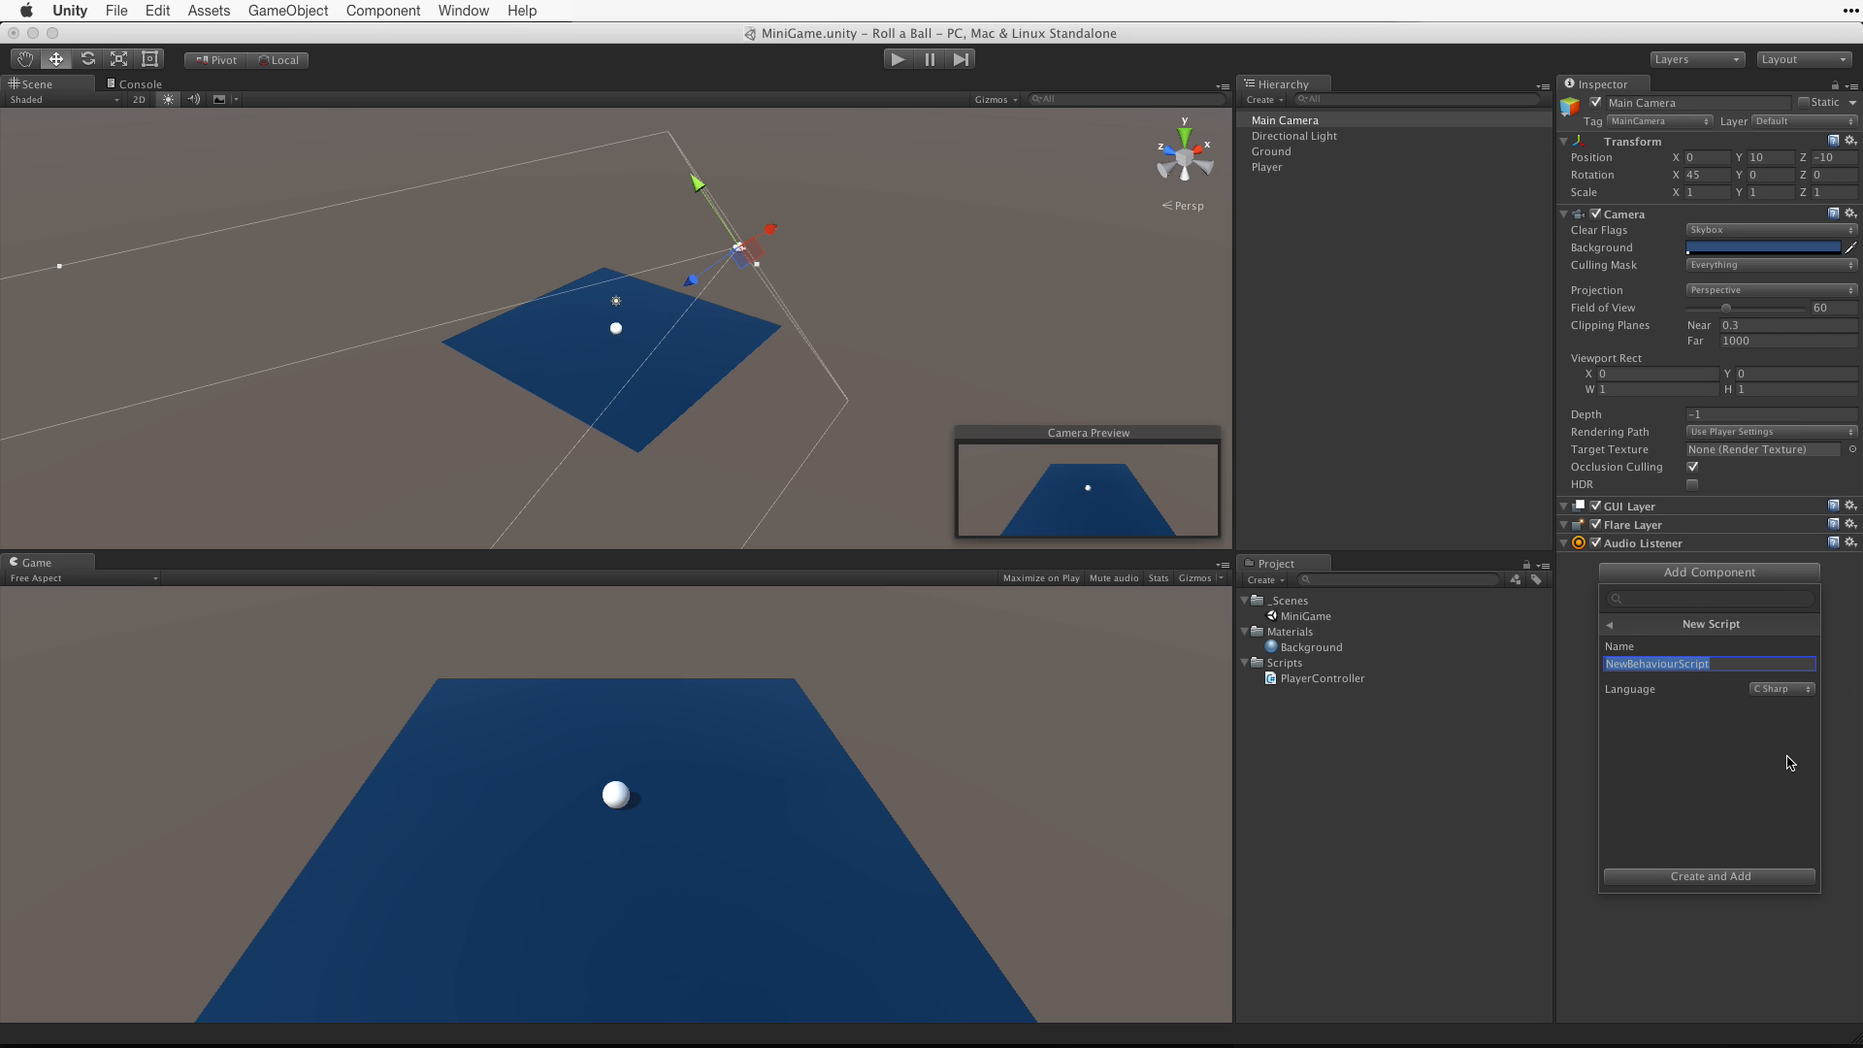
pyautogui.write('CameraController')
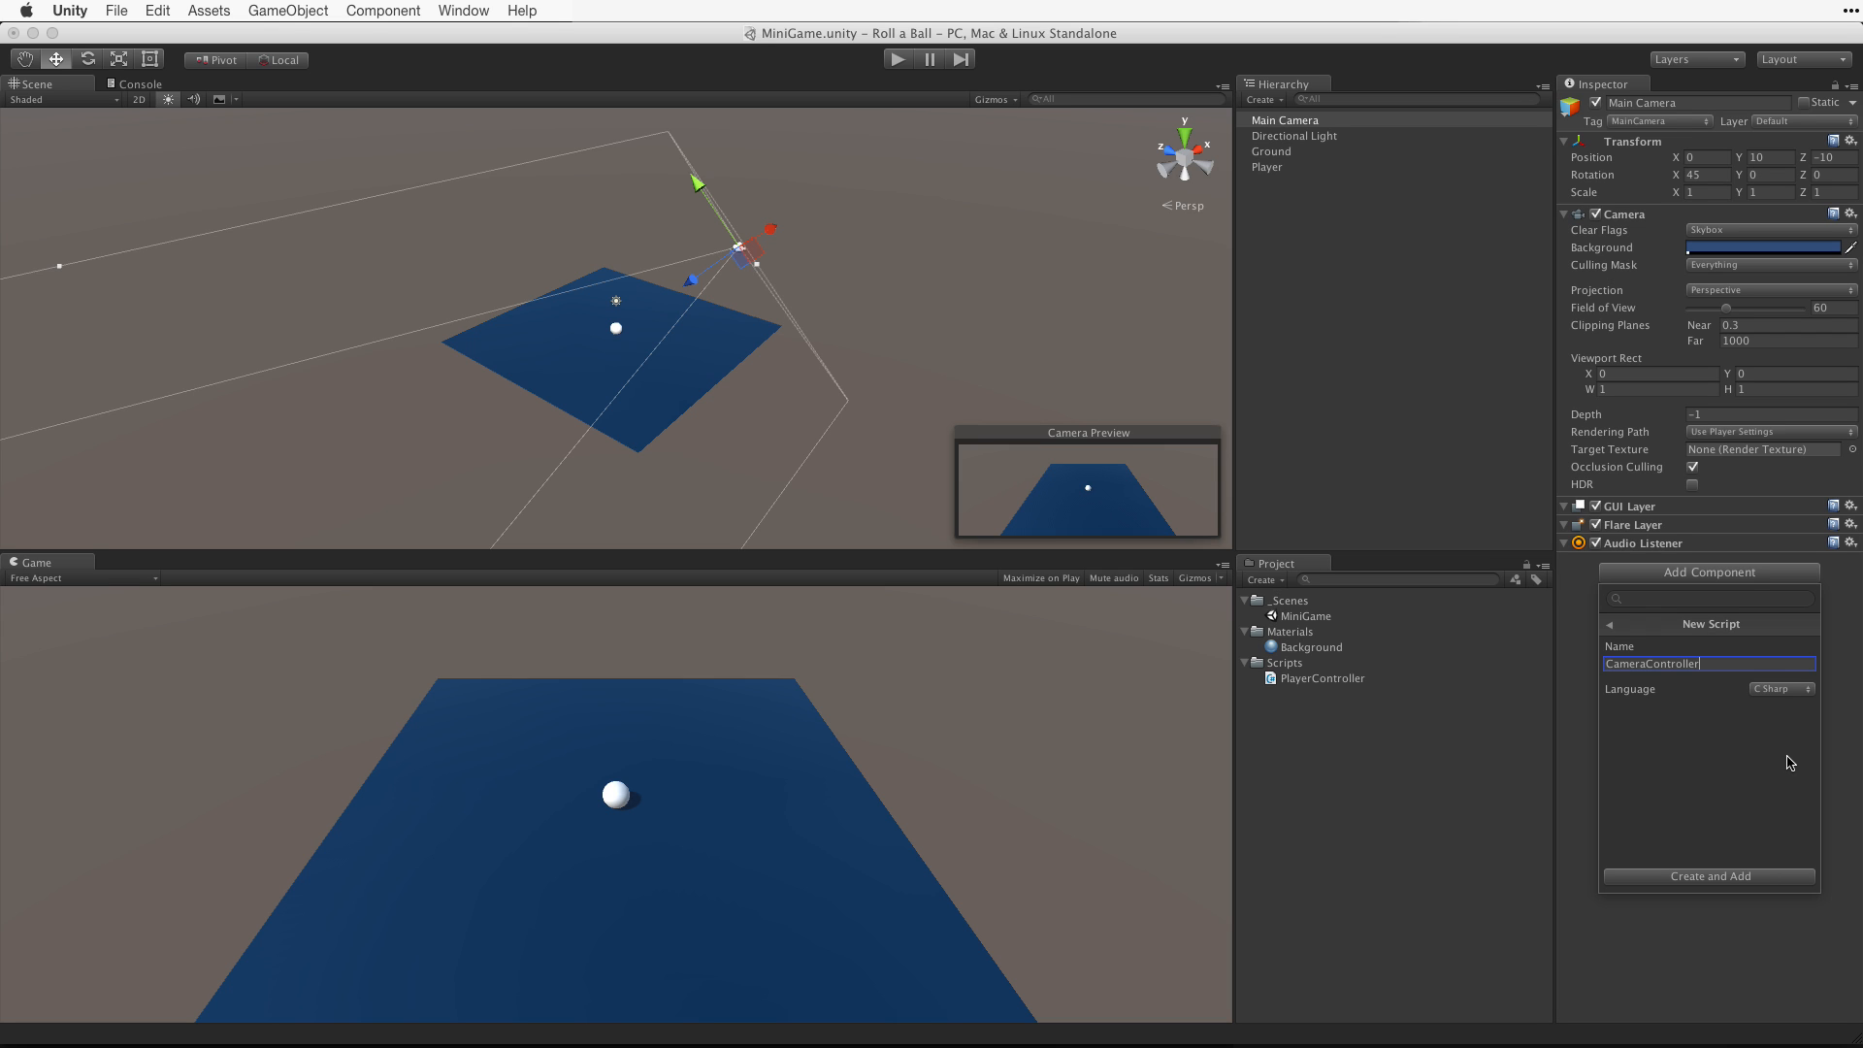
pyautogui.click(1709, 877)
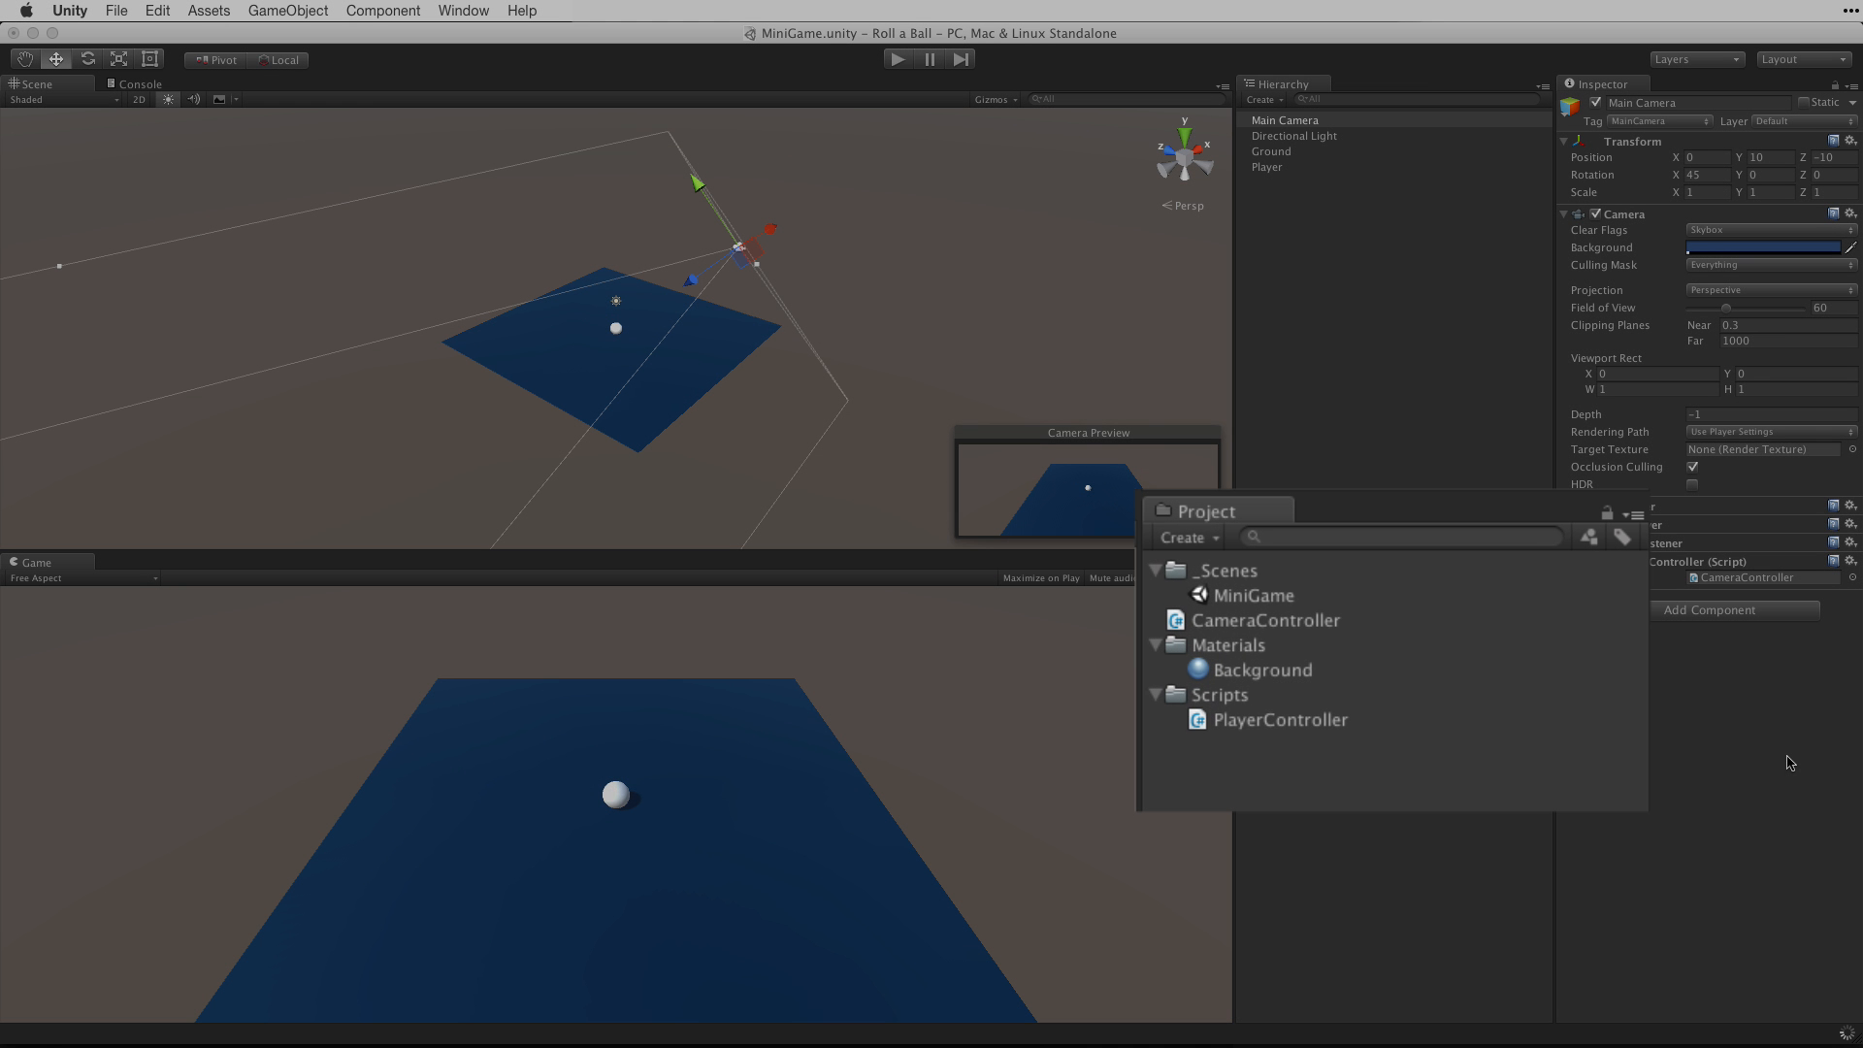
# Step: Open the CameraController script from the Project panel in MonoDevelop
pyautogui.click(1265, 619)
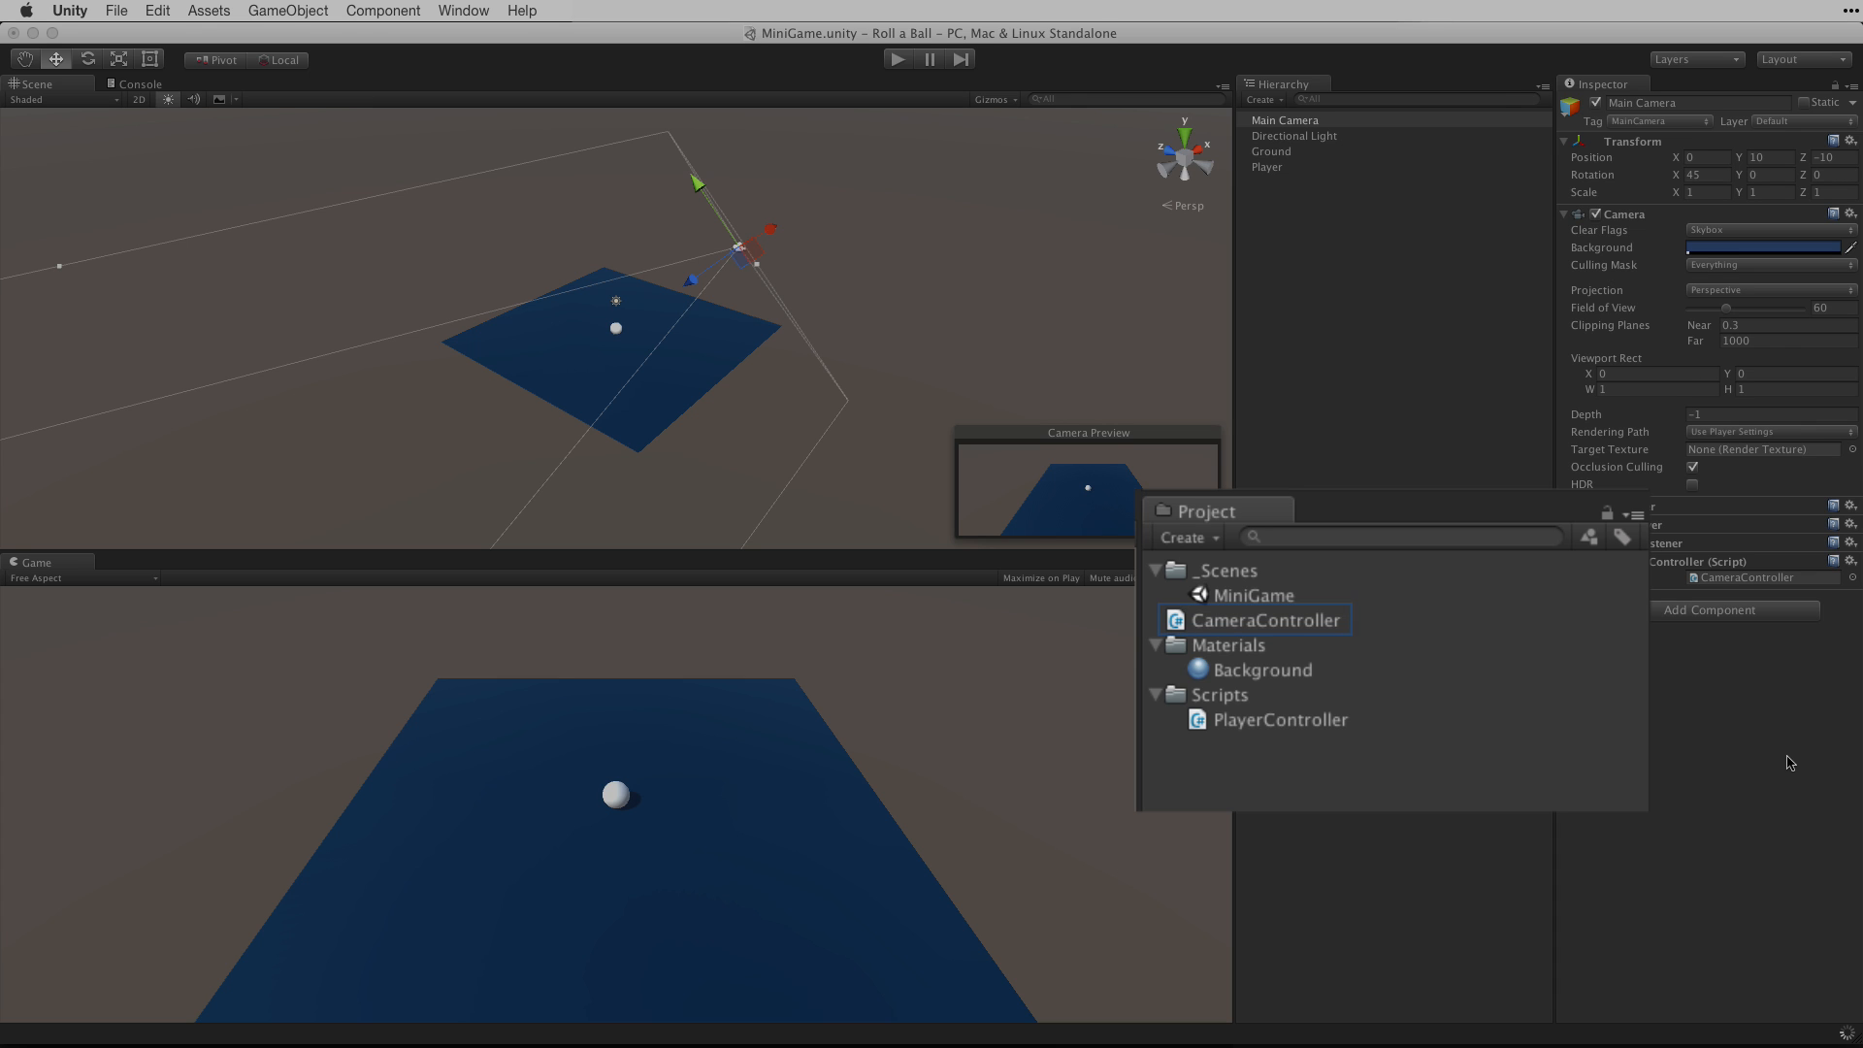
pyautogui.click(1264, 619)
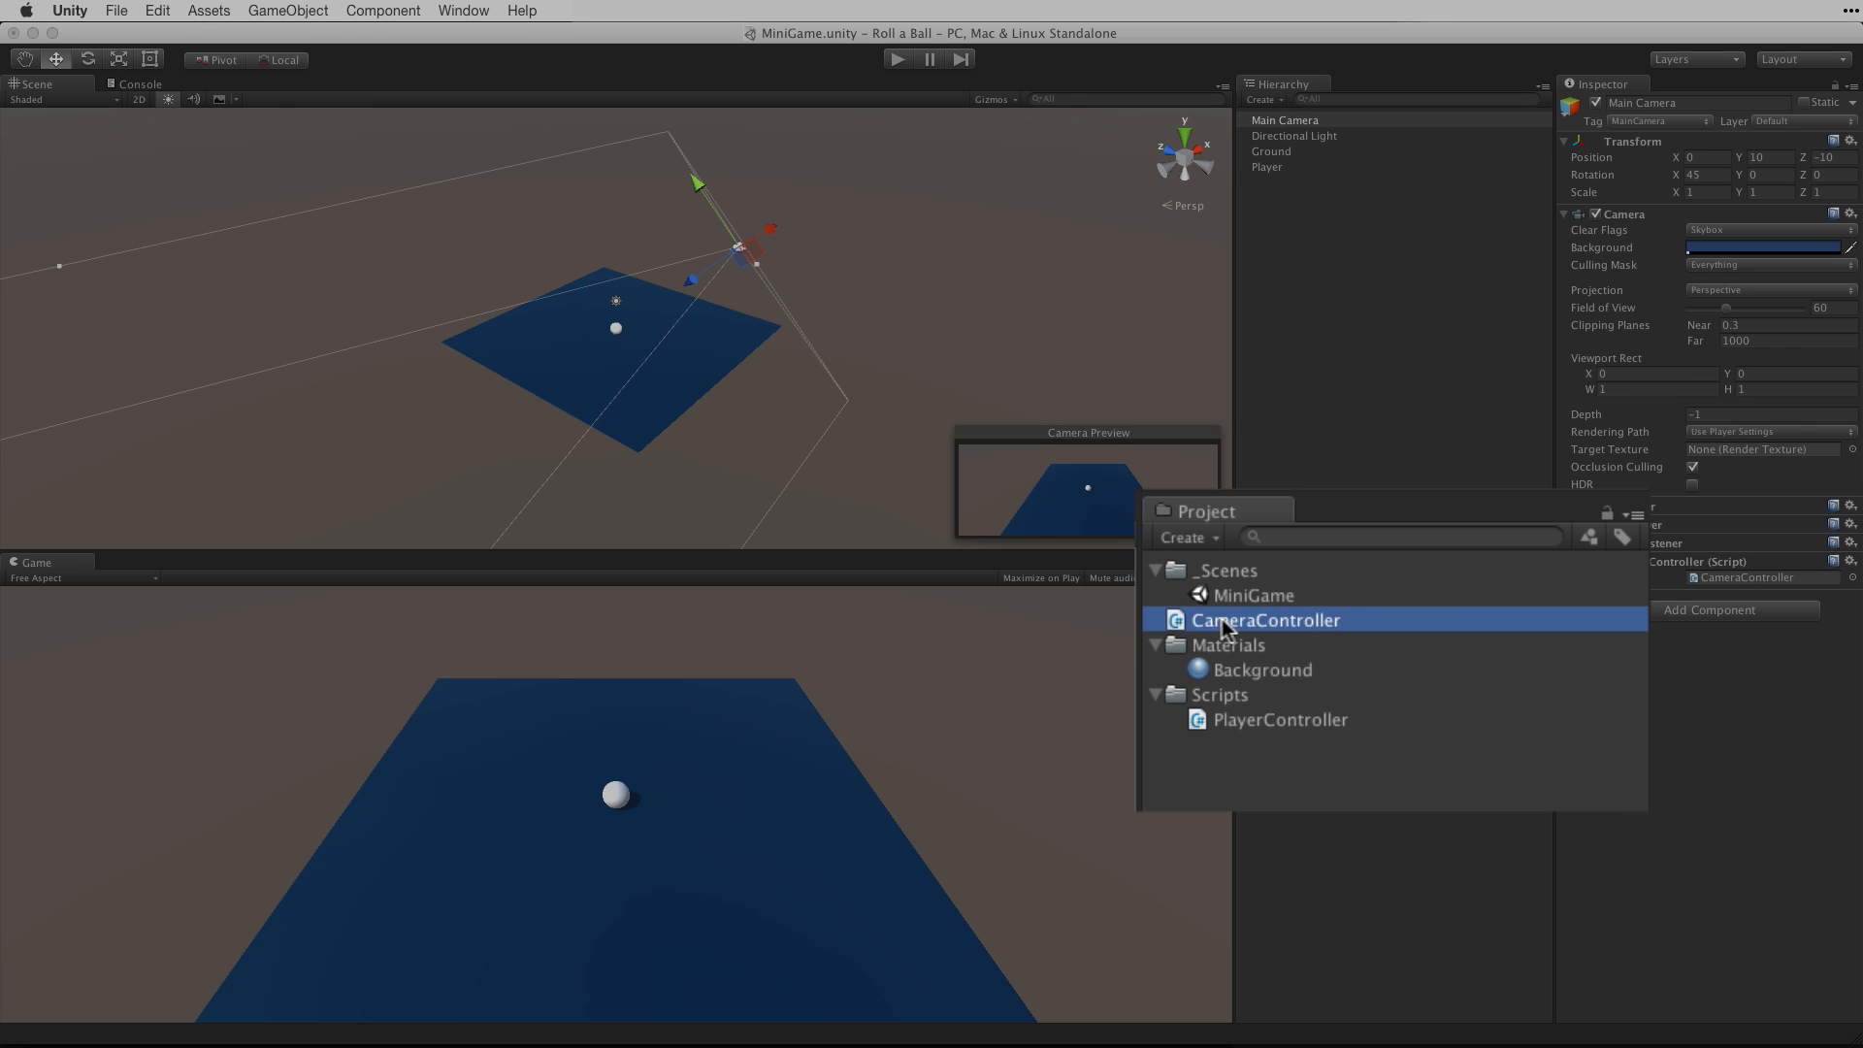
pyautogui.click(1286, 695)
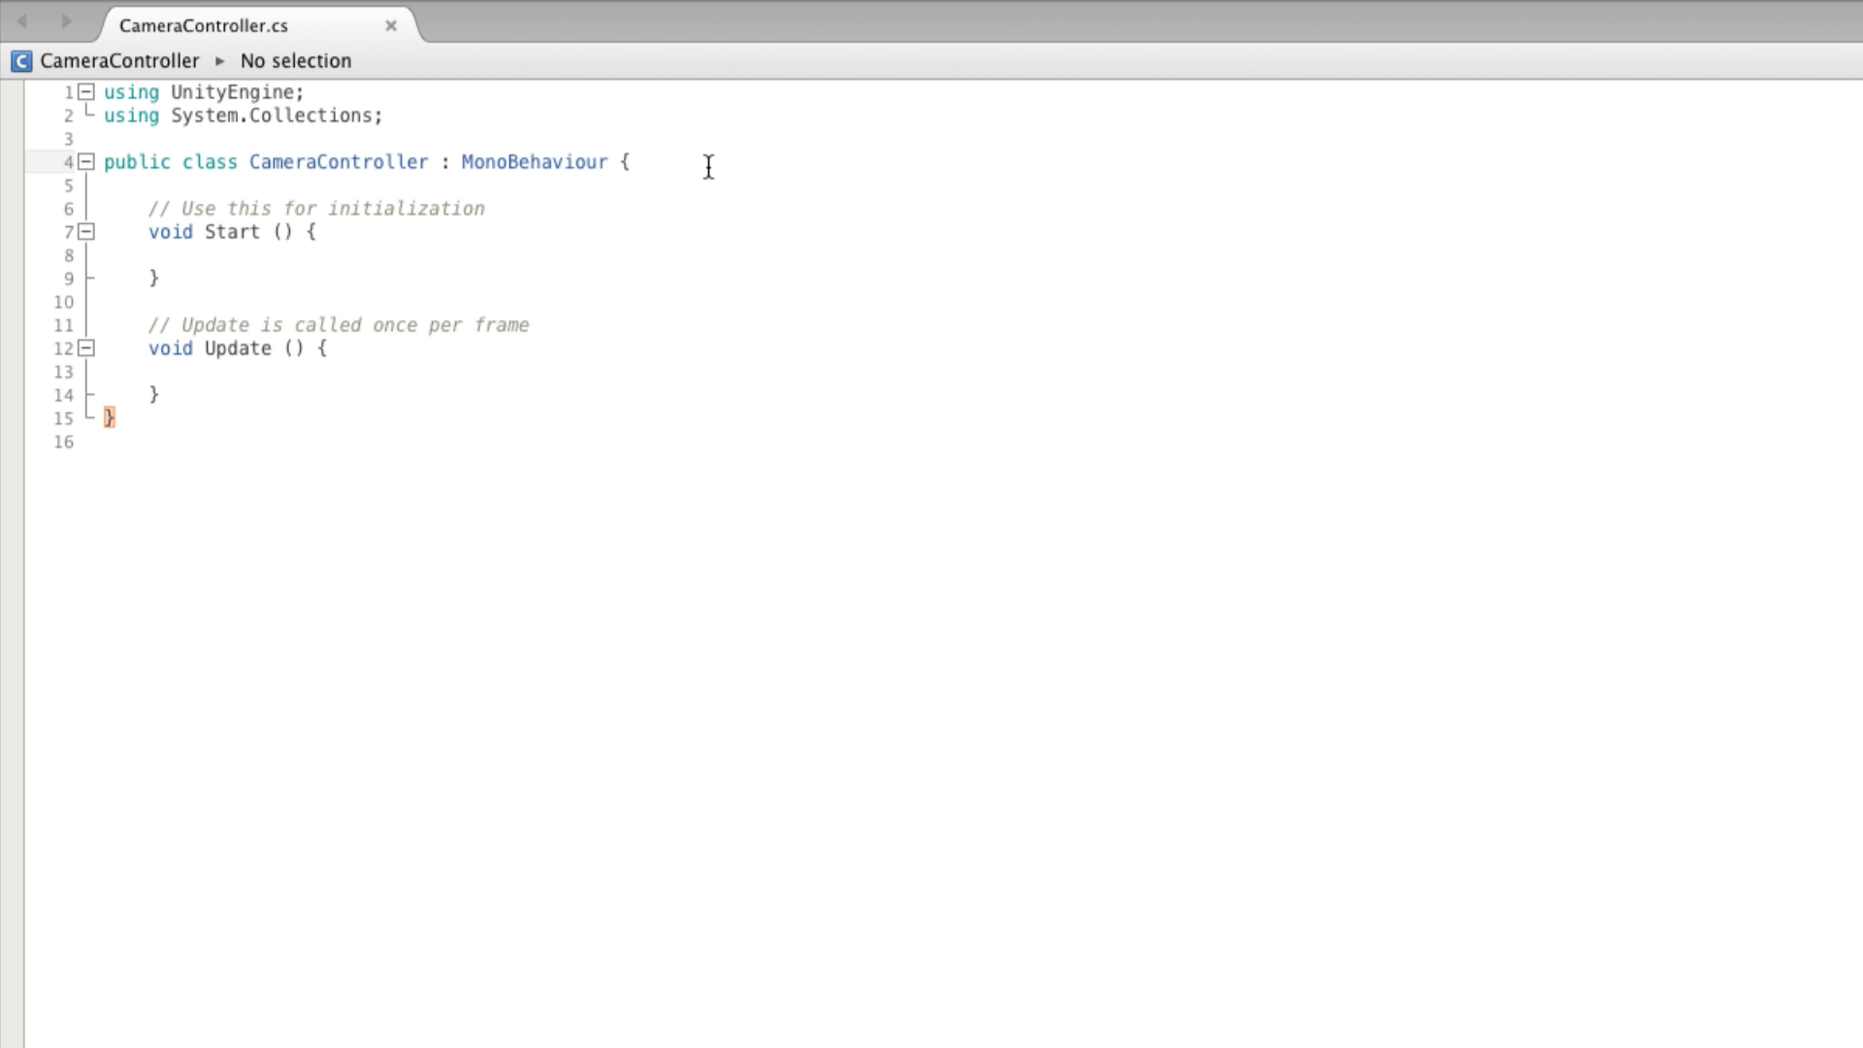
# Step: Declare 'public GameObject player;' and 'private Vector3 offset;' above the Start method
pyautogui.press('enter')
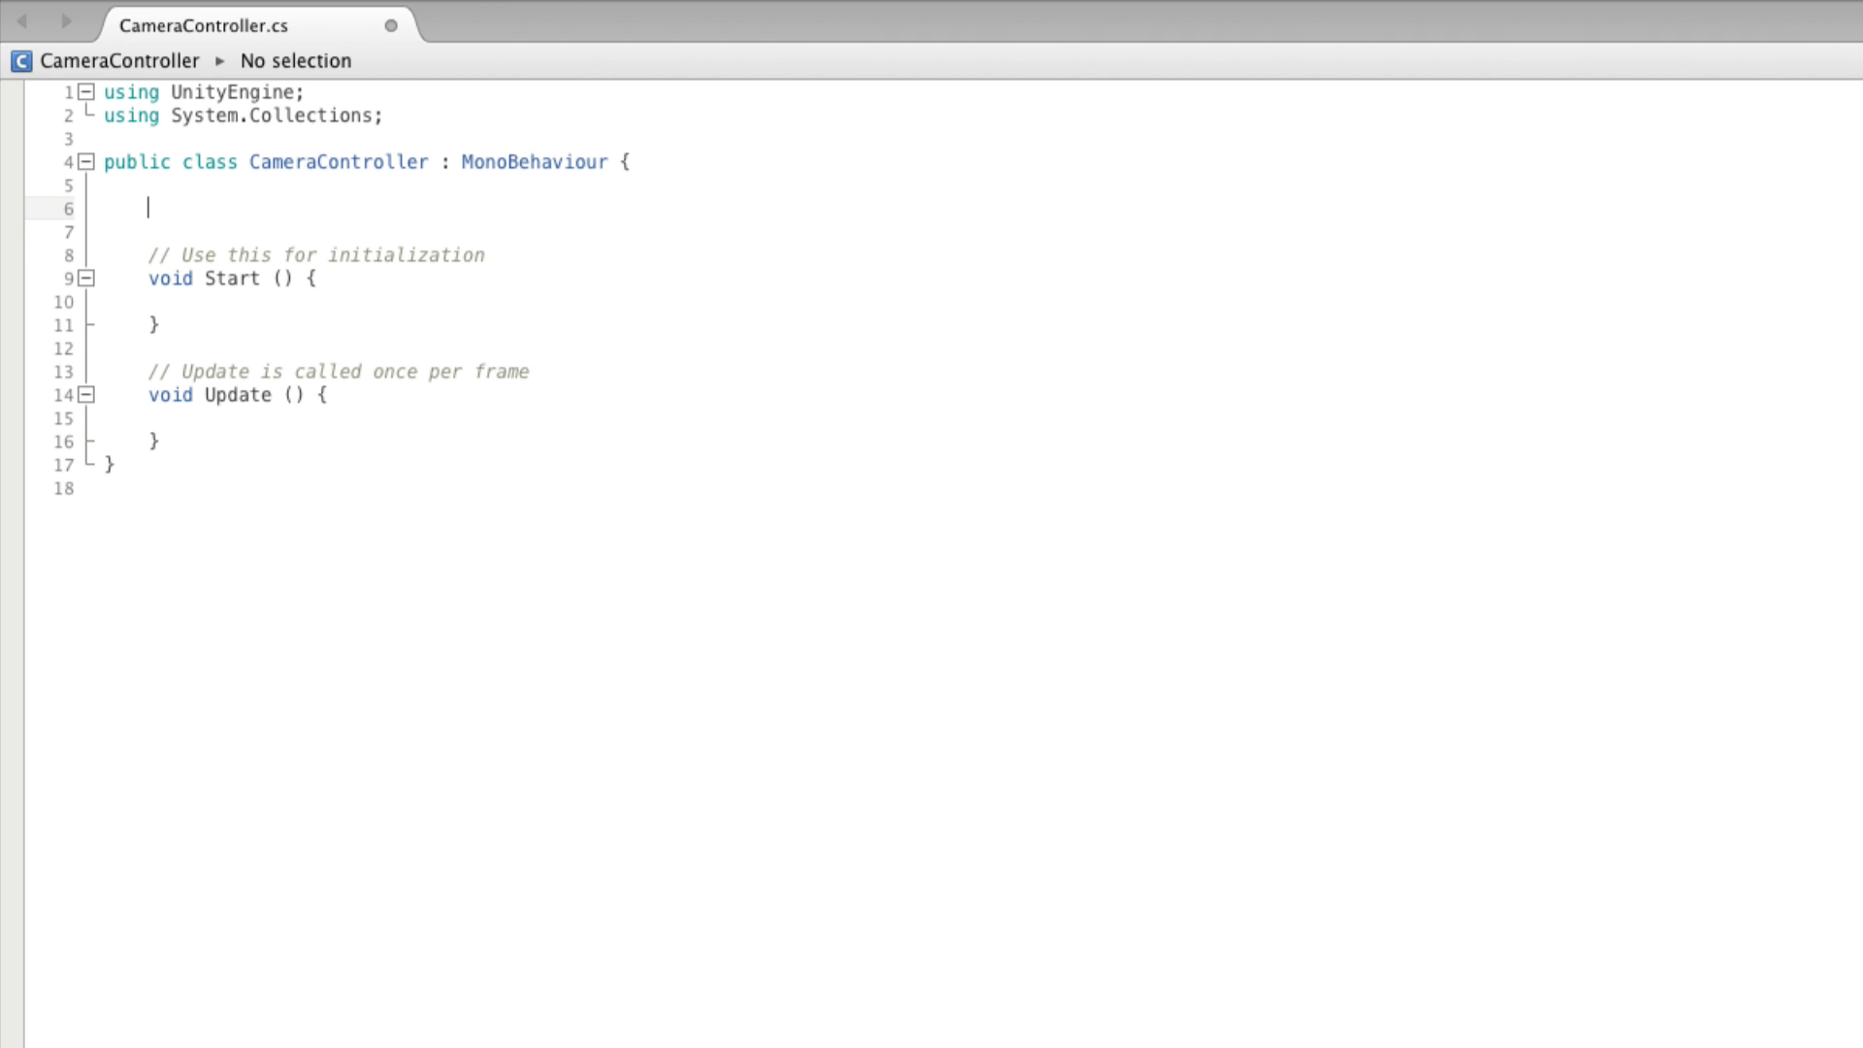
pyautogui.write('public GameObject')
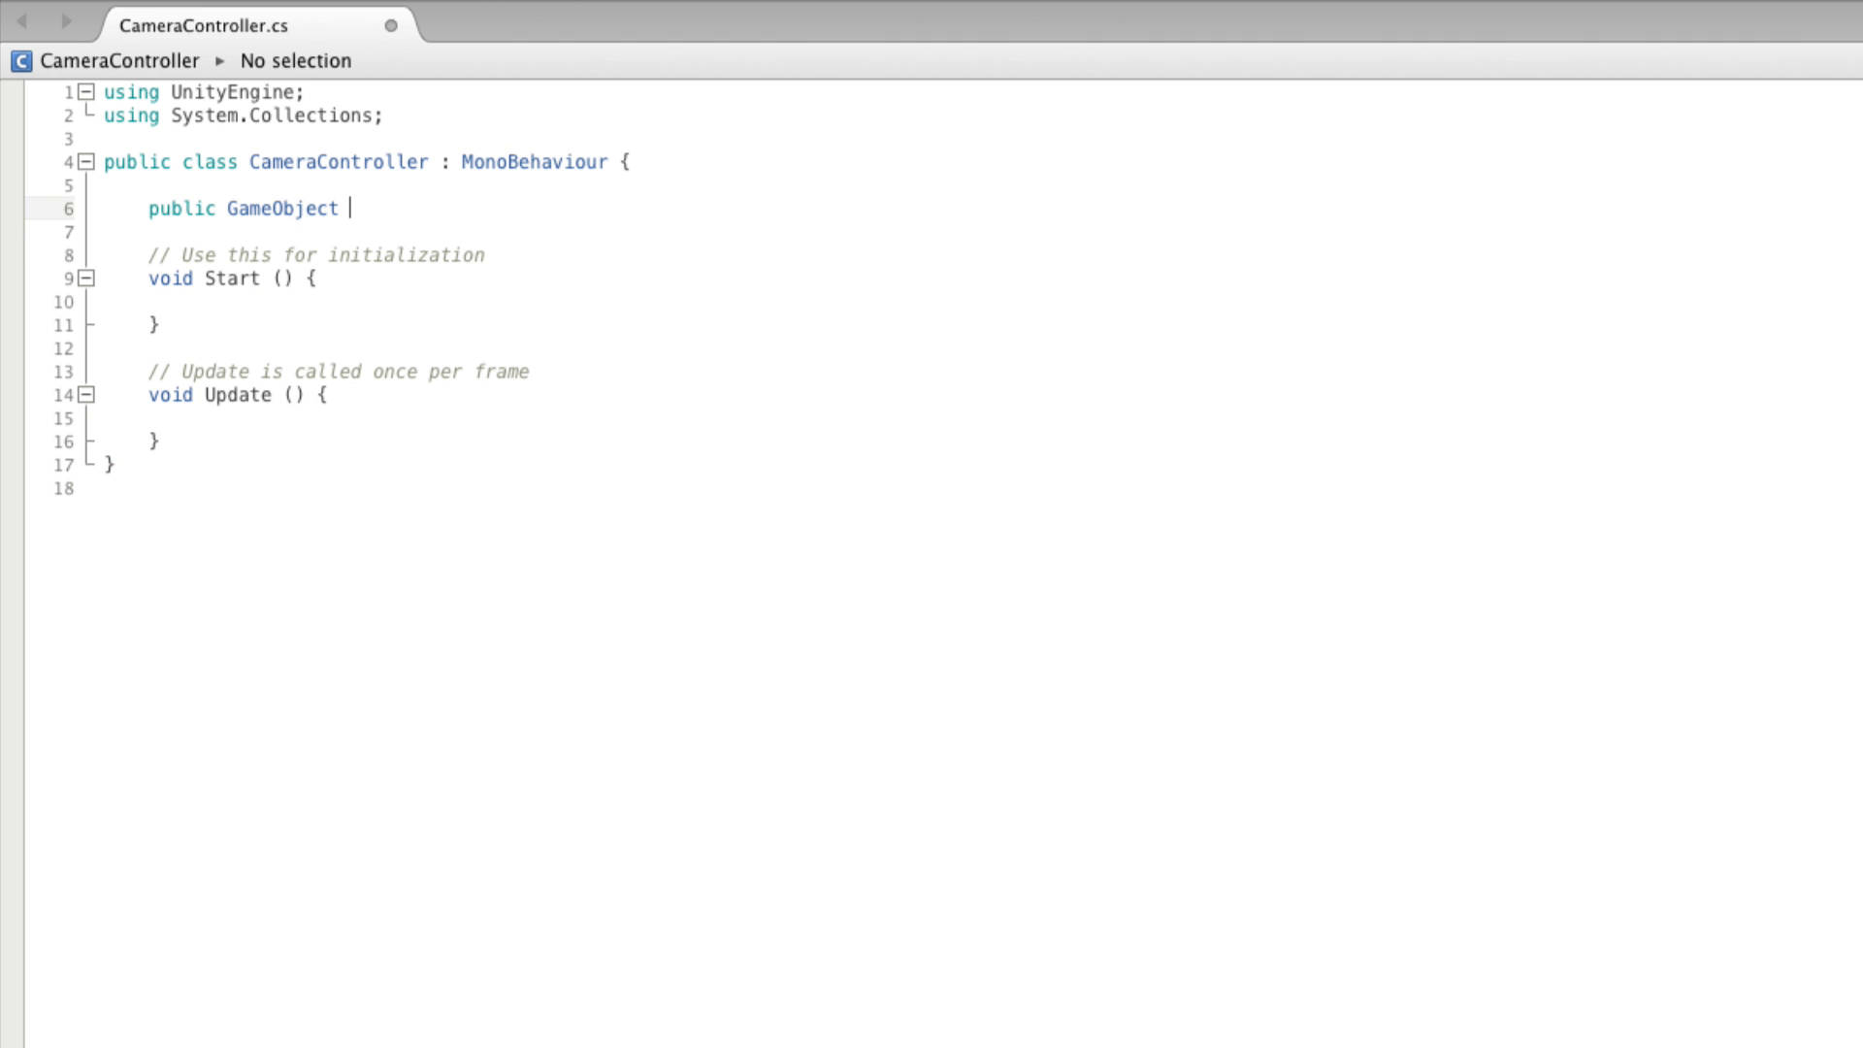
pyautogui.write('player;')
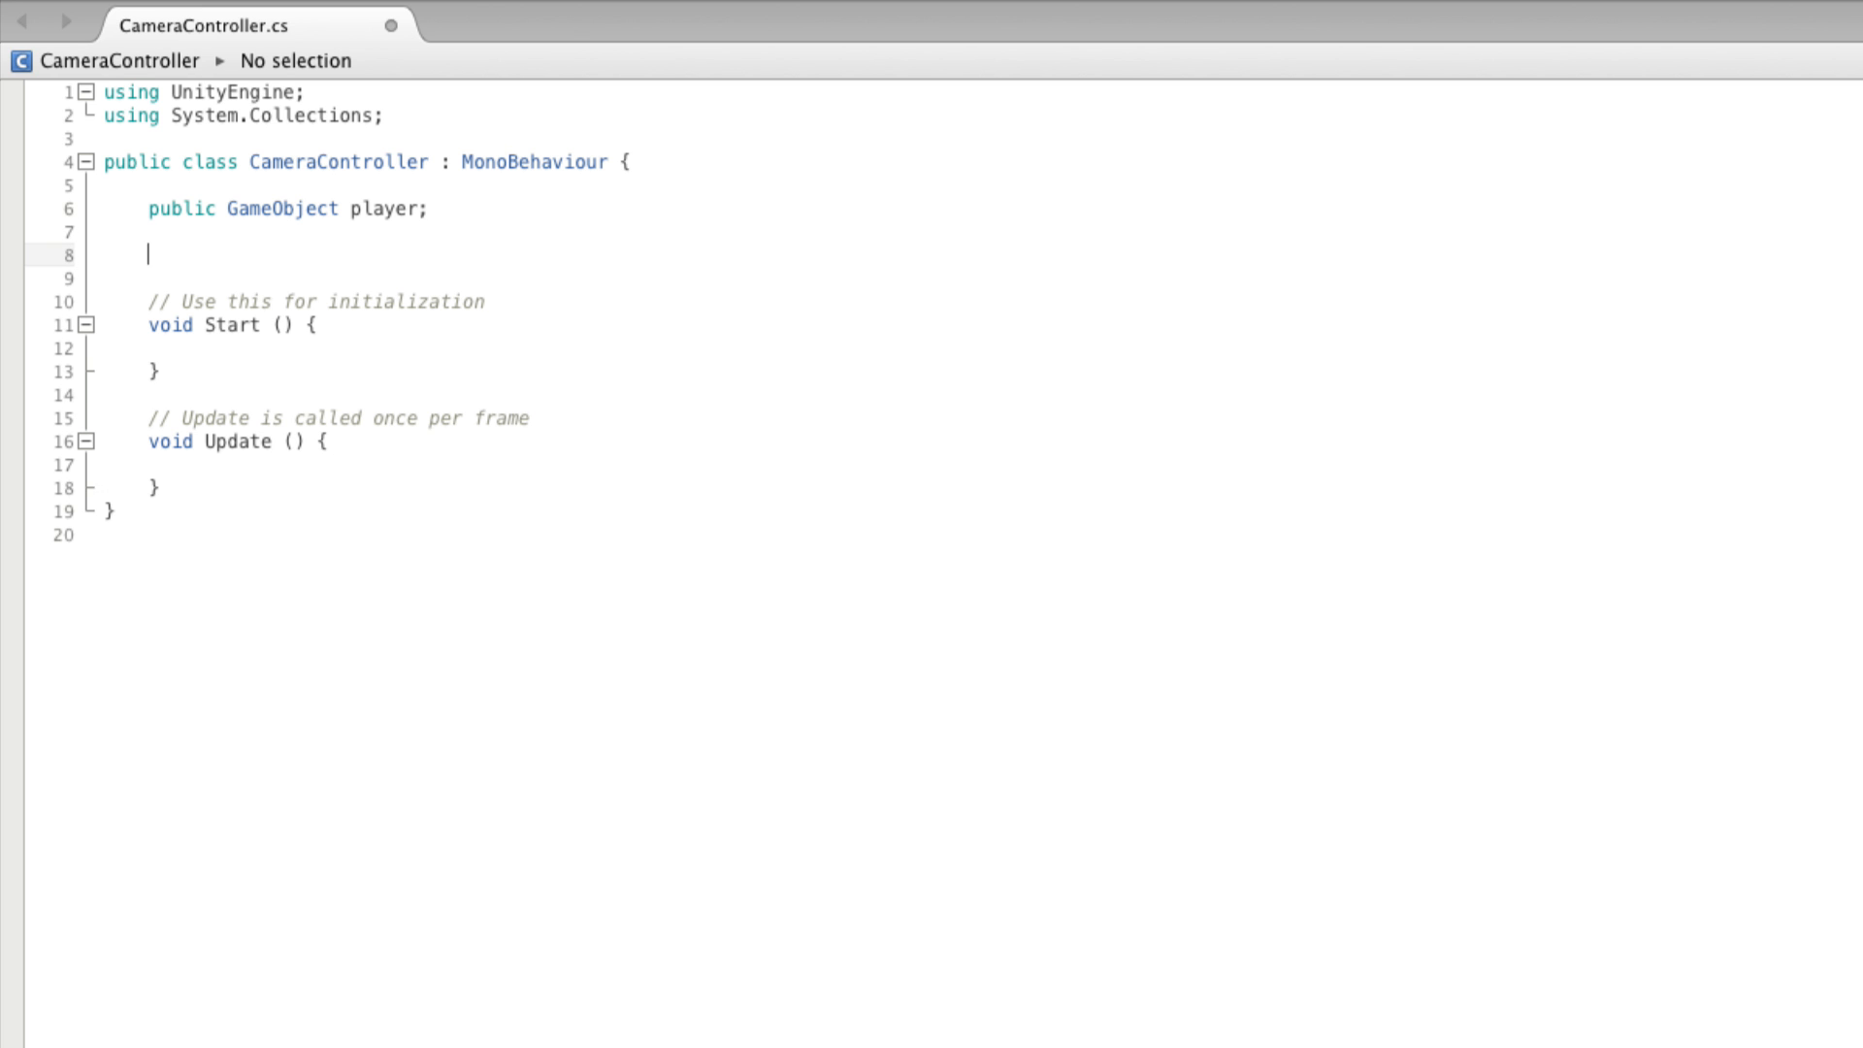
pyautogui.write('private V3')
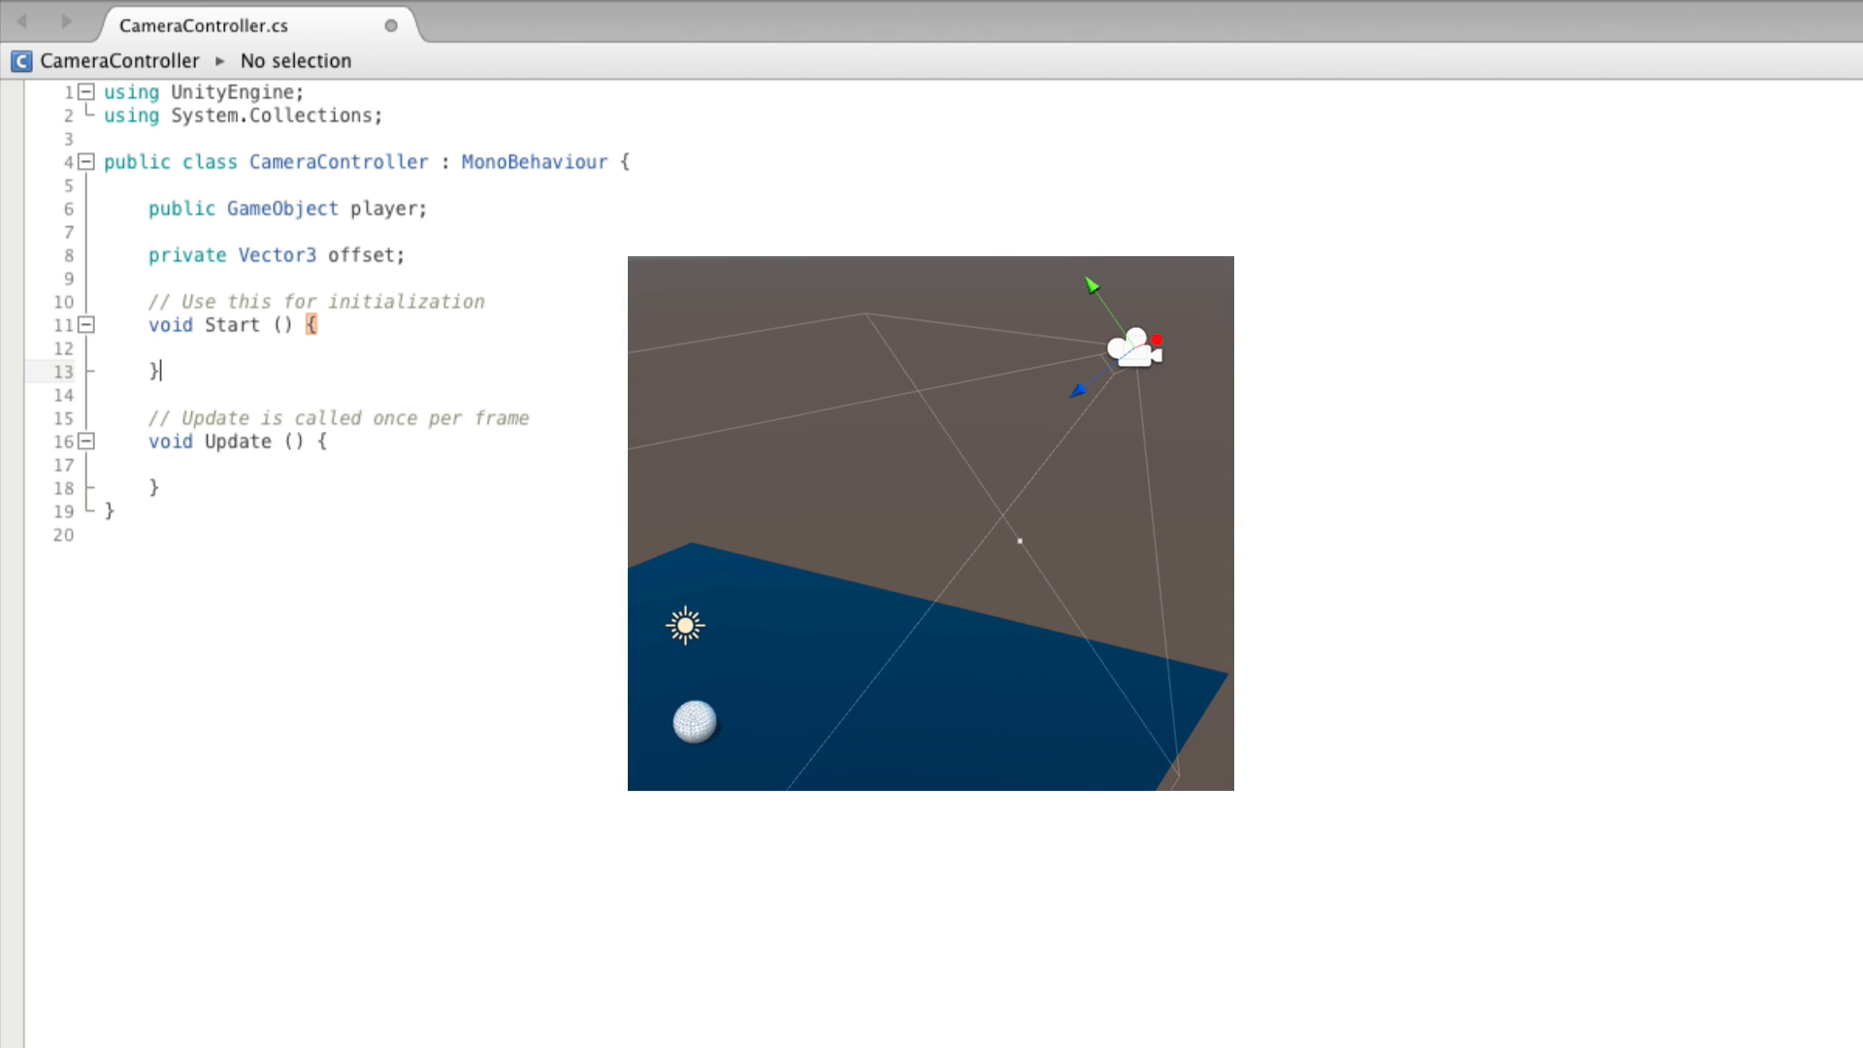
pyautogui.click(1135, 348)
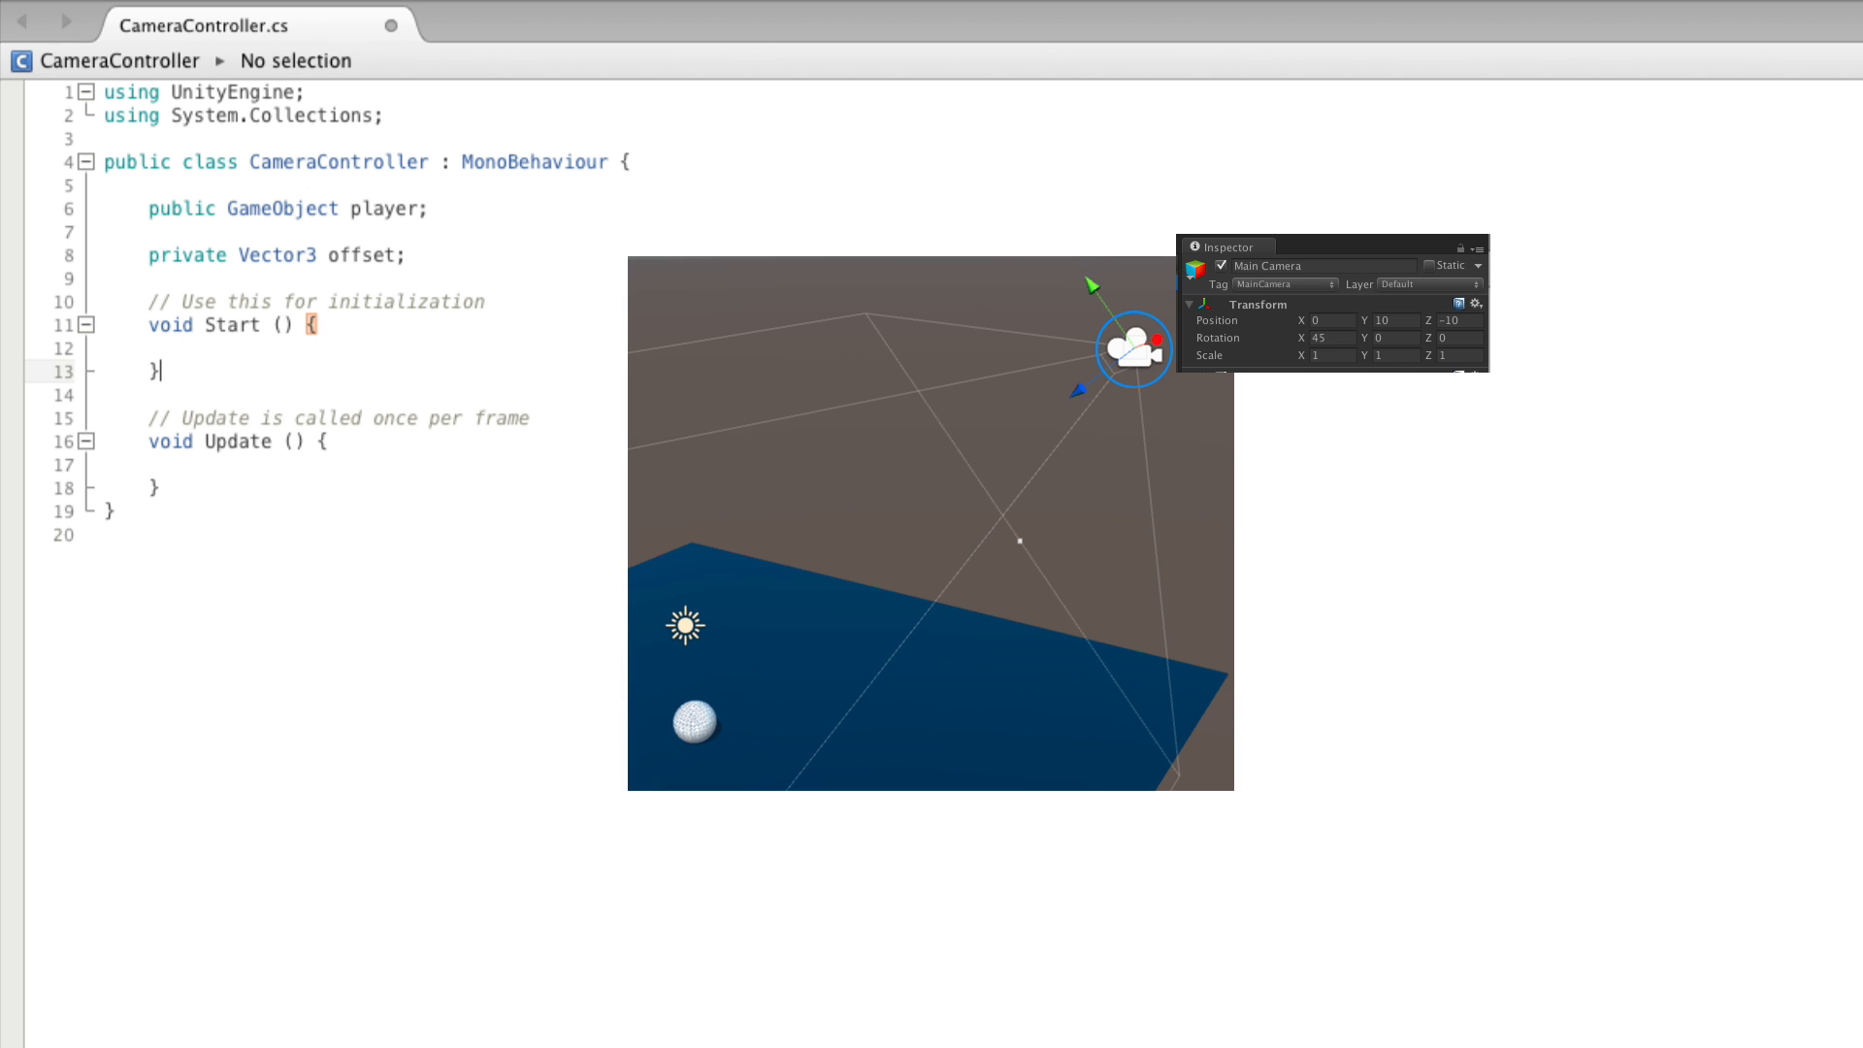
pyautogui.click(695, 721)
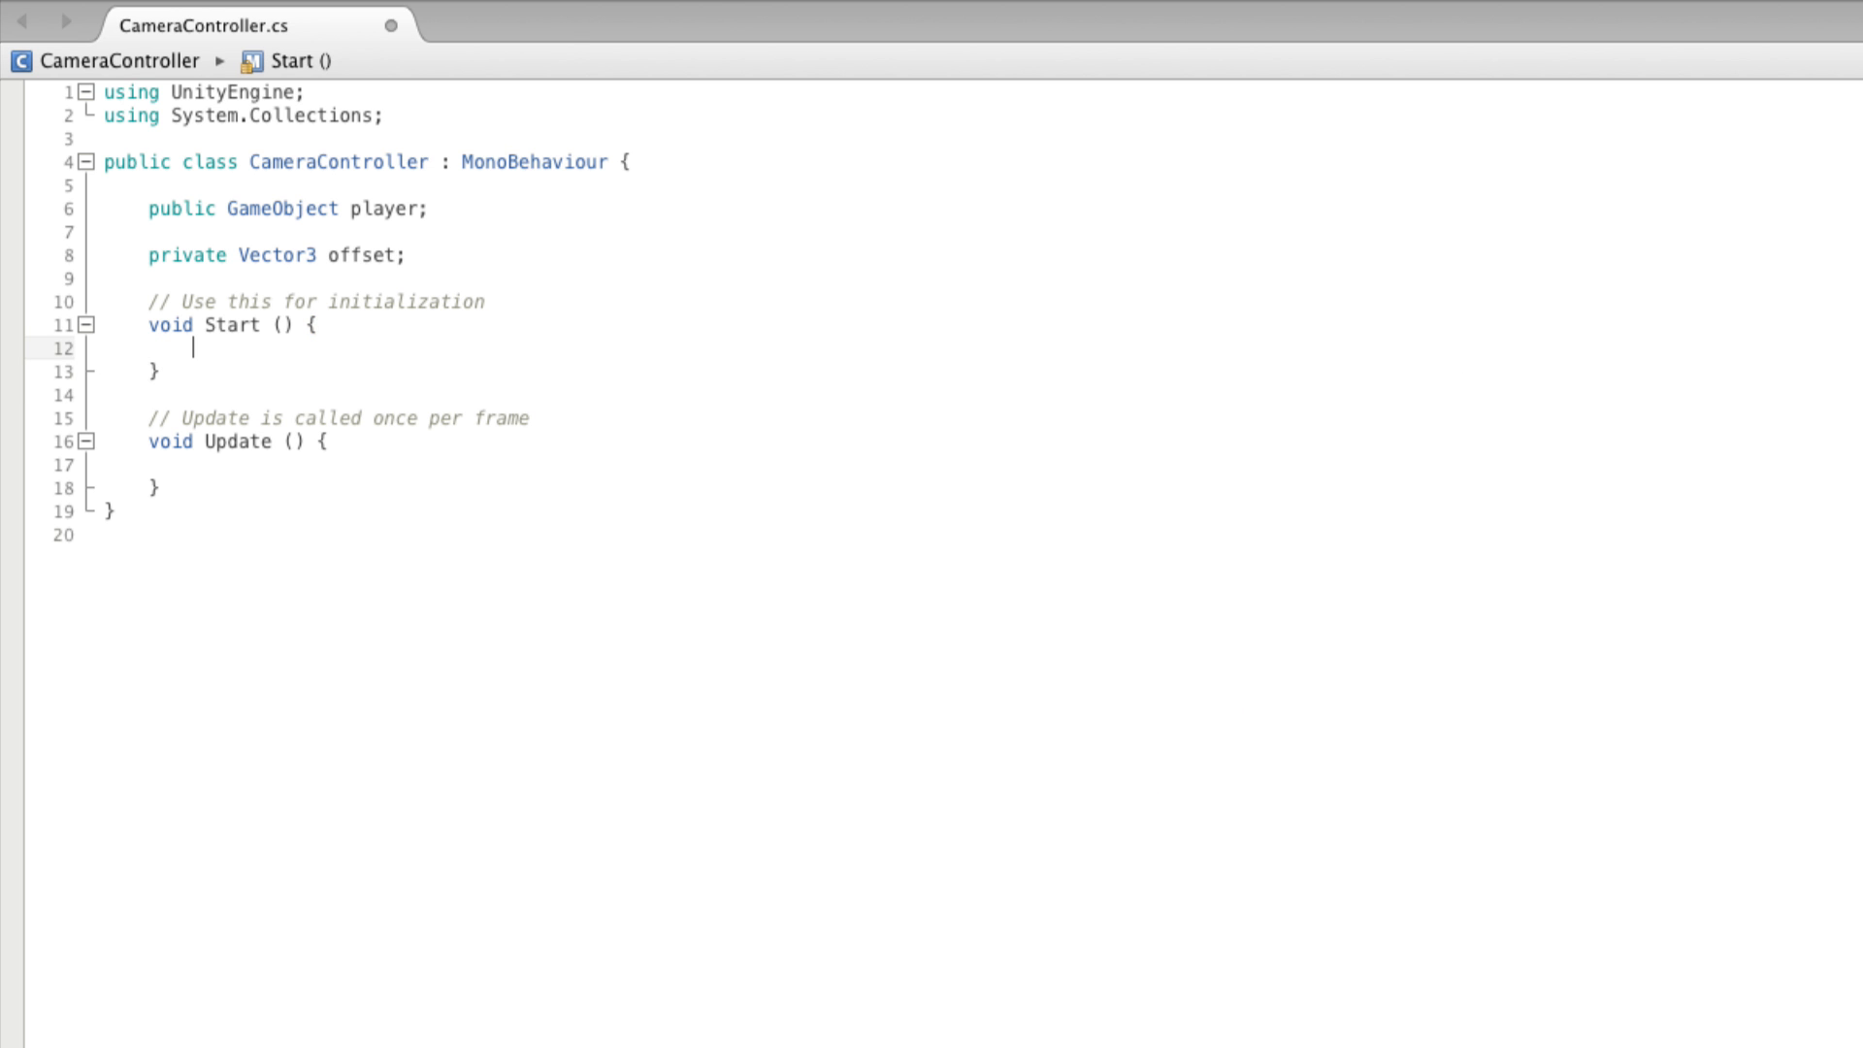
# Step: In Start set offset = transform.position - player.transform.position; in Update, position = player.transform.position + offset
pyautogui.write('offset = transform.position -')
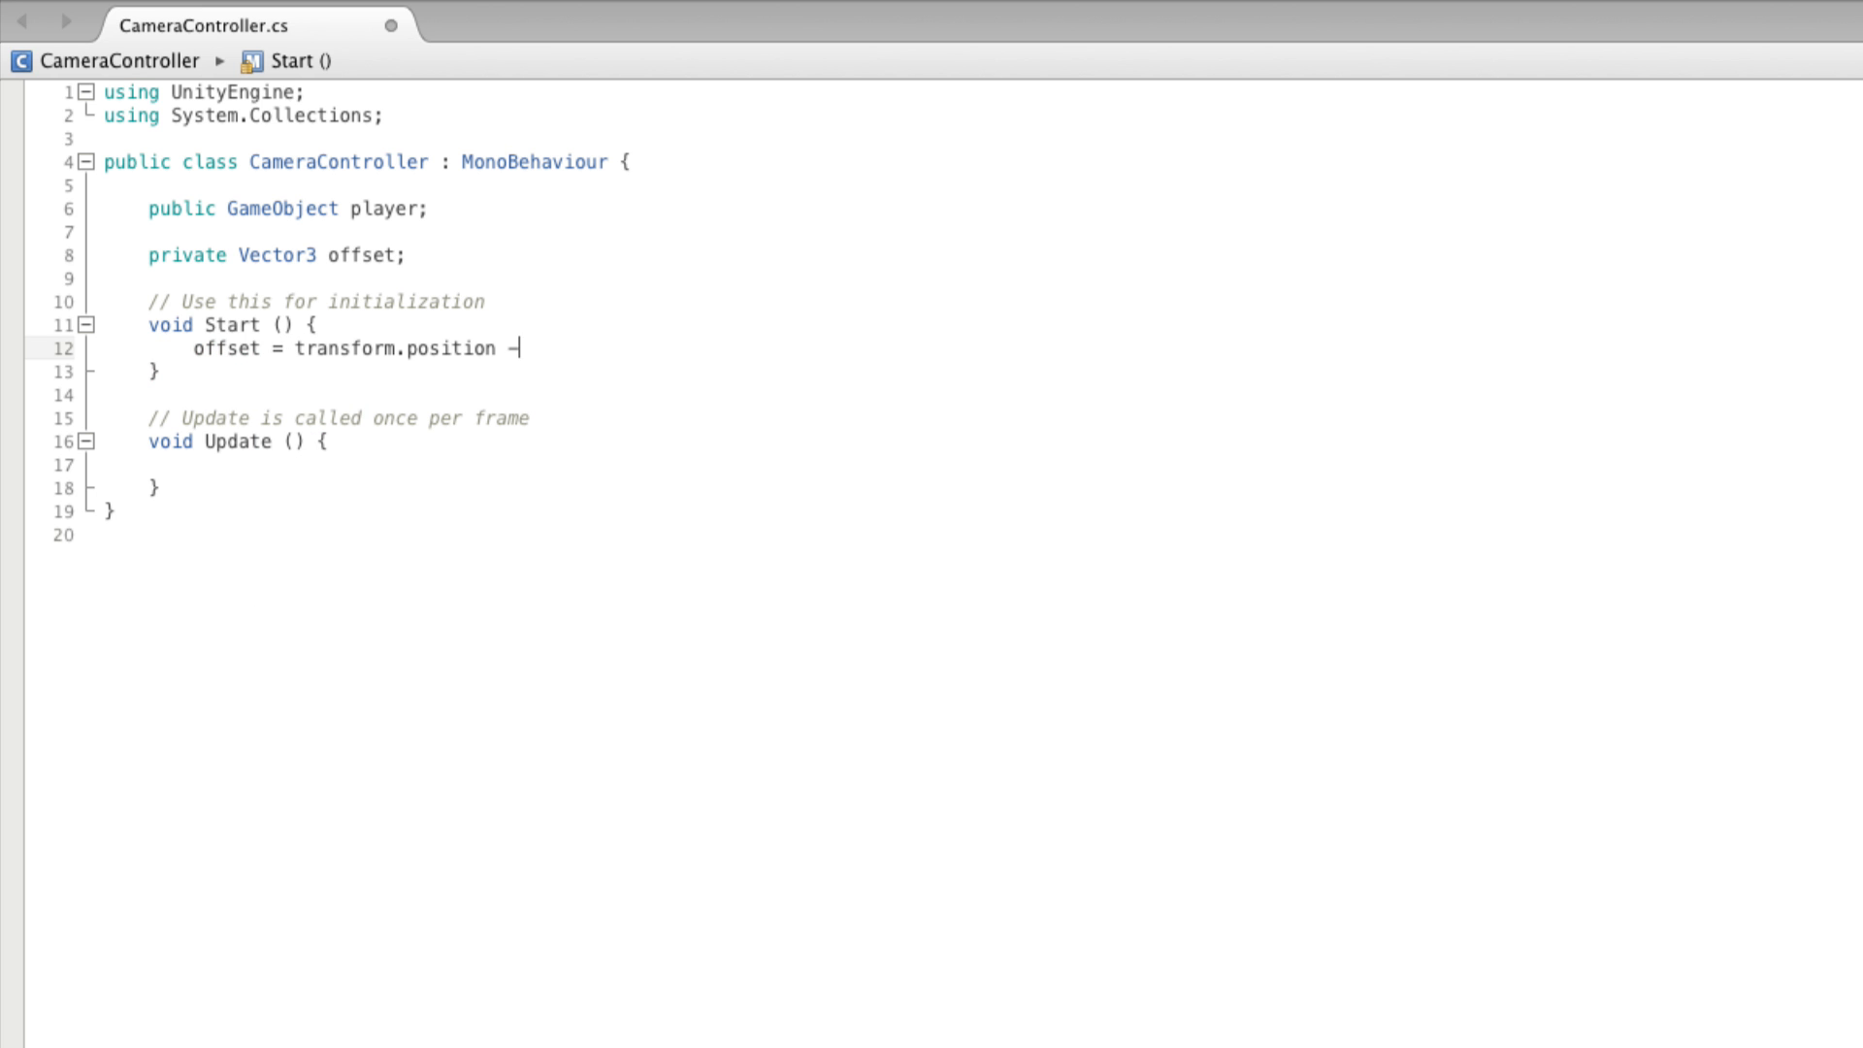
pyautogui.write('player.transform.position;')
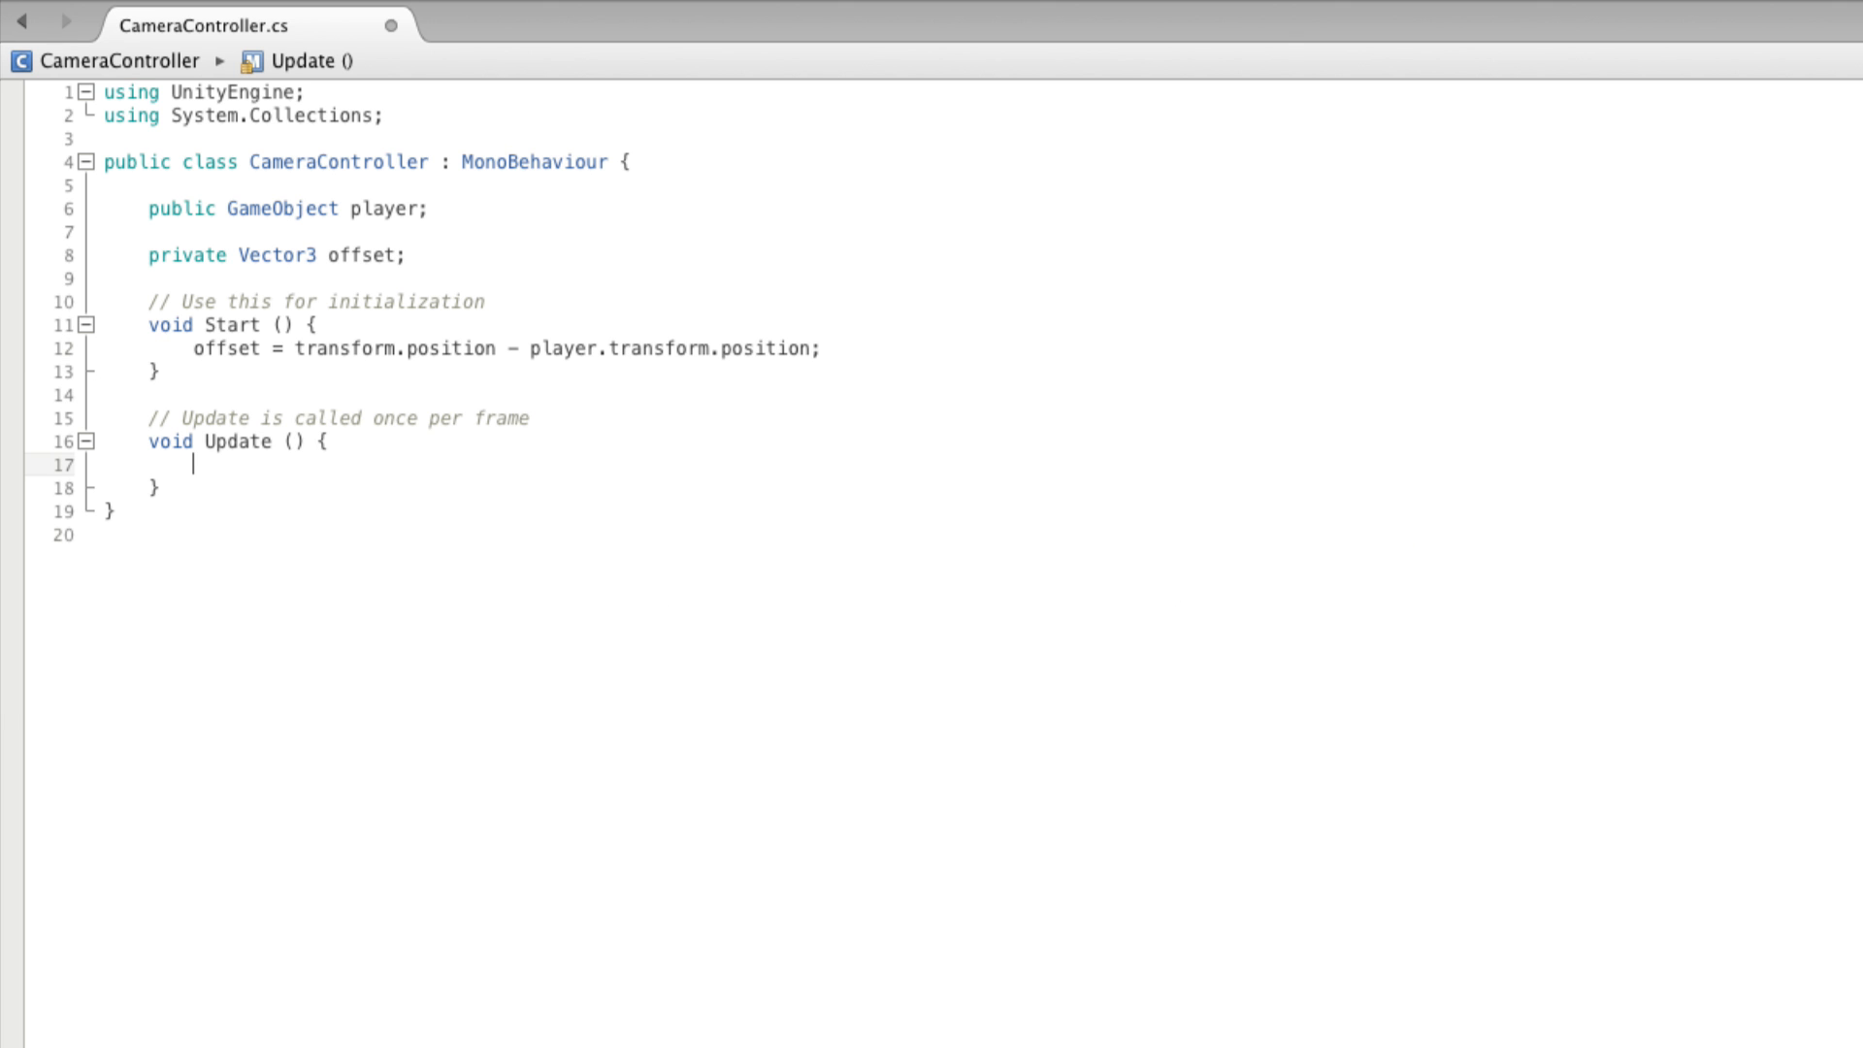
pyautogui.write('transform.position')
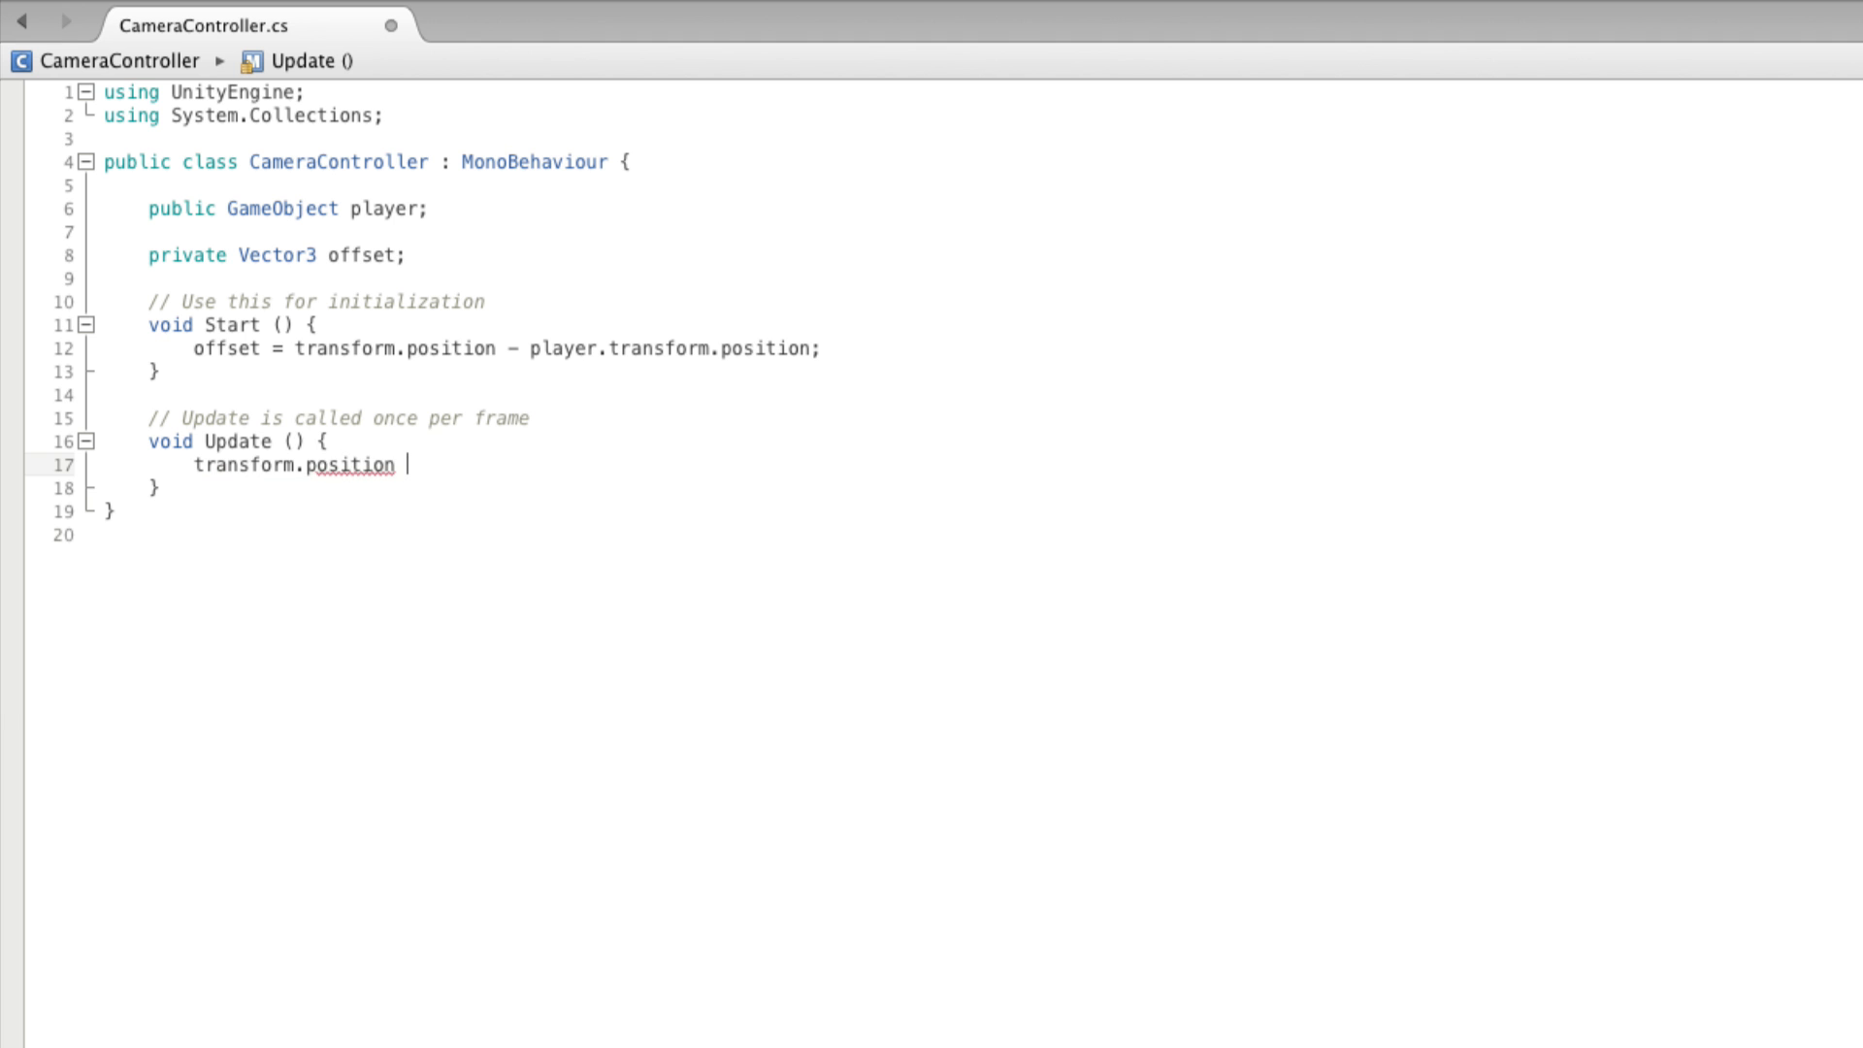
pyautogui.write('= player.transform.position')
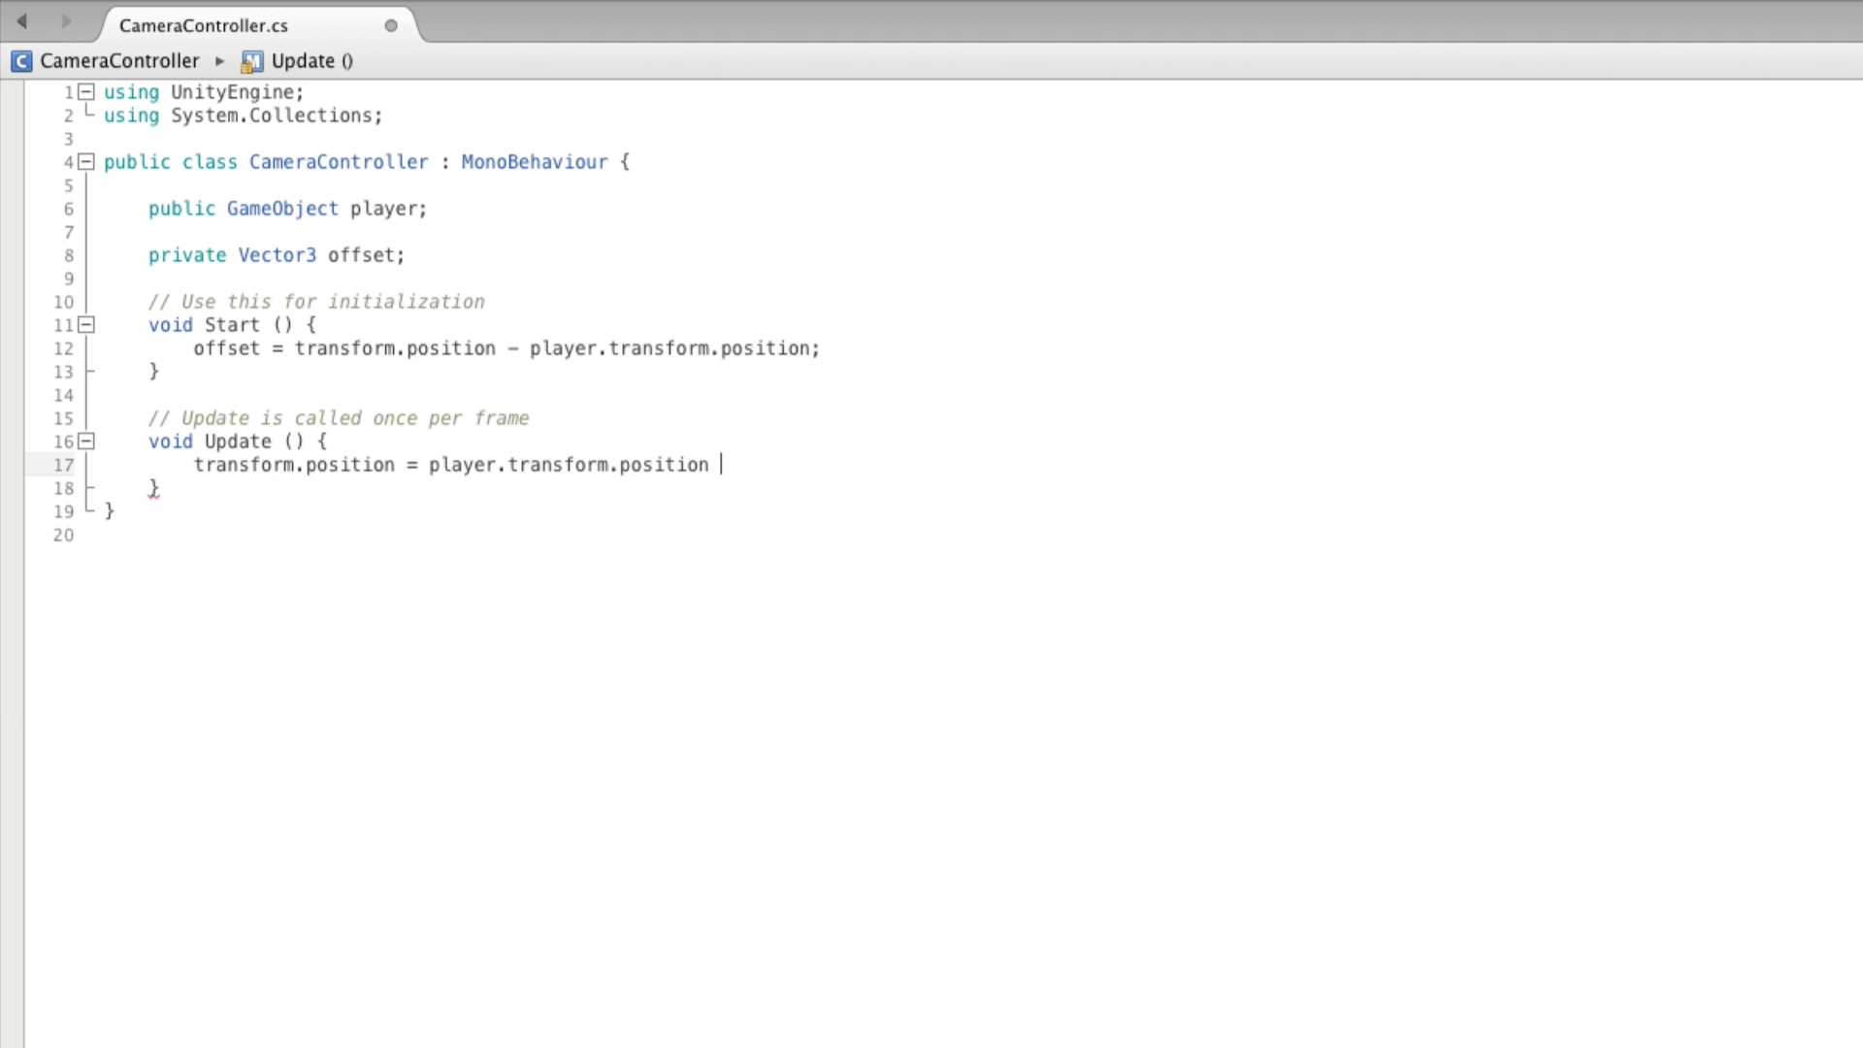
pyautogui.write('+ offset;')
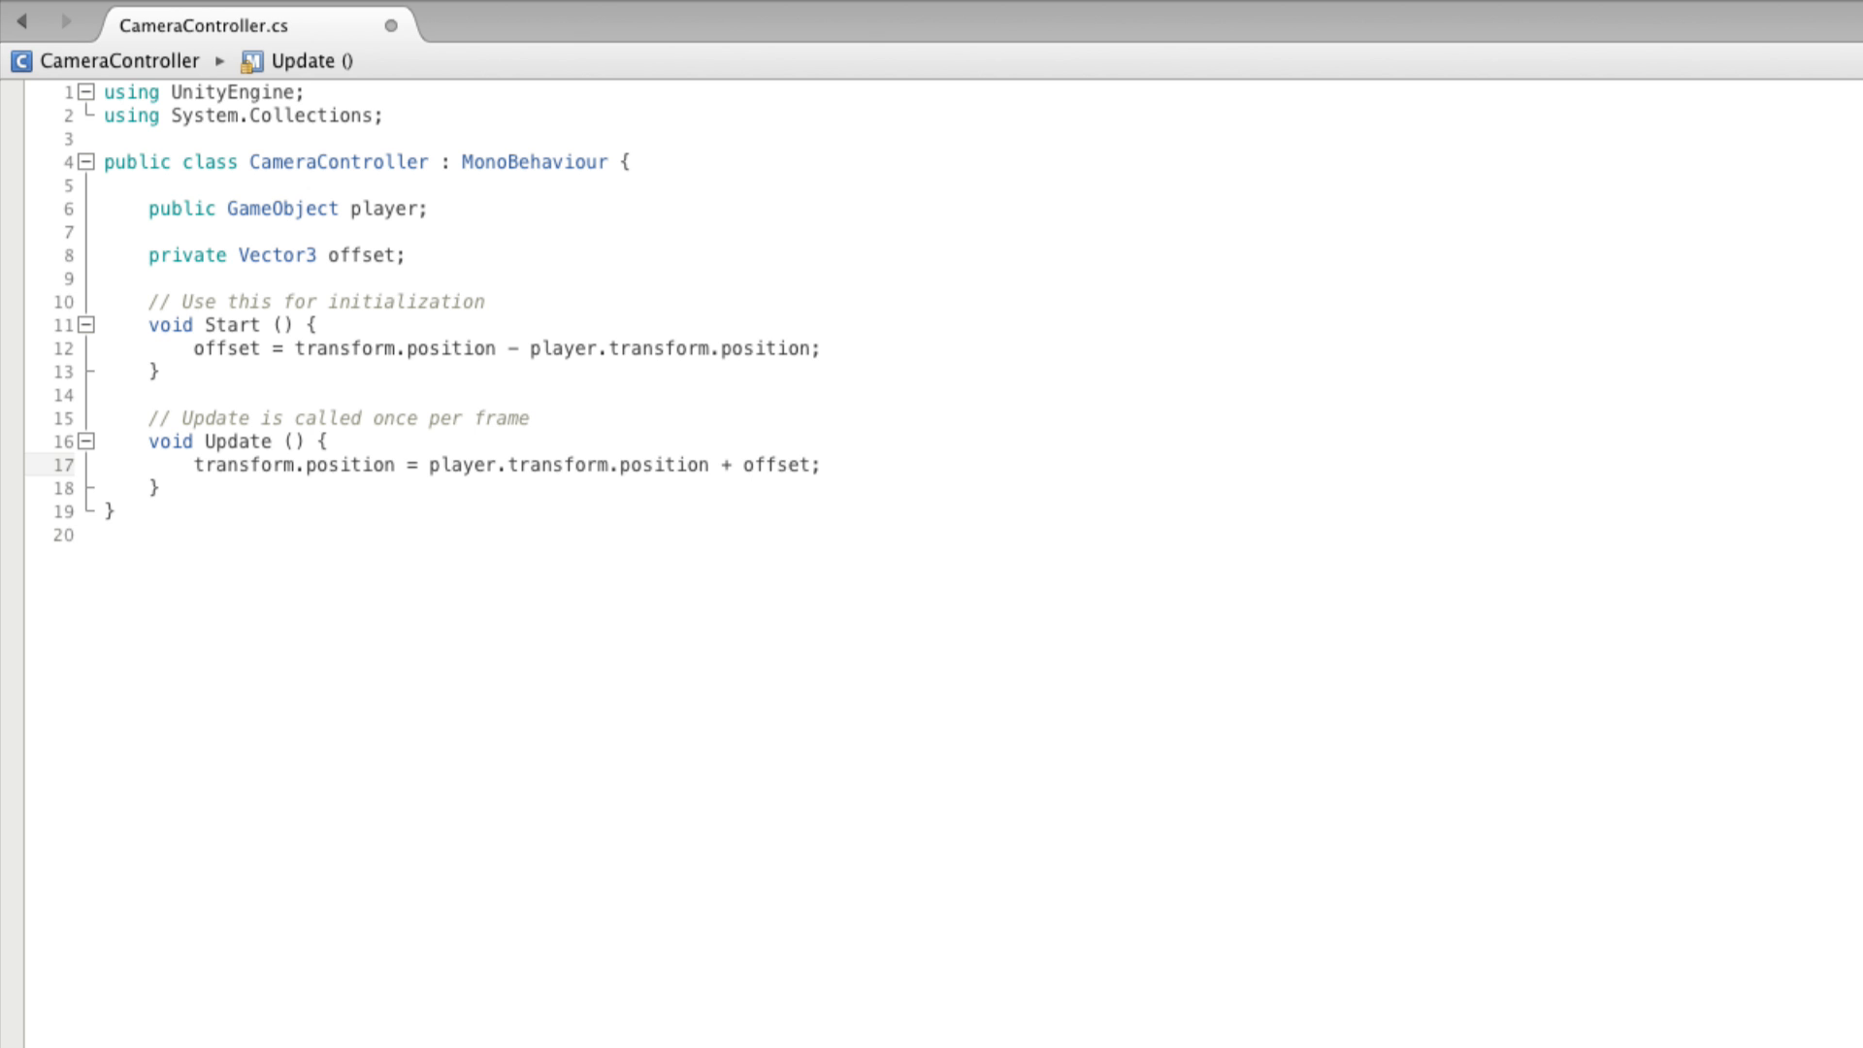
pyautogui.click(817, 464)
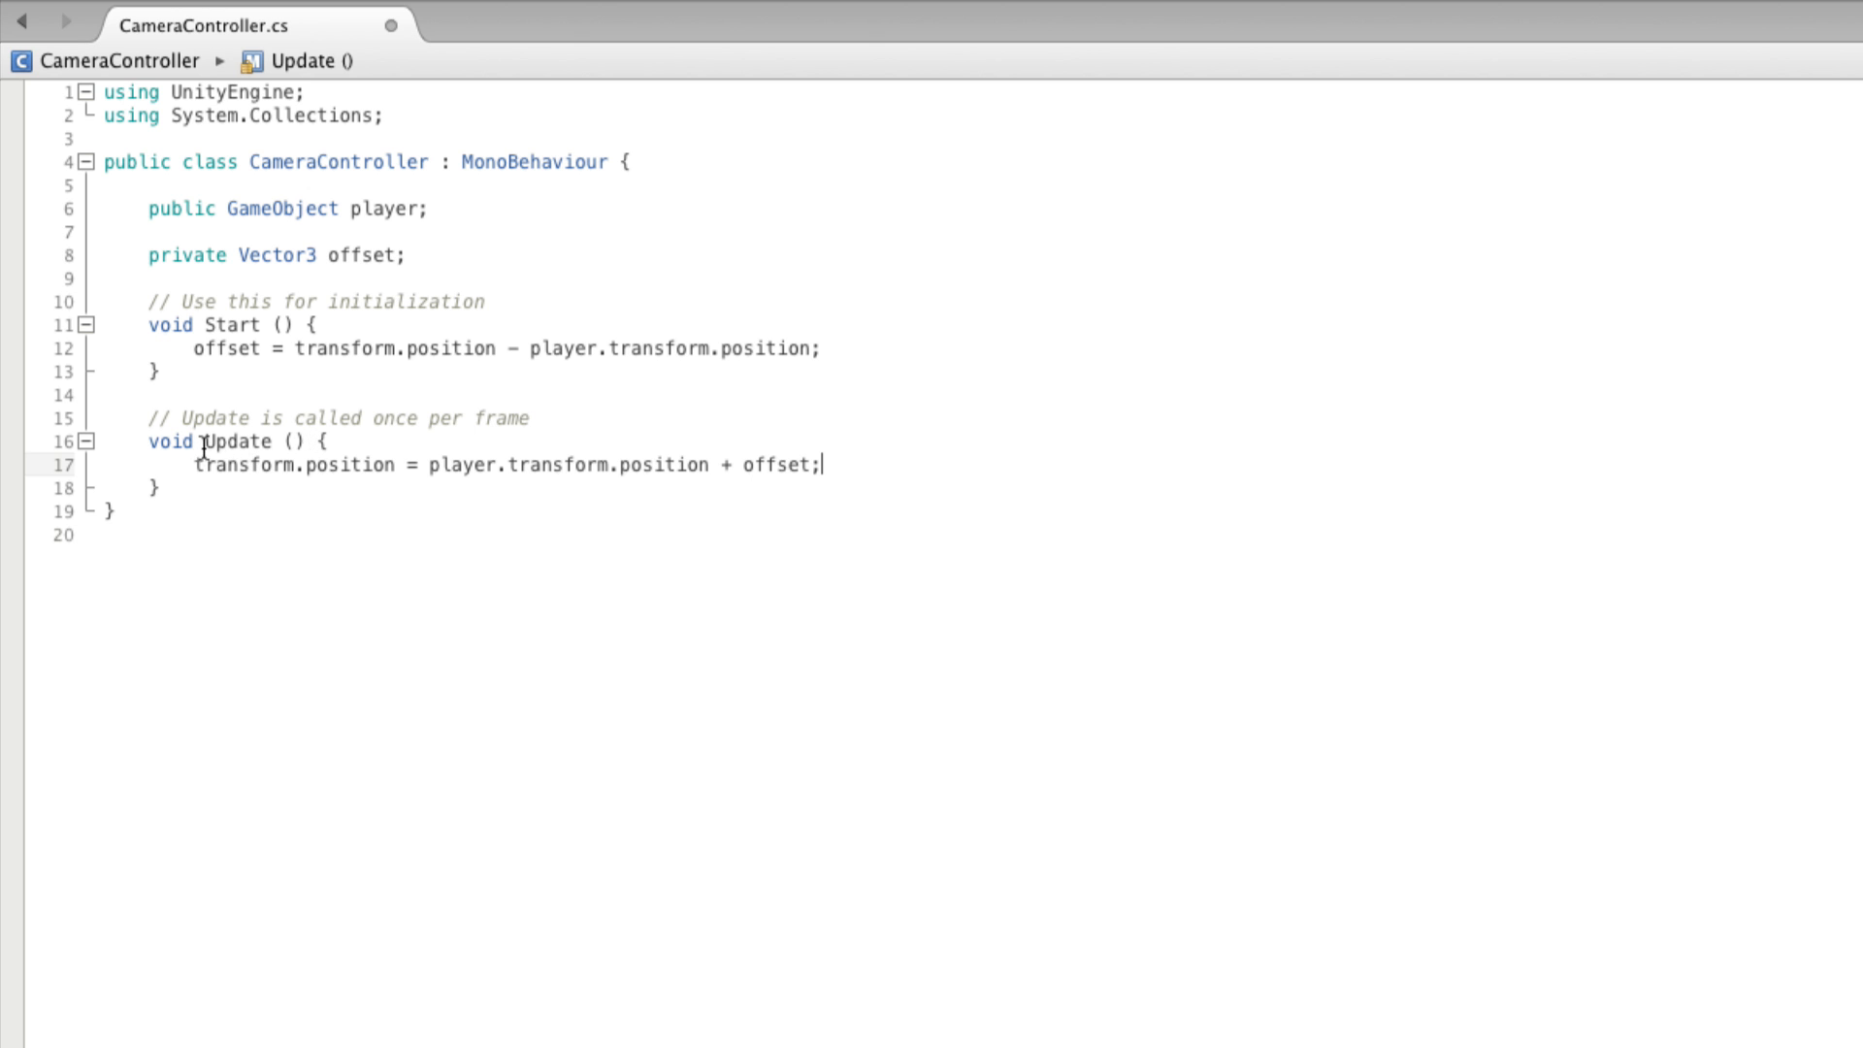
# Step: Type 'Late' before Update so the method becomes LateUpdate()
pyautogui.write('La')
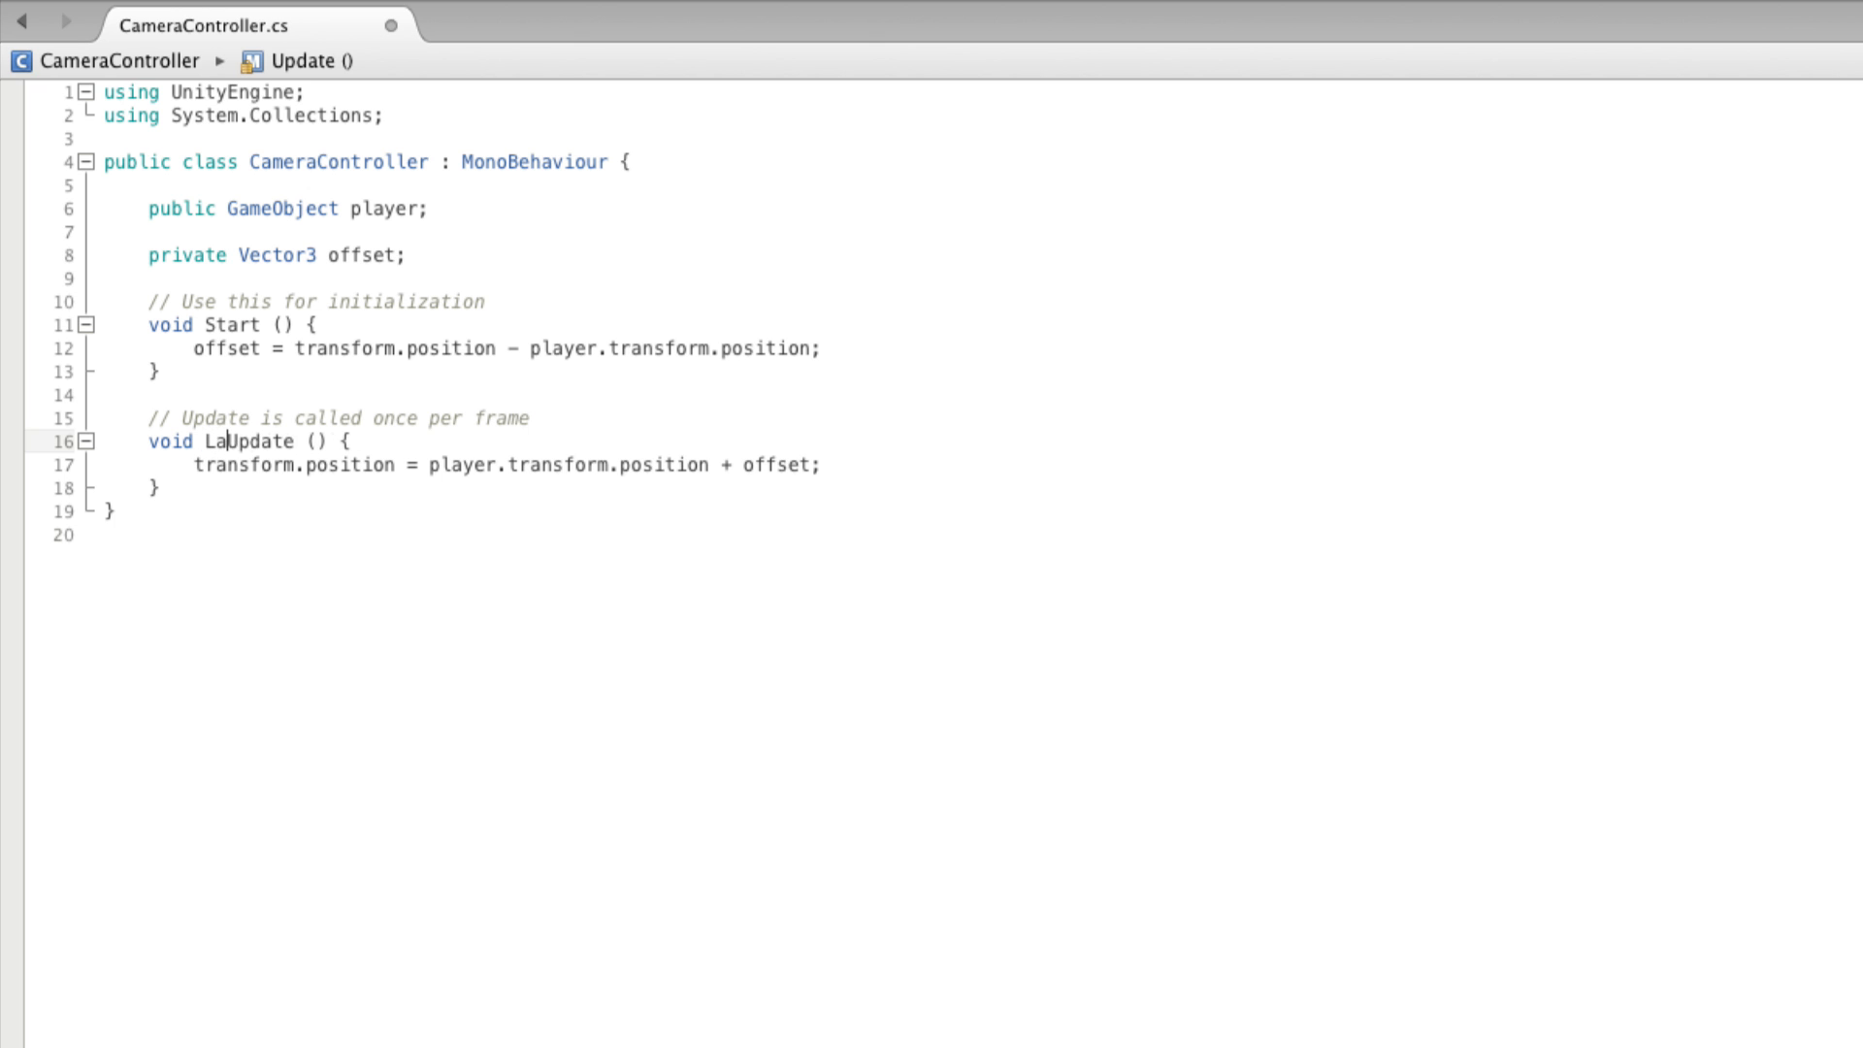
pyautogui.write('te')
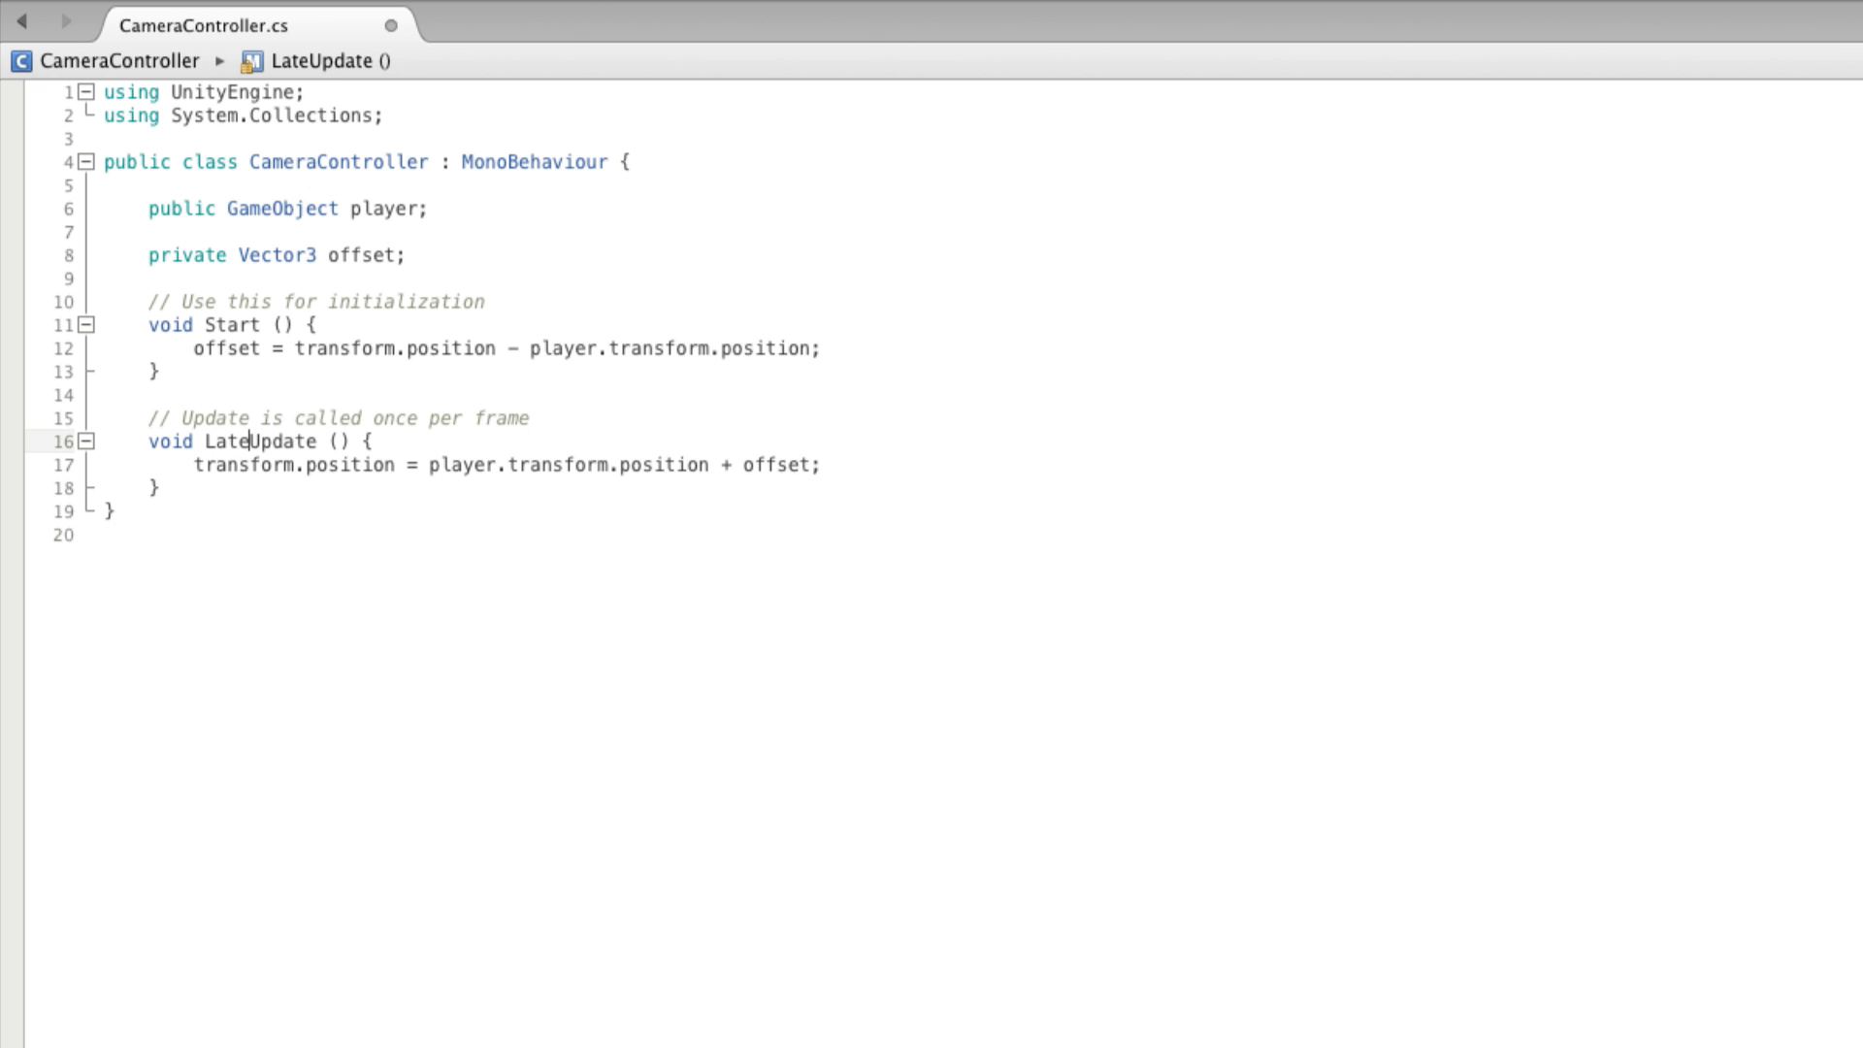
pyautogui.moveTo(356, 731)
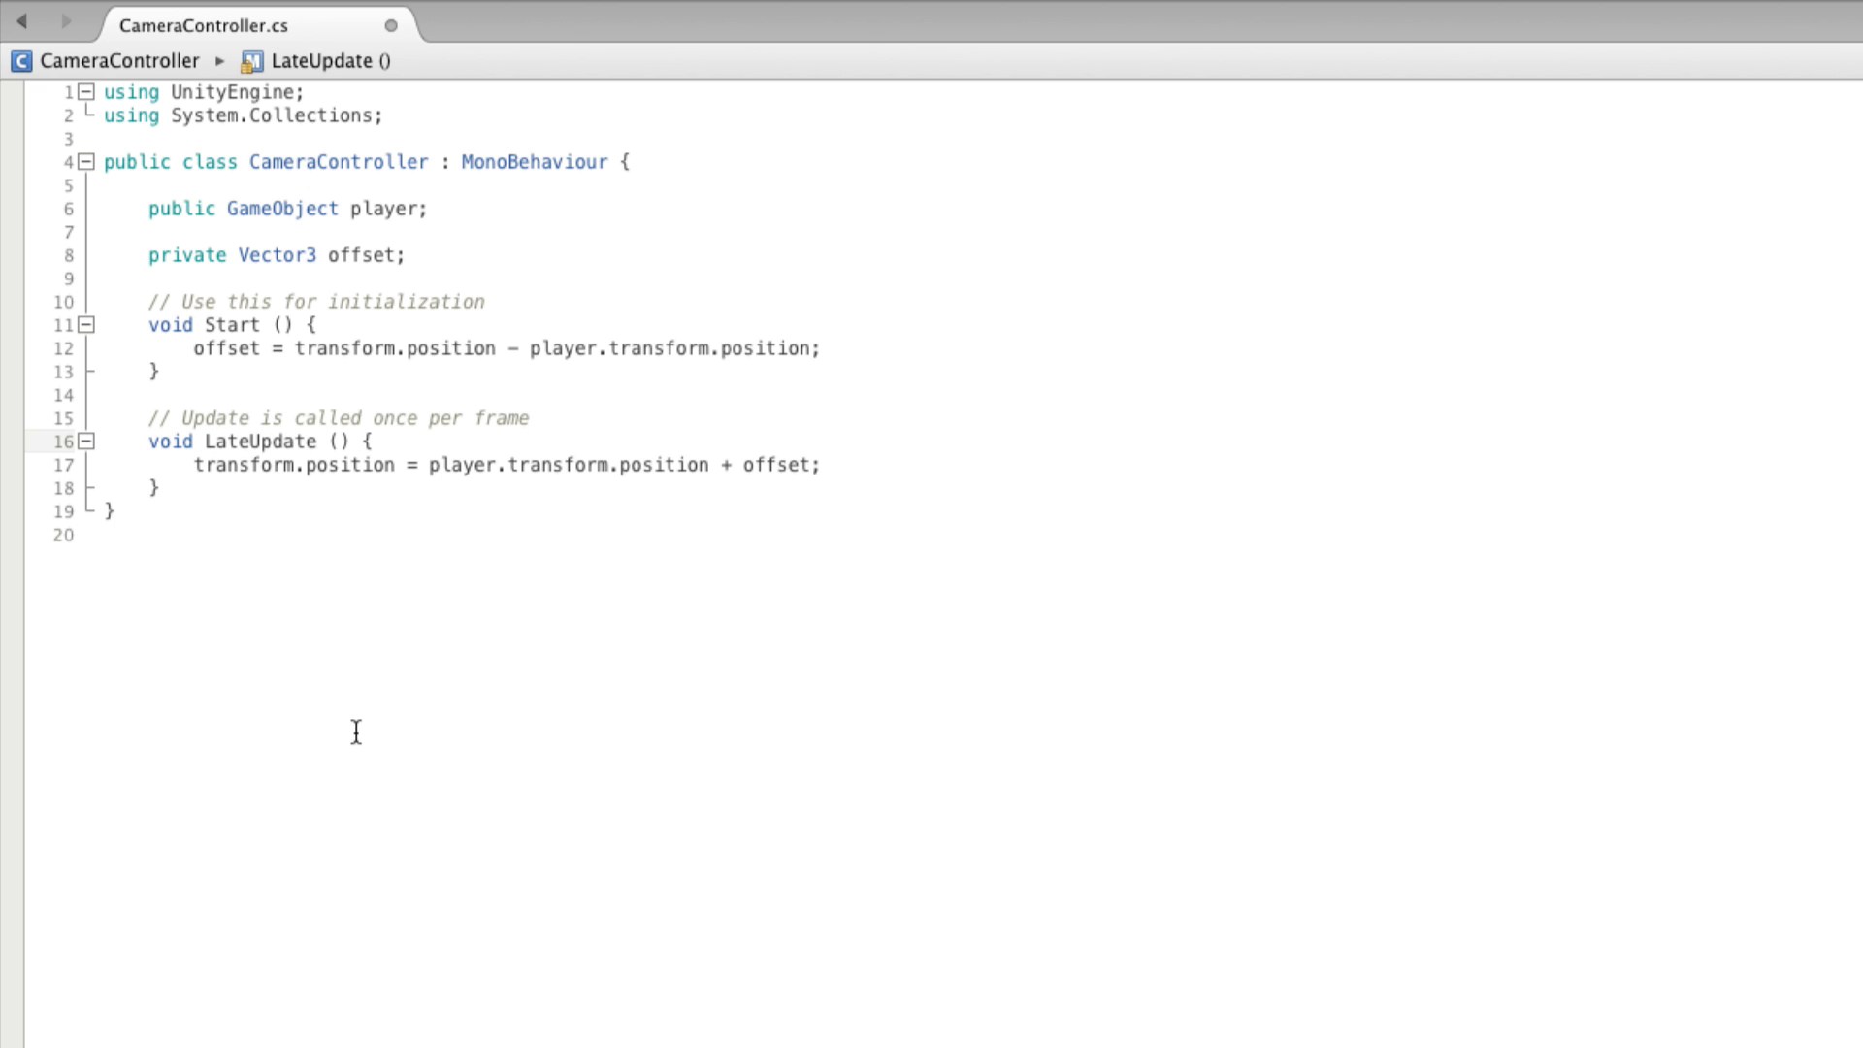